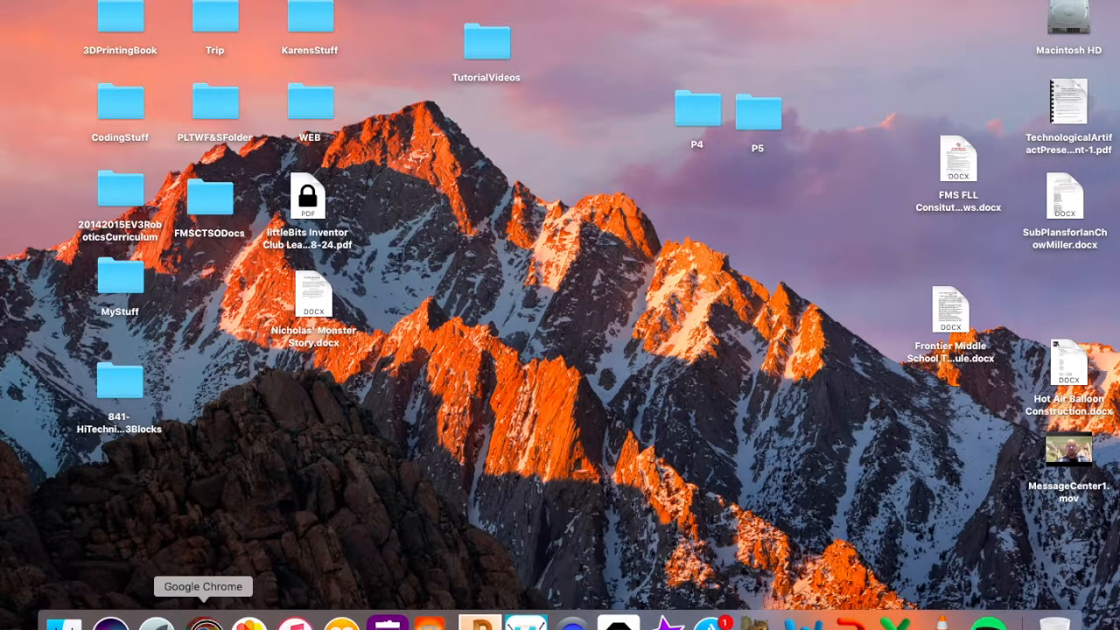
pyautogui.click(206, 623)
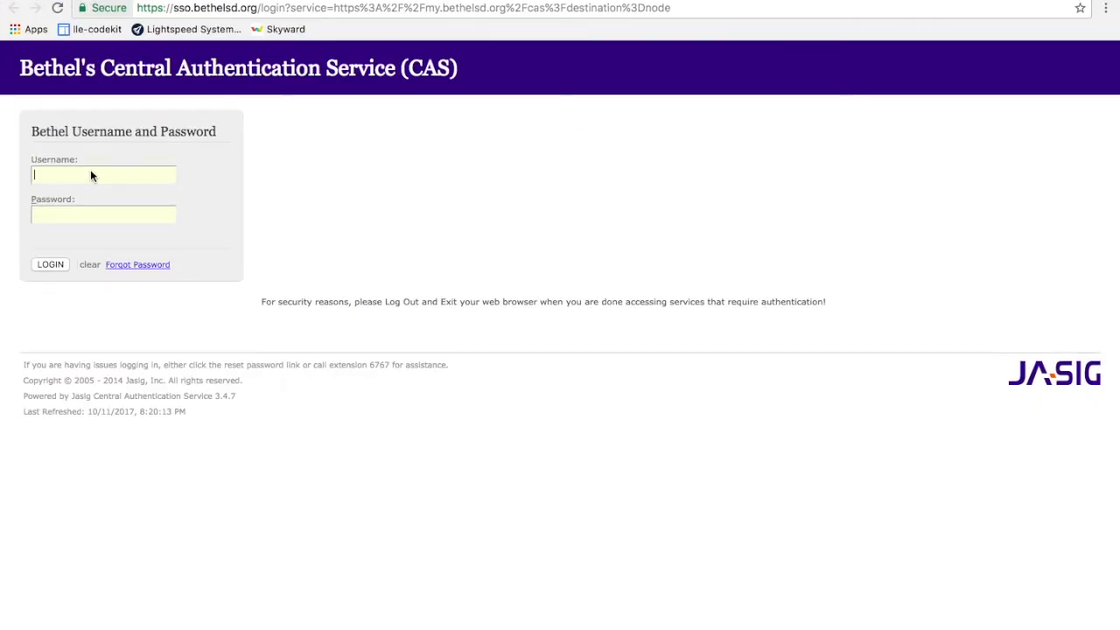
pyautogui.write('ichowmille')
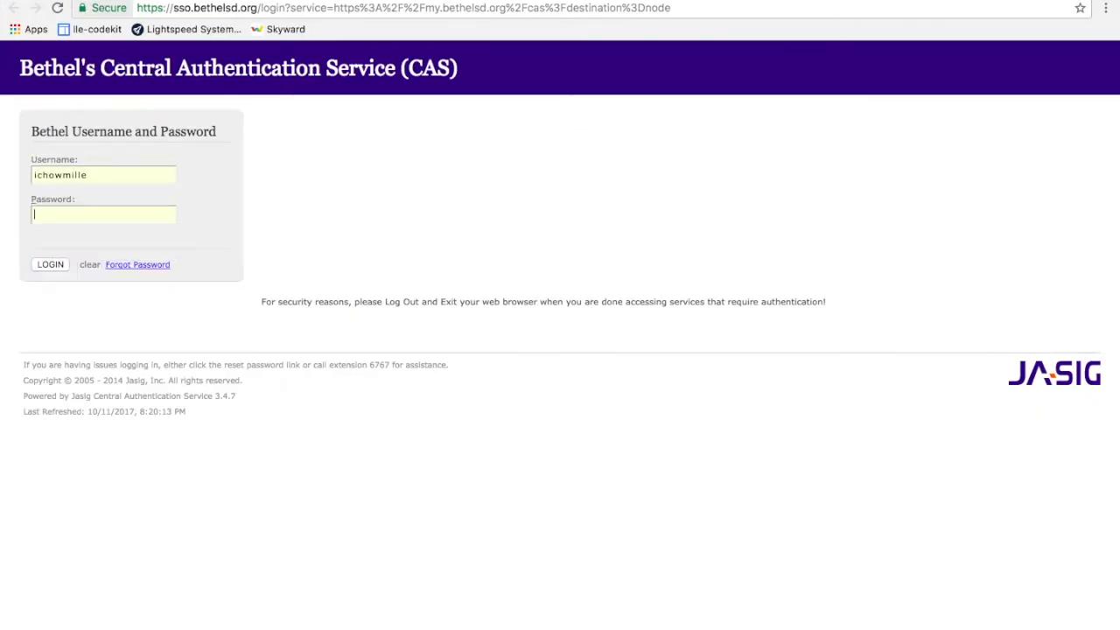
pyautogui.write('password')
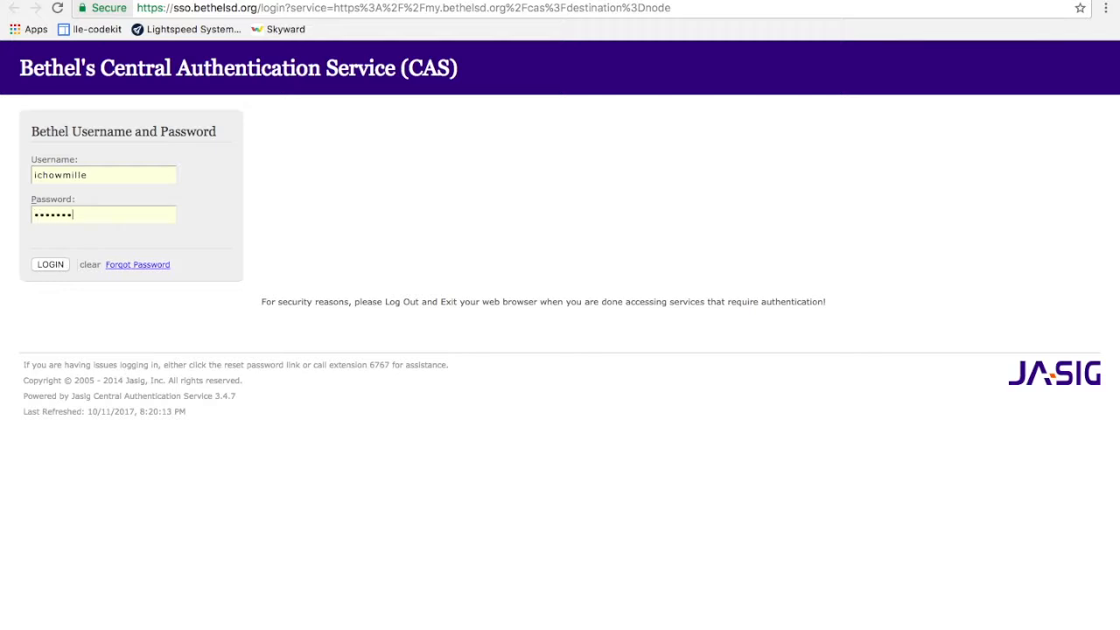
pyautogui.click(49, 265)
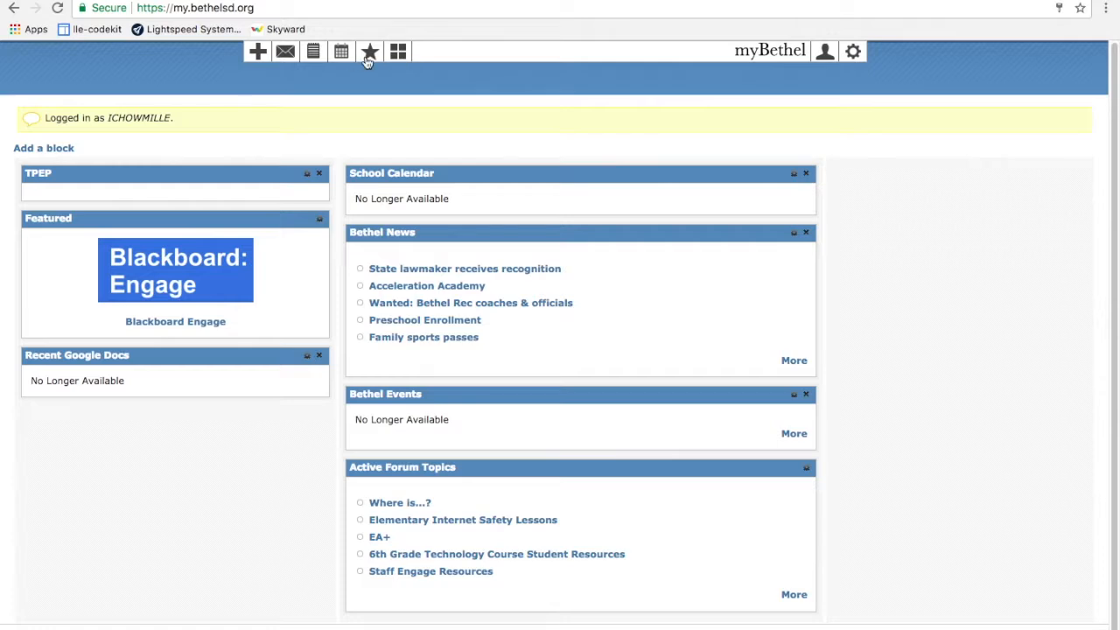
# Step: Go to the Educator Access (EA+) / Skyward site from the Favorites list
pyautogui.click(368, 51)
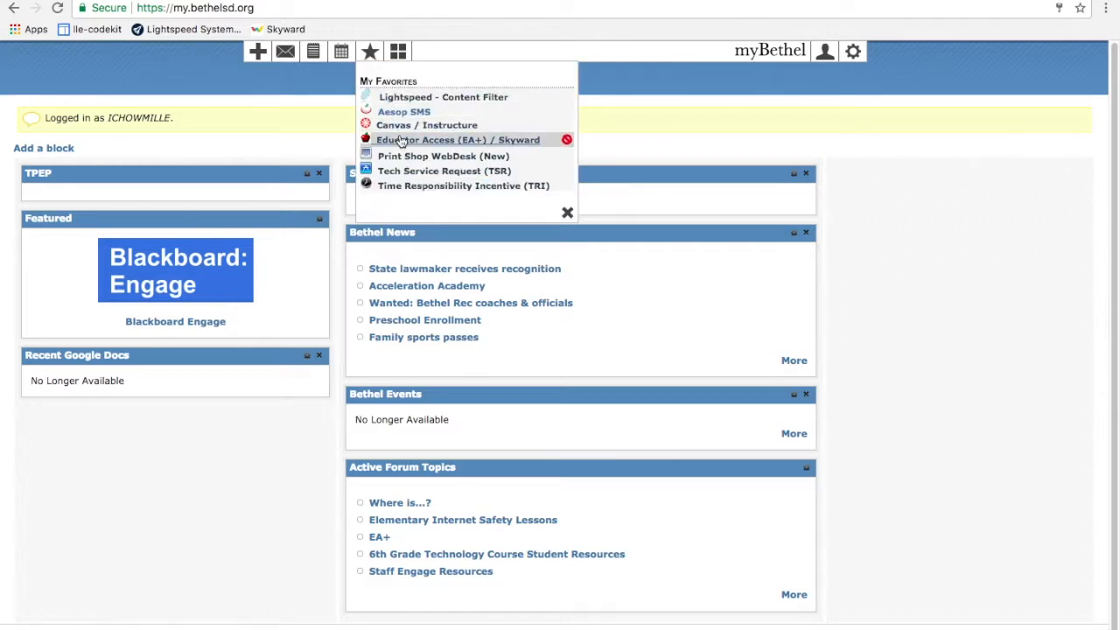
pyautogui.click(458, 140)
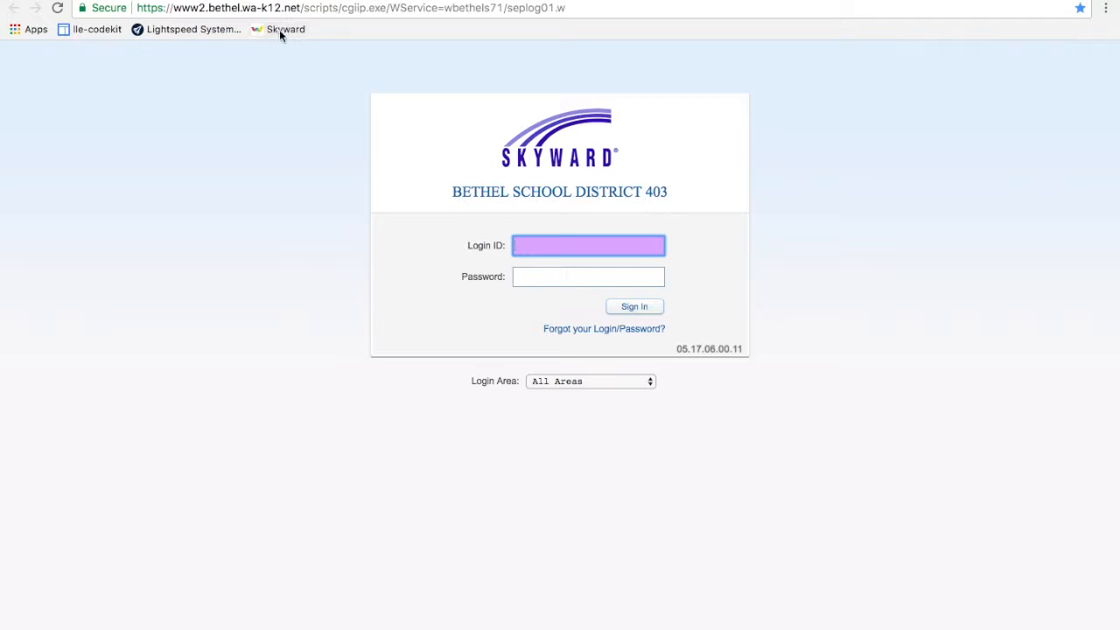
pyautogui.moveTo(284, 28)
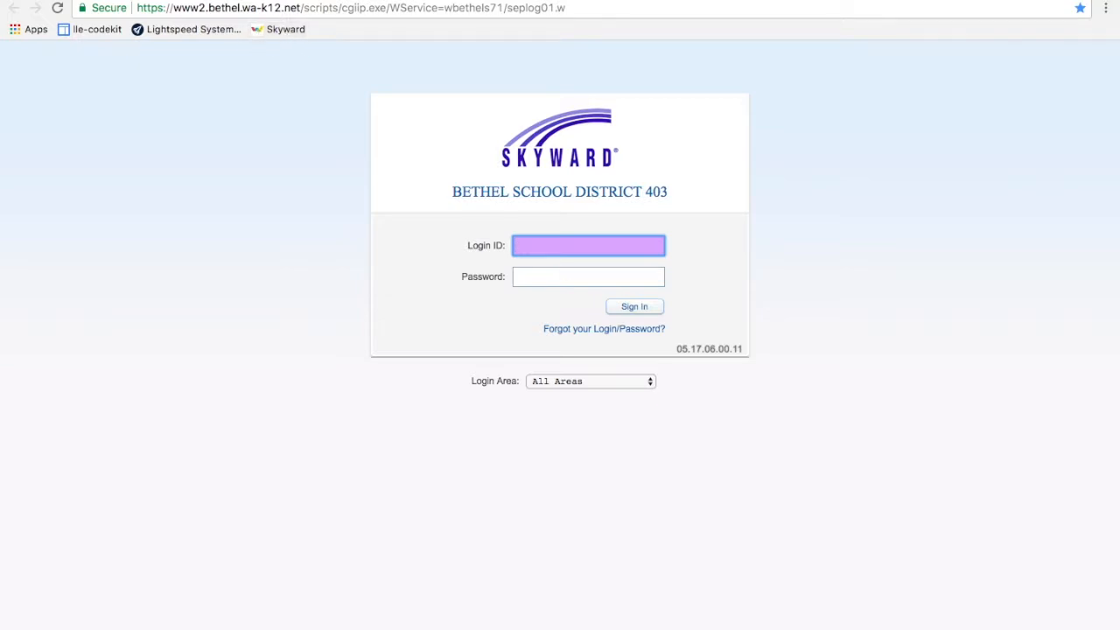
pyautogui.moveTo(283, 28)
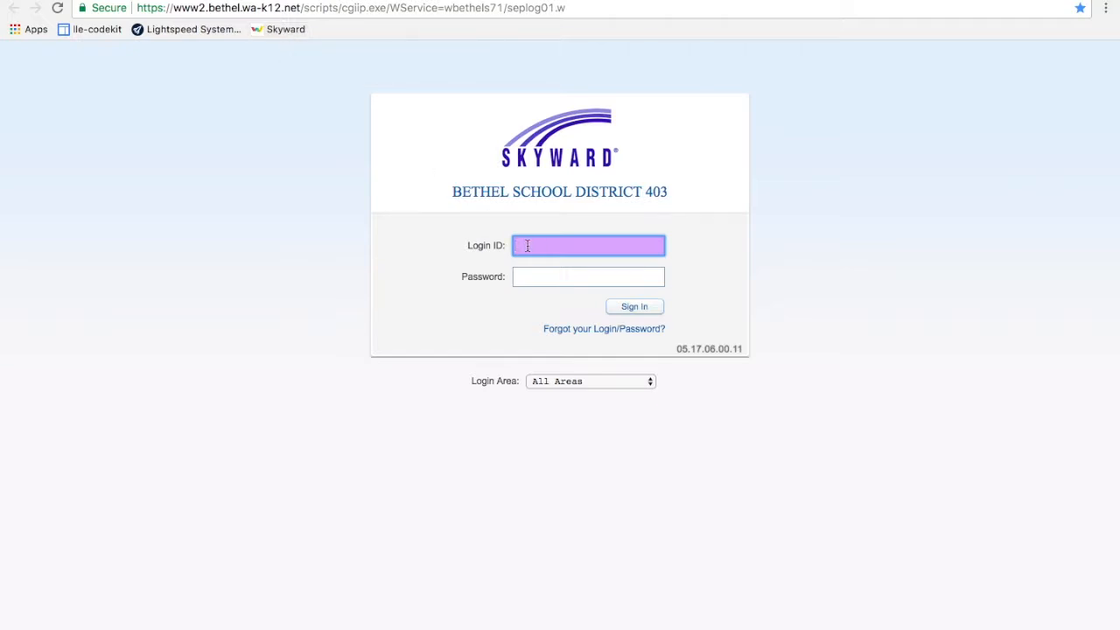
pyautogui.write('ichowmille')
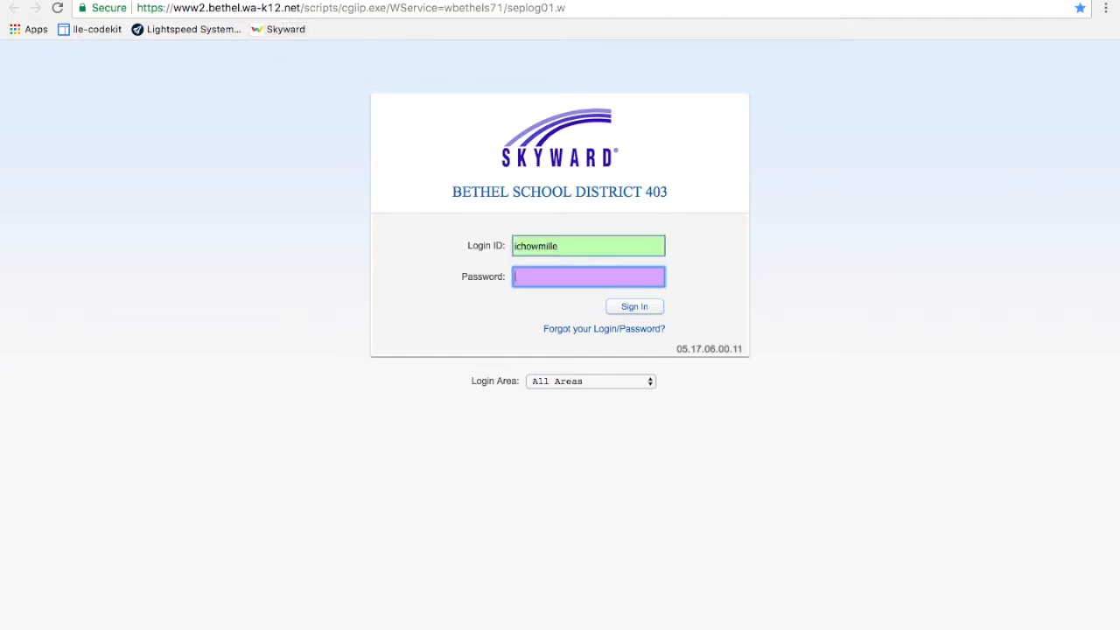
pyautogui.write('•••••')
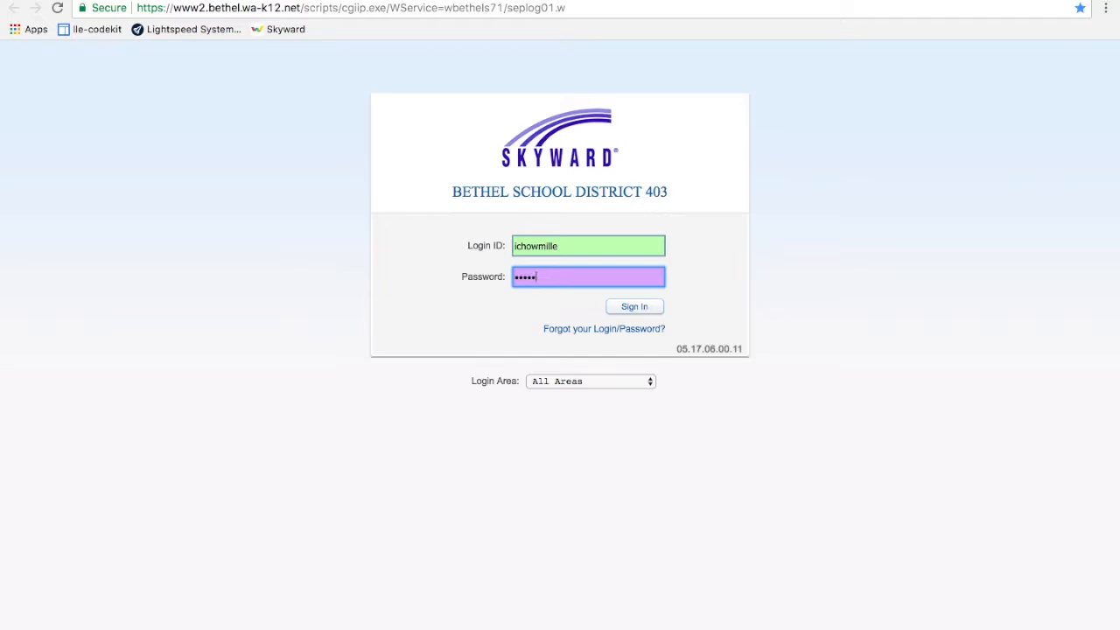
pyautogui.click(633, 306)
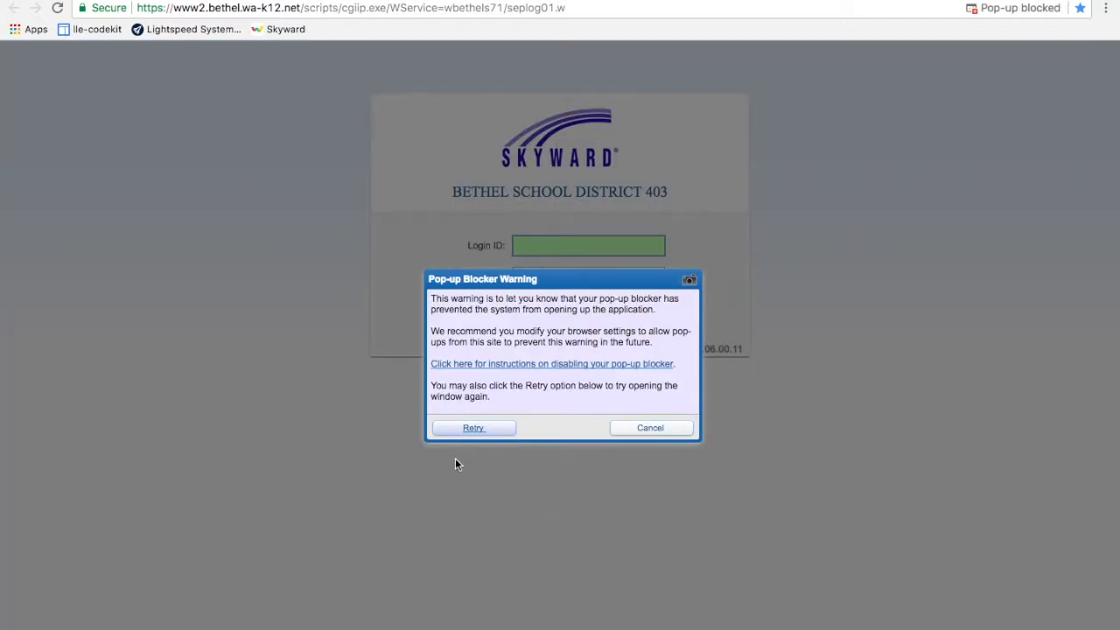
pyautogui.click(473, 427)
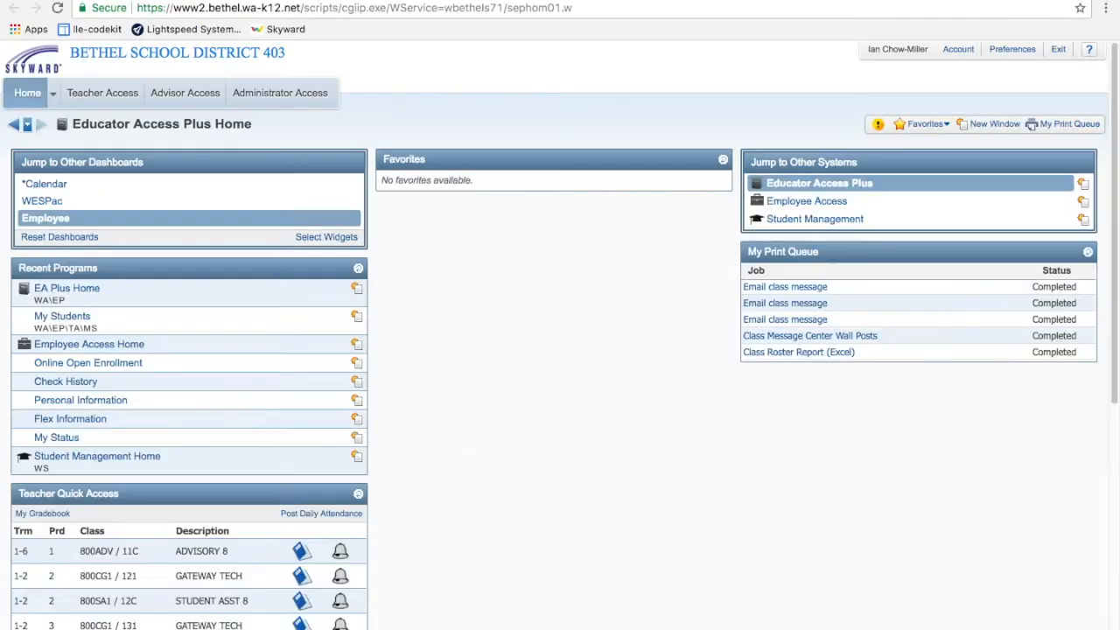
pyautogui.moveTo(401, 501)
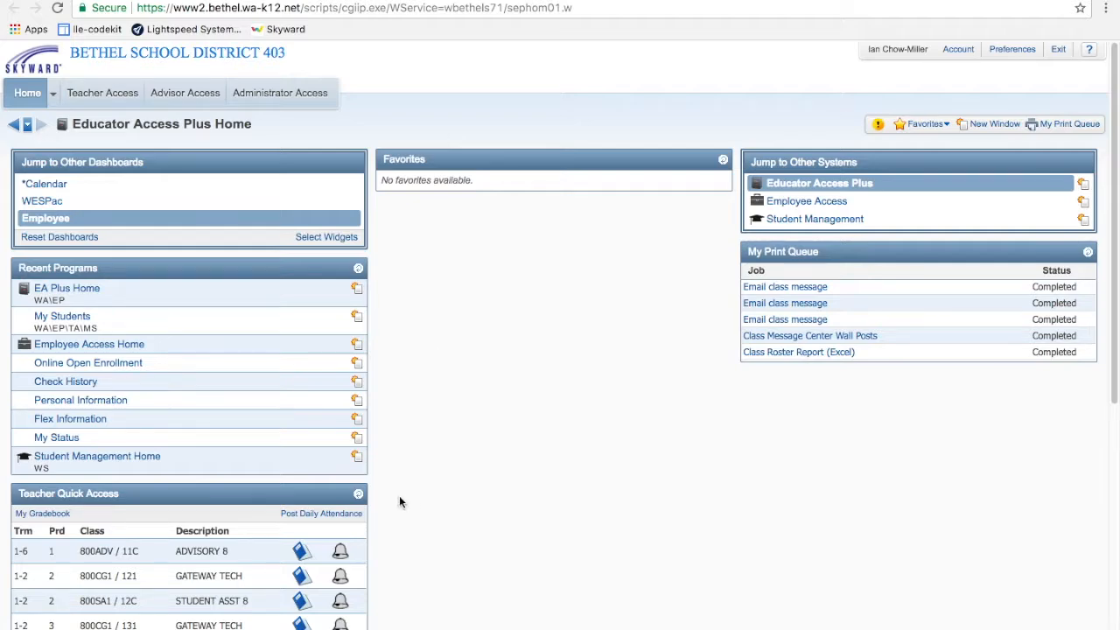
pyautogui.scroll(-3)
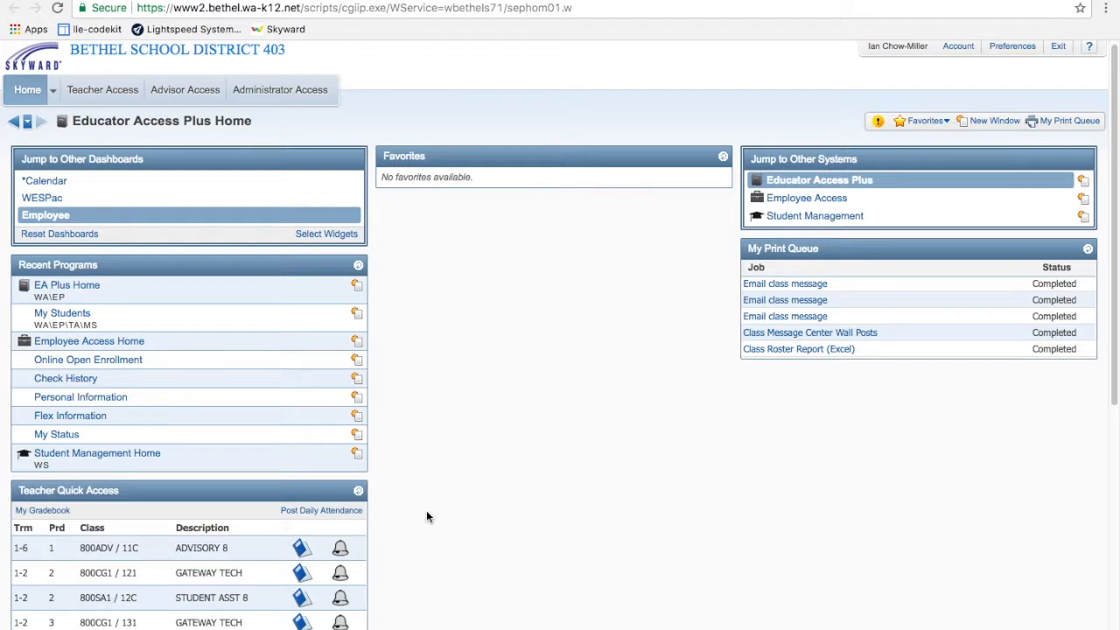
pyautogui.moveTo(102, 90)
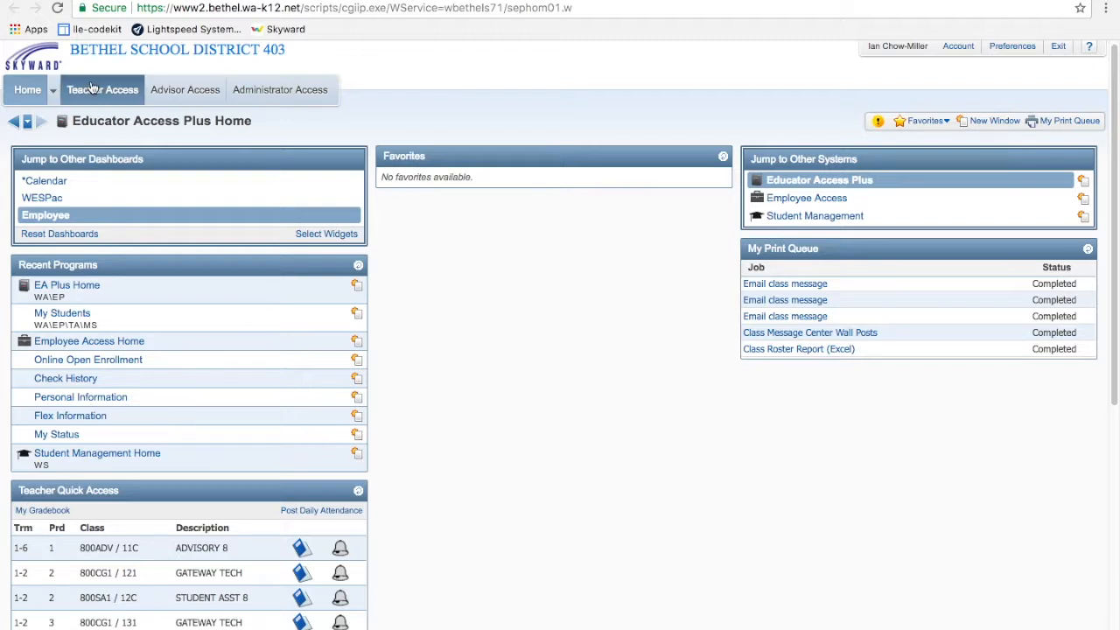
# Step: From Teacher Access > My Classes, open Class Options for 800CG1/121 Gateway to Technology
pyautogui.click(102, 89)
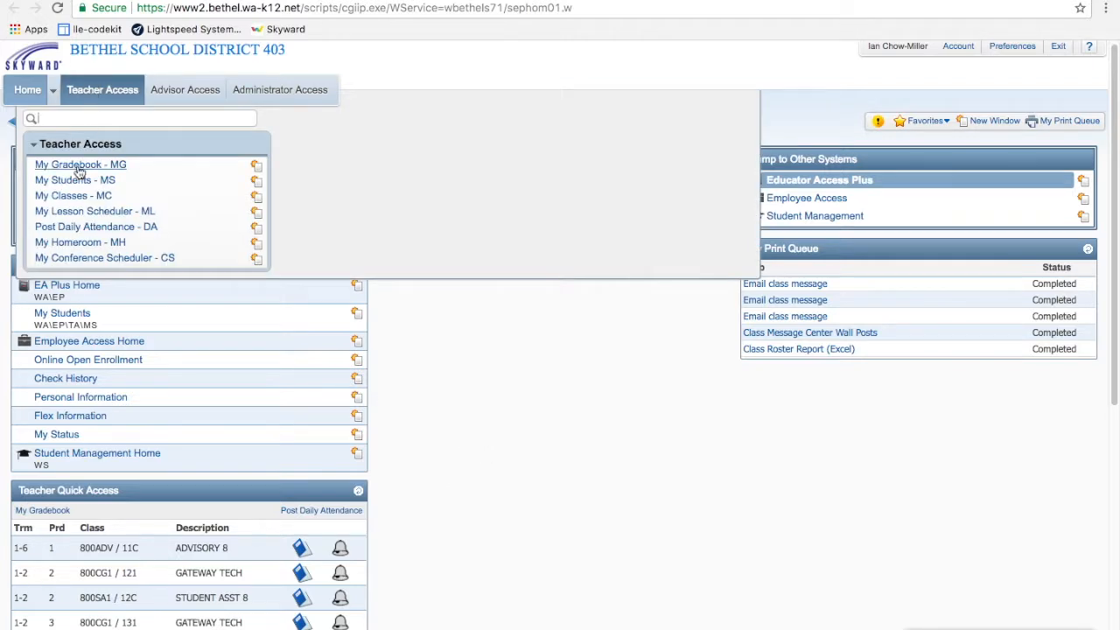
pyautogui.click(74, 197)
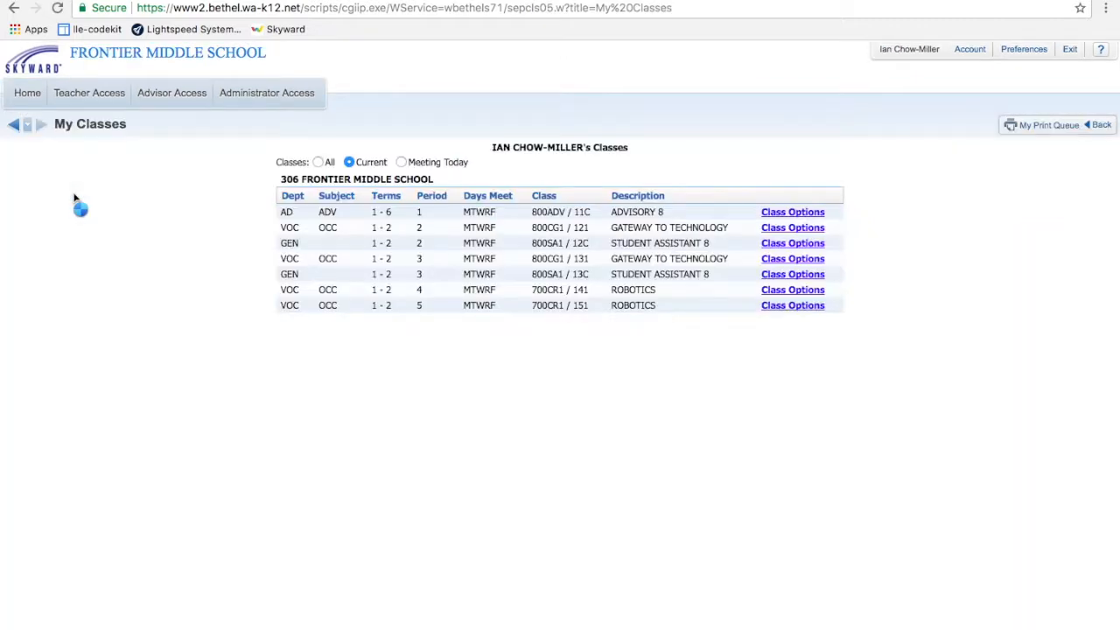
pyautogui.moveTo(771, 234)
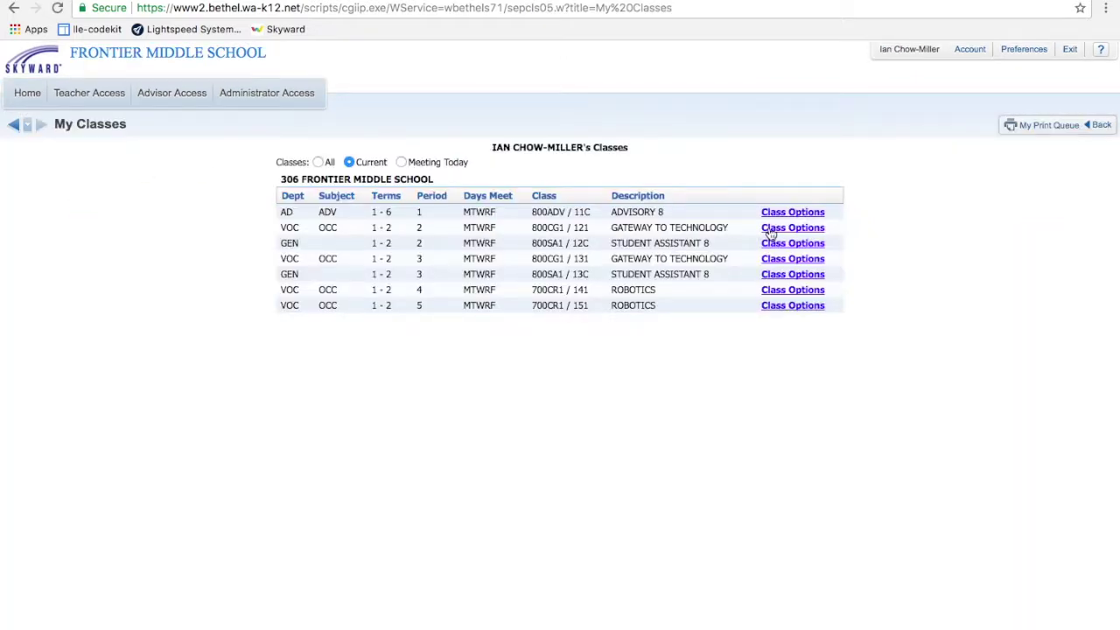
pyautogui.moveTo(791, 242)
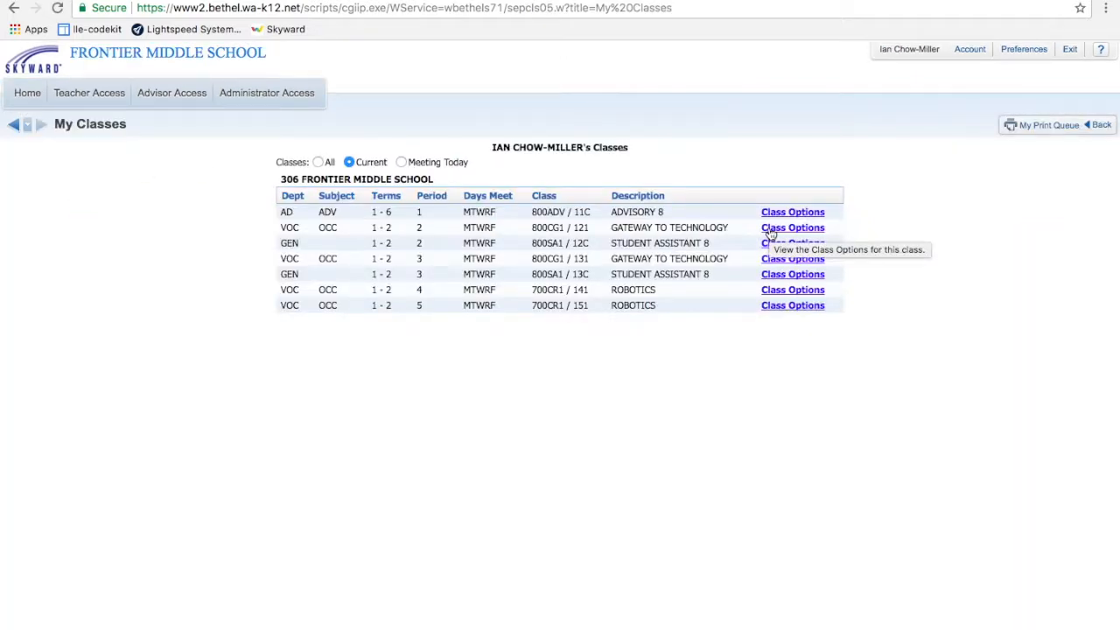
pyautogui.click(791, 227)
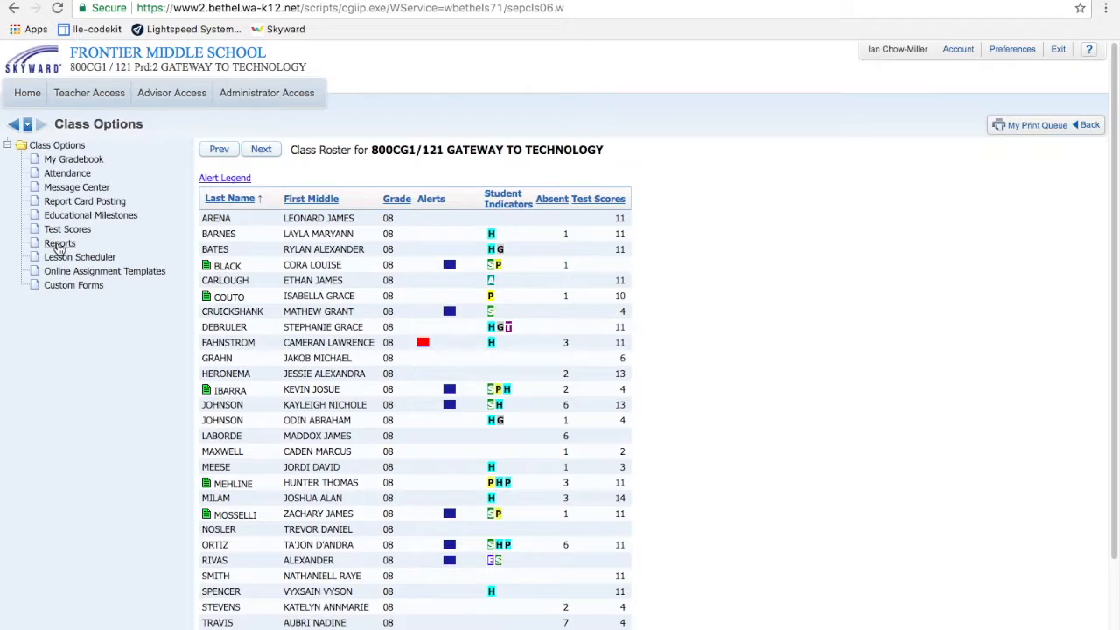
# Step: Show the Reports list for the Gateway to Technology class
pyautogui.click(59, 242)
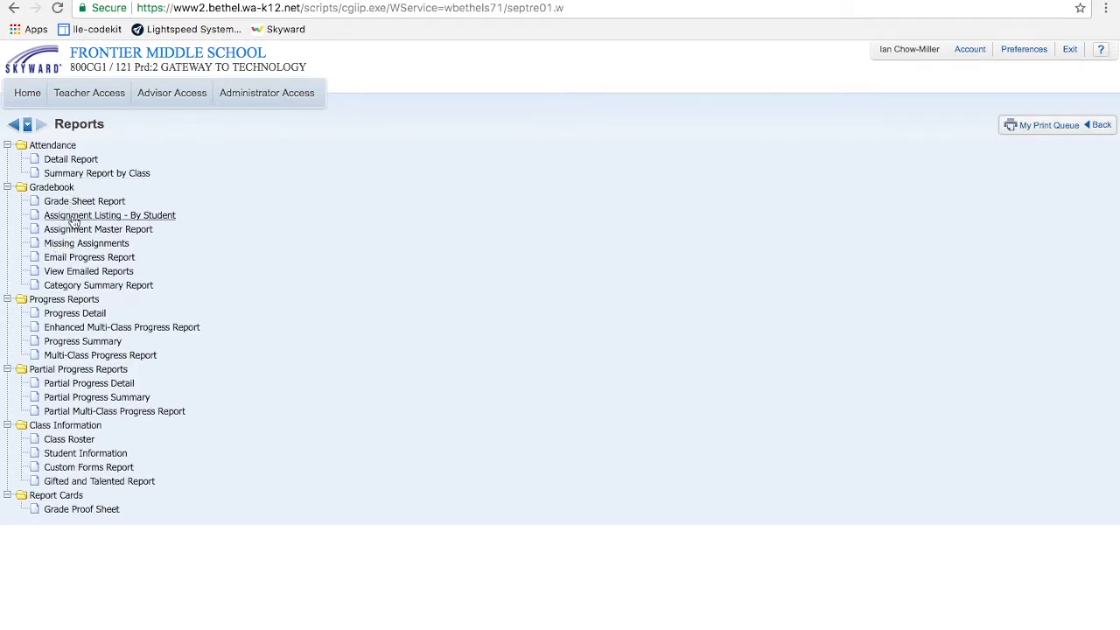
pyautogui.moveTo(62, 305)
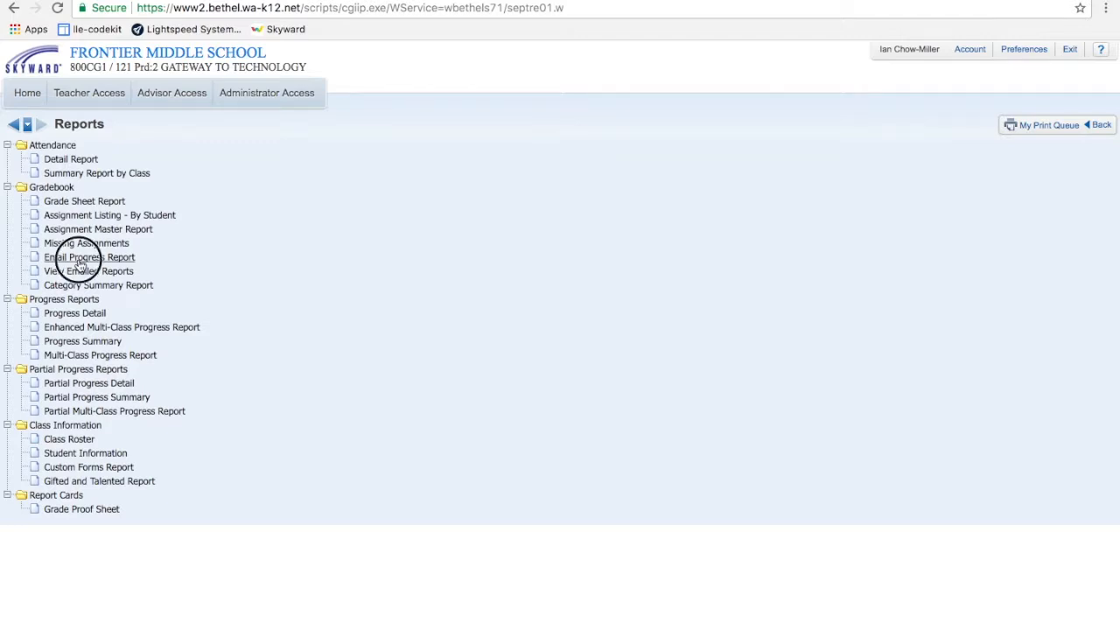
# Step: Open the Email Progress Detail setup with guardians as the report recipients
pyautogui.click(91, 255)
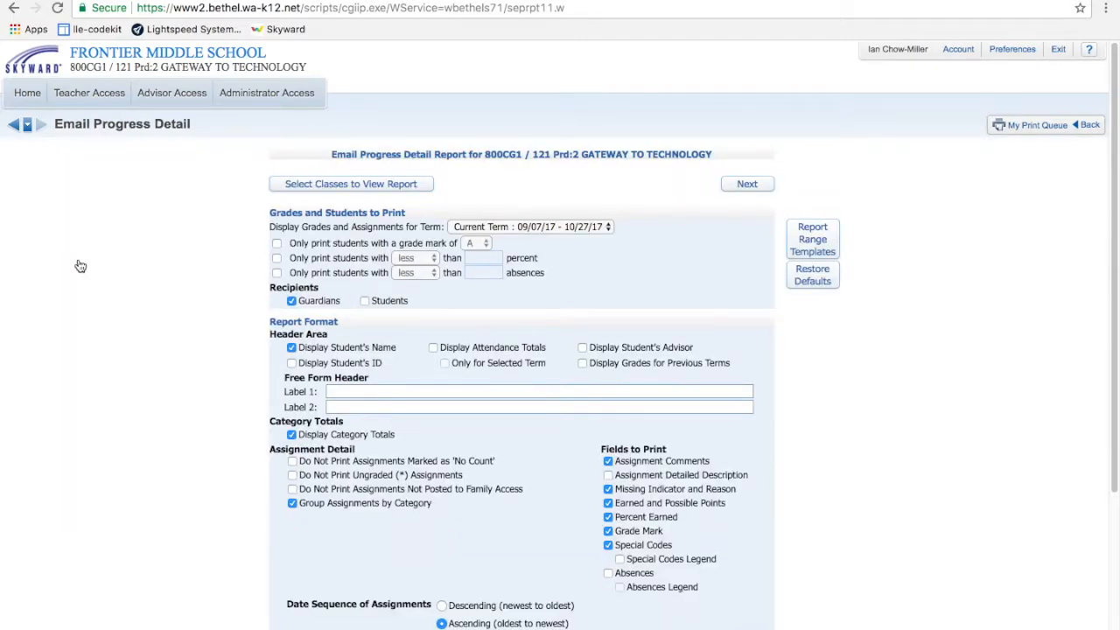
pyautogui.moveTo(540, 247)
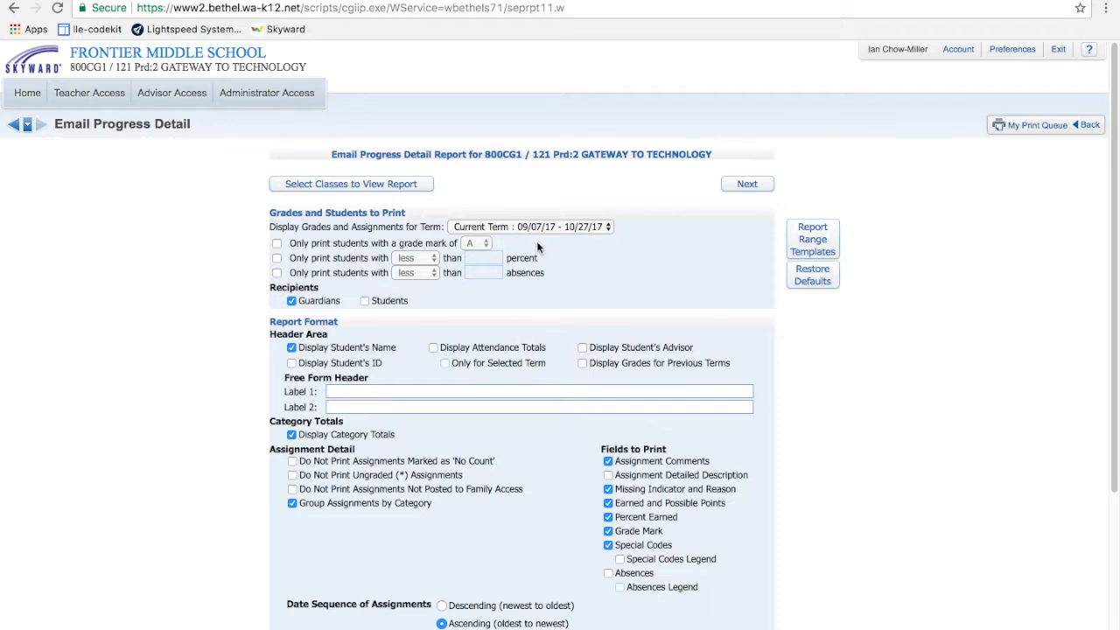
pyautogui.moveTo(567, 262)
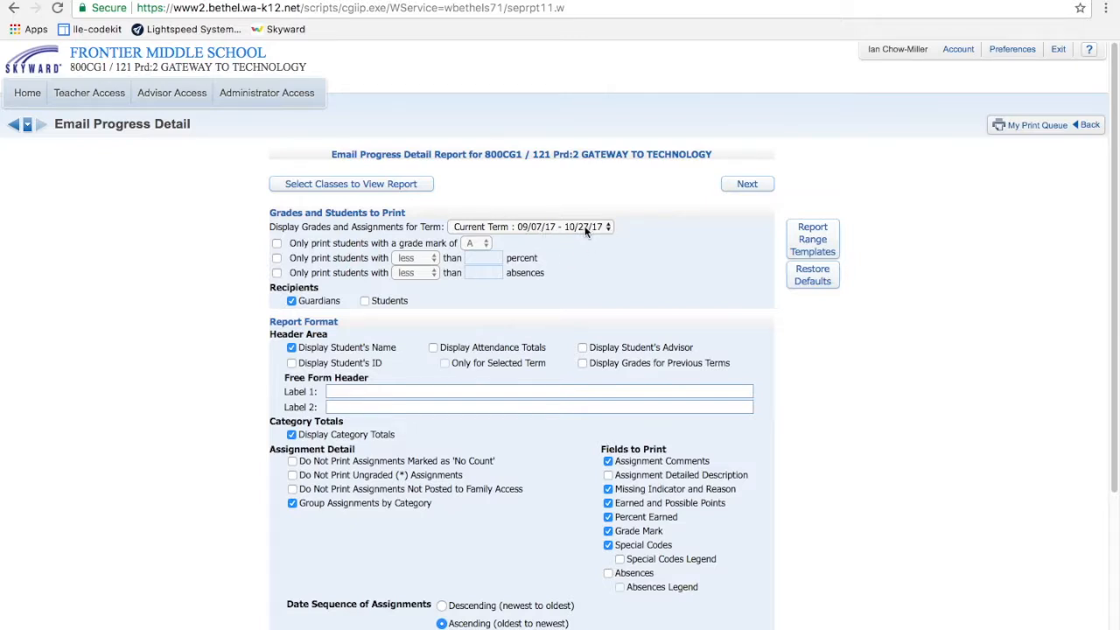
pyautogui.moveTo(523, 230)
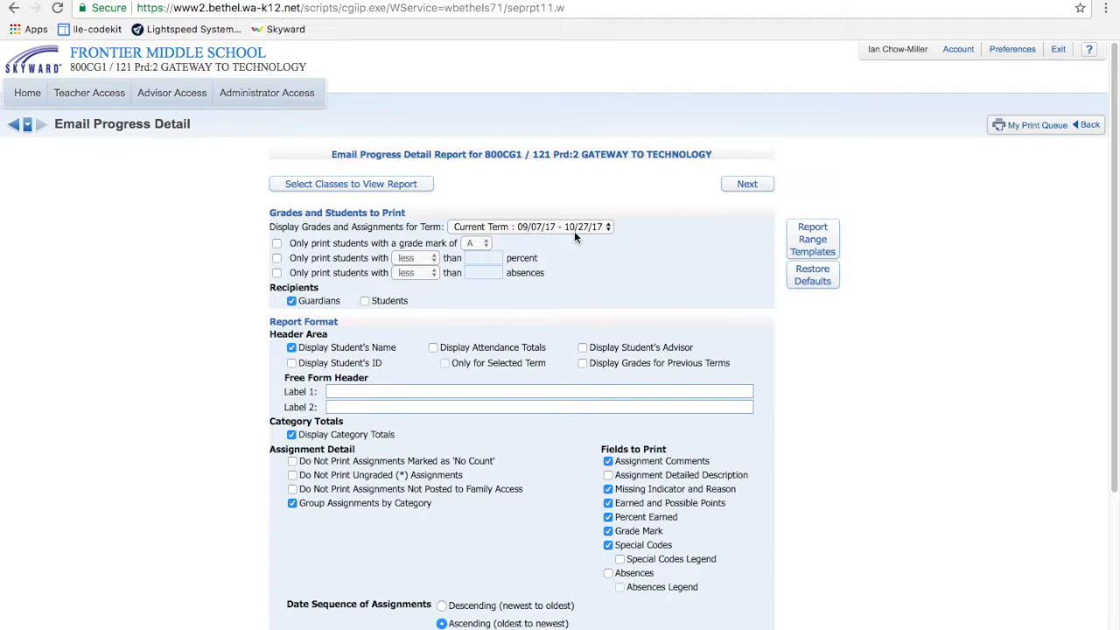
pyautogui.moveTo(587, 231)
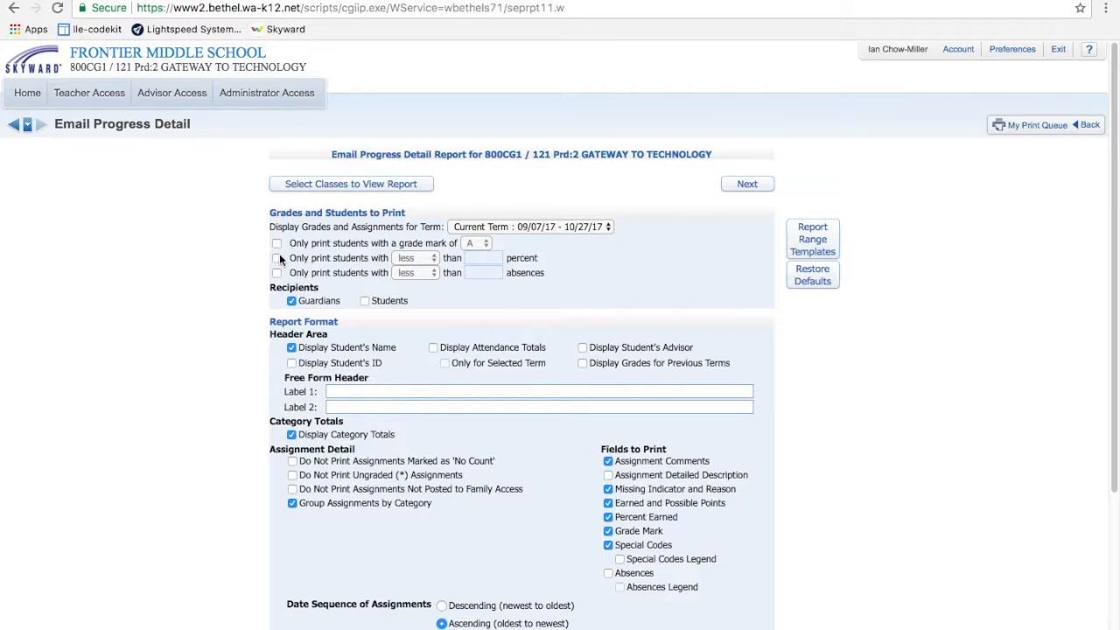
pyautogui.moveTo(402, 298)
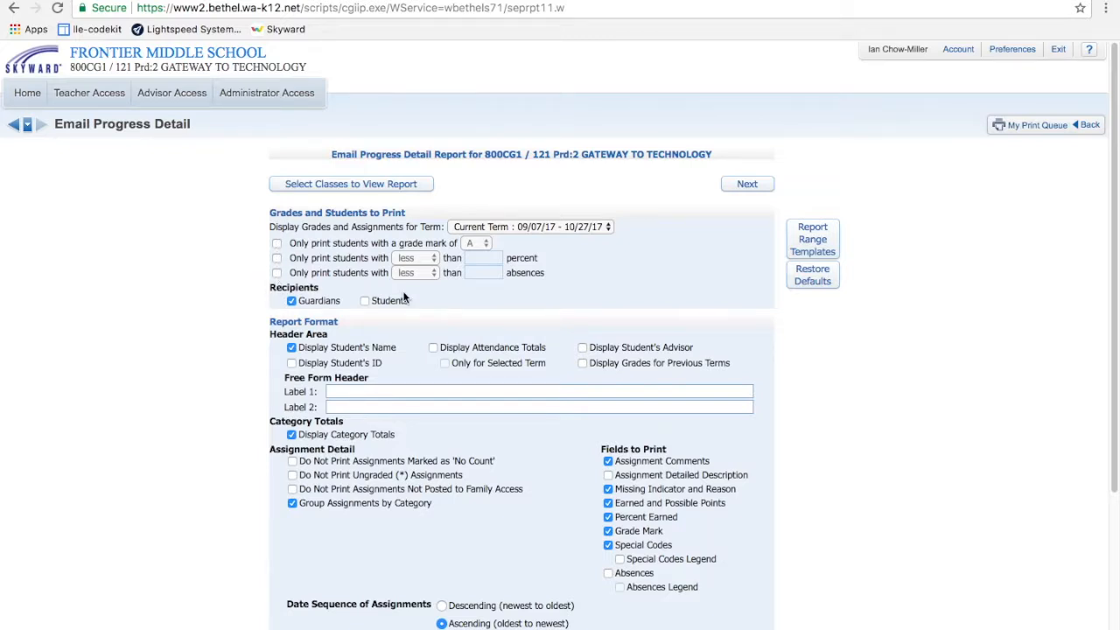
pyautogui.moveTo(466, 344)
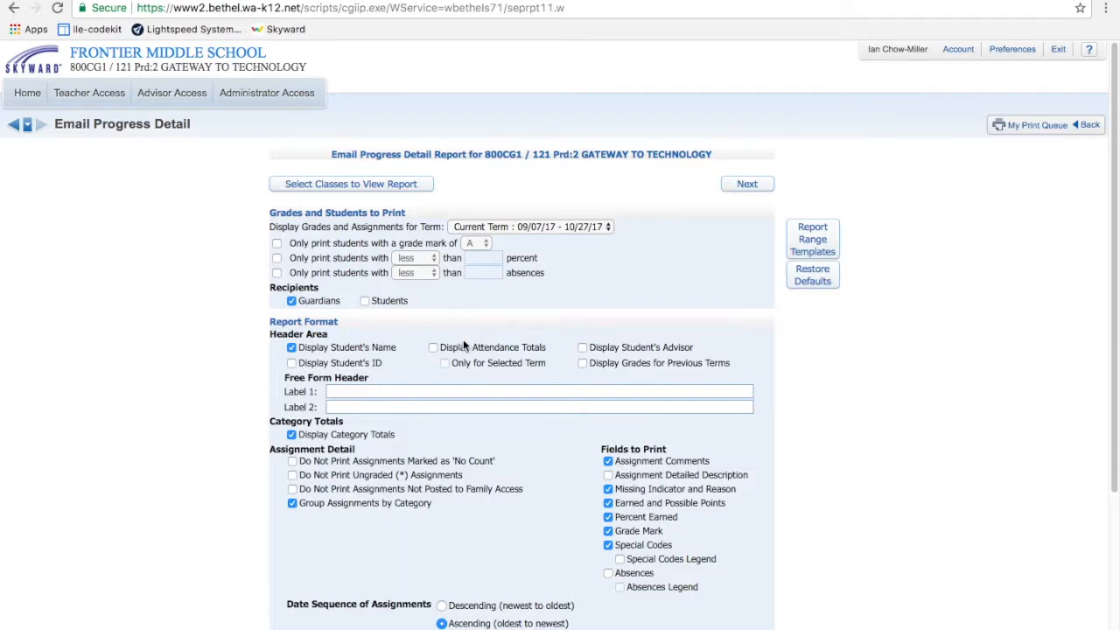
pyautogui.click(364, 301)
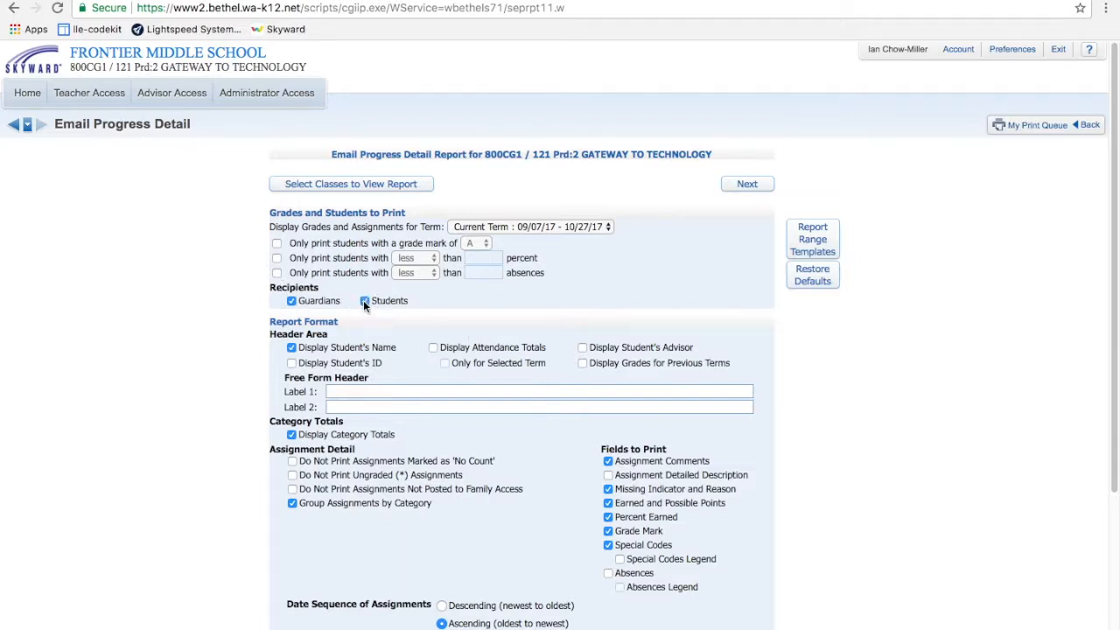
pyautogui.click(291, 301)
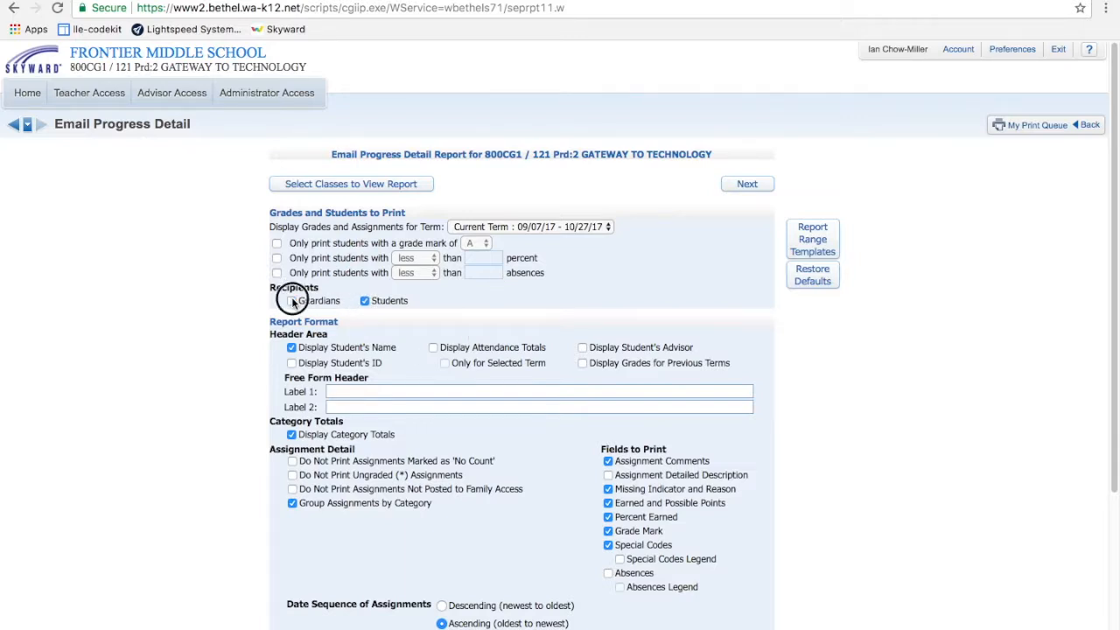
pyautogui.click(290, 301)
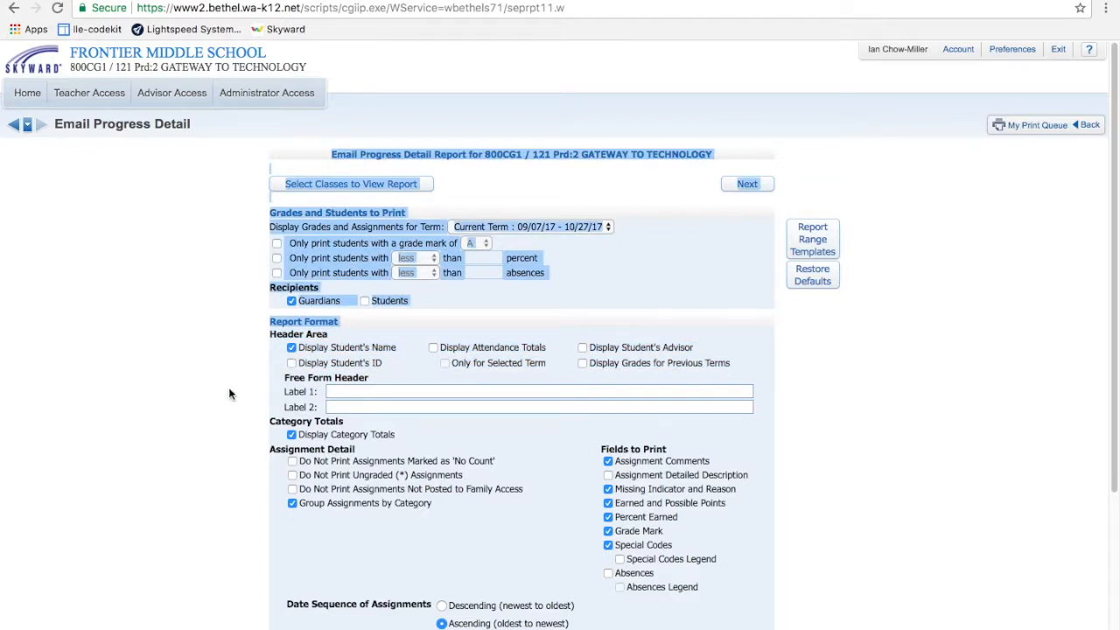
# Step: Enter 'Just a Quick Update' as free-form header Label 1 and move to Label 2
pyautogui.click(540, 392)
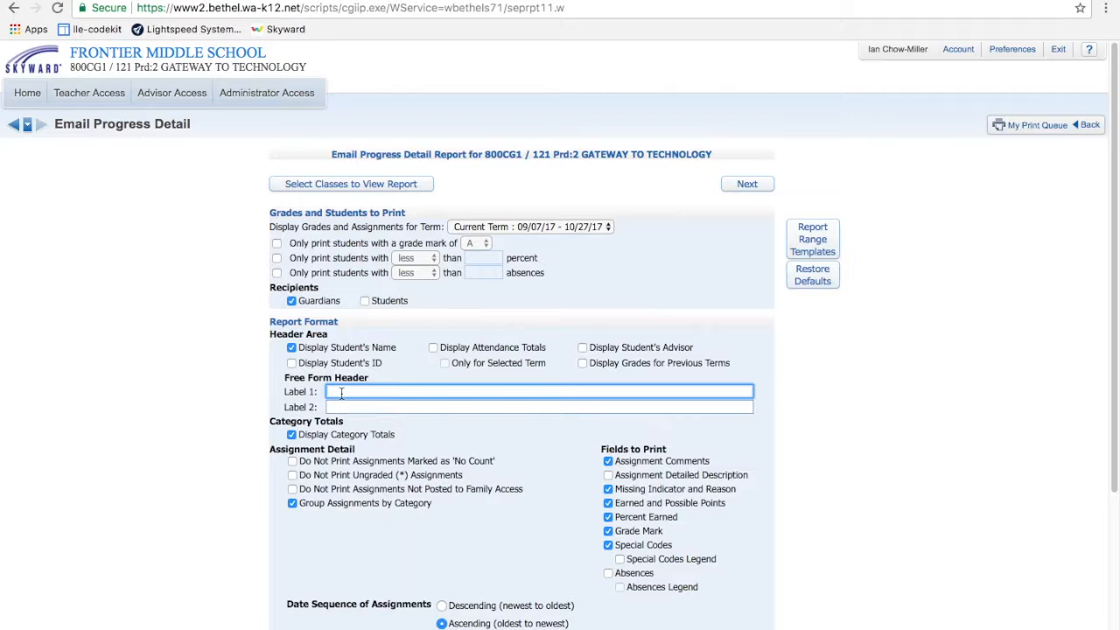
pyautogui.write('Just a Quic')
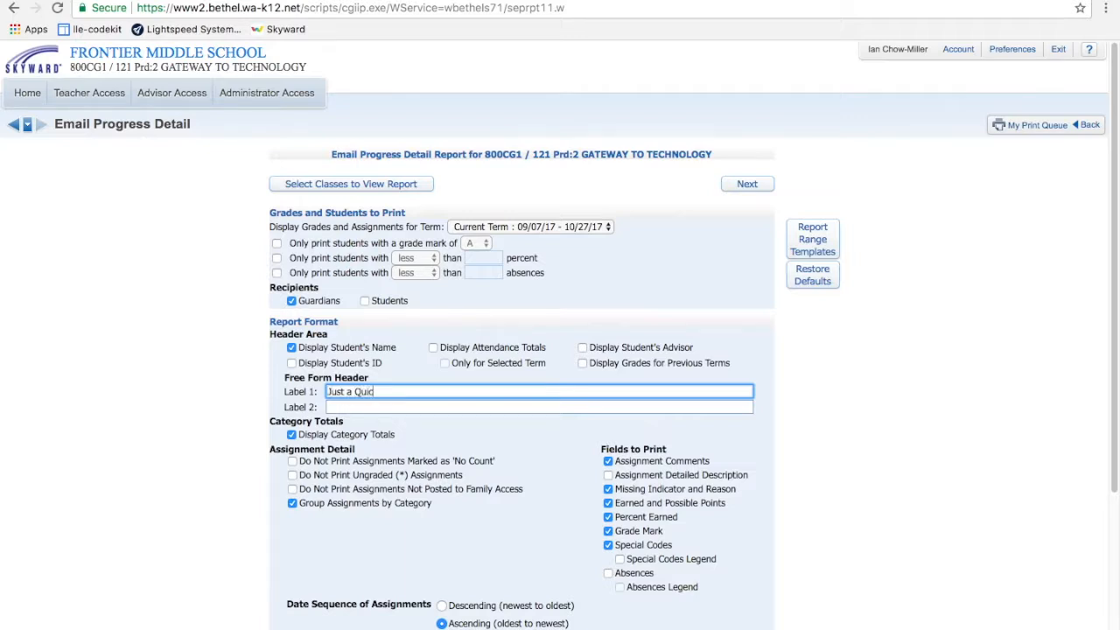
pyautogui.write('k Update')
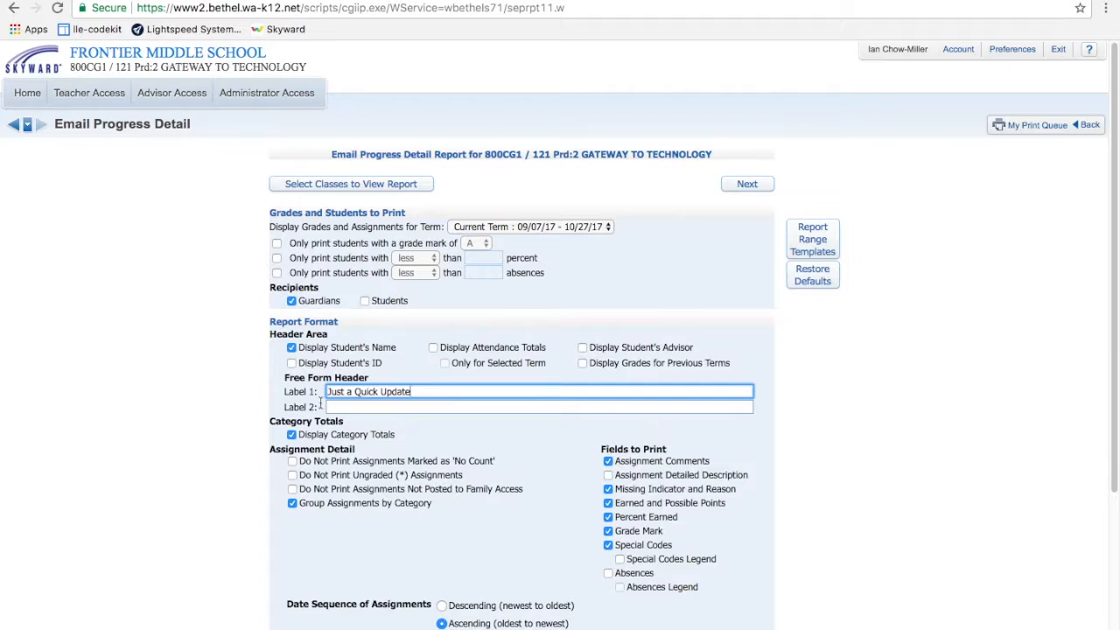
pyautogui.click(539, 406)
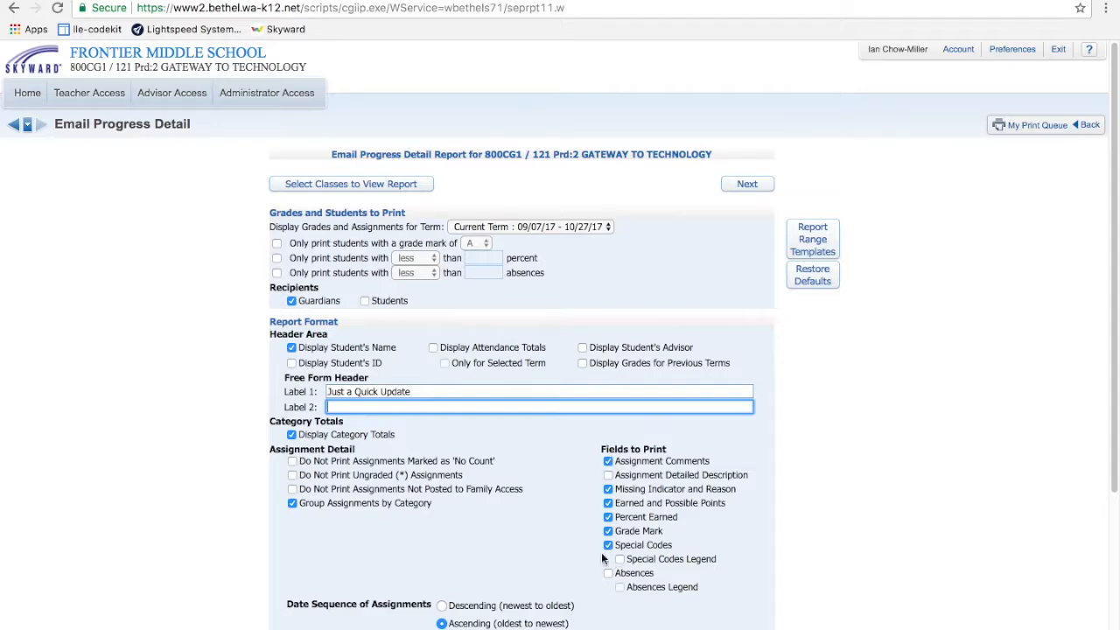
# Step: Add the class comment about keeping families updated on student progress and continue to guardian selection
pyautogui.scroll(-3)
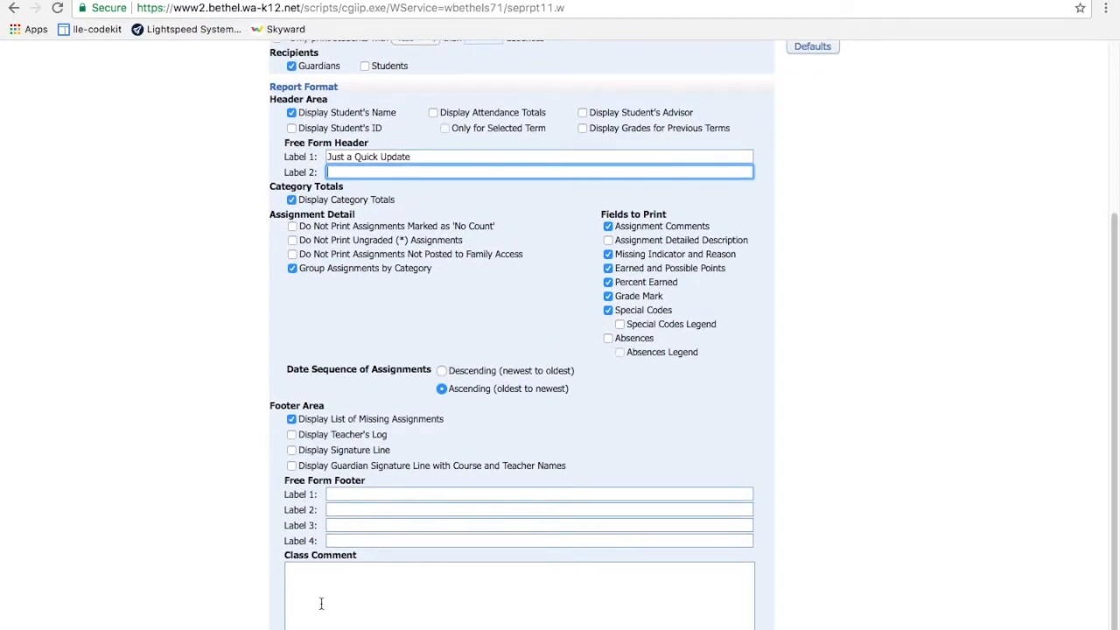
pyautogui.moveTo(325, 595)
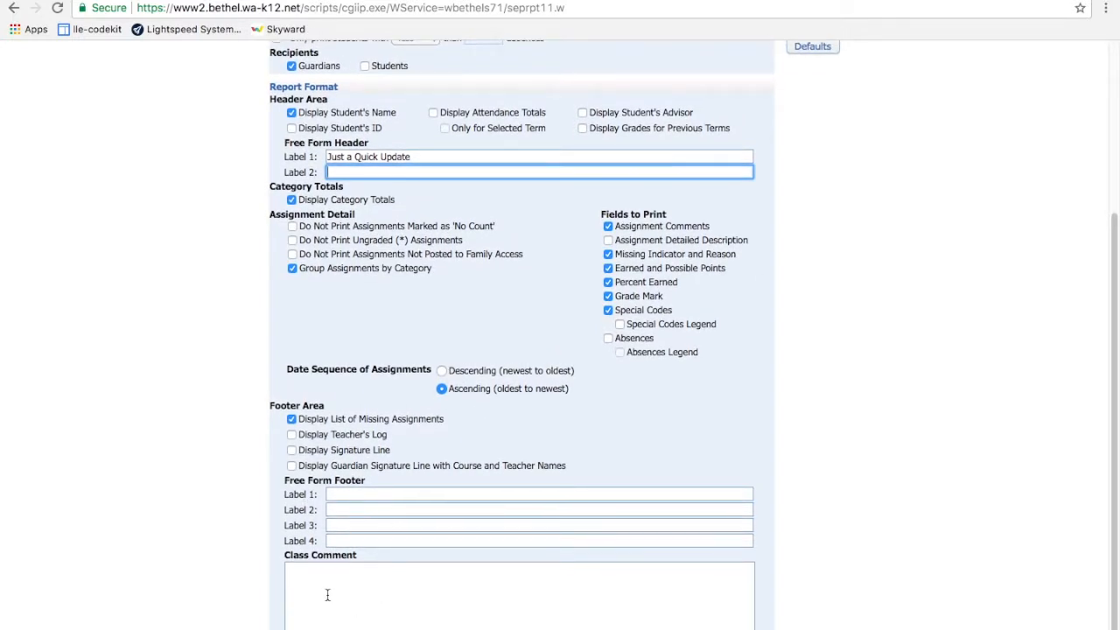
pyautogui.write('This is ju')
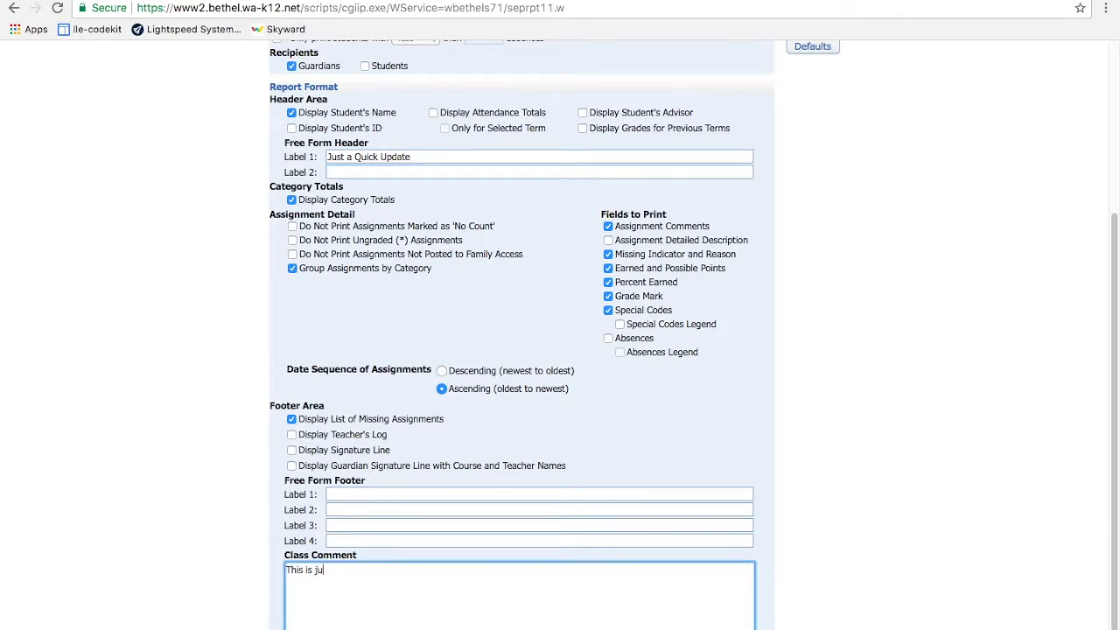
pyautogui.write('st a progress report t')
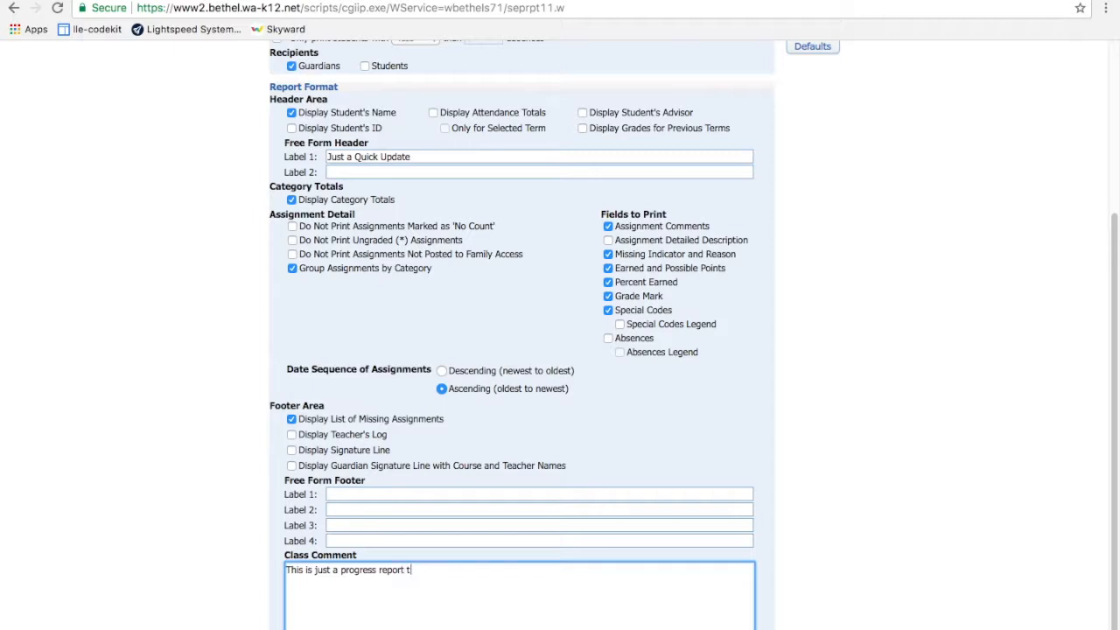
pyautogui.write('o keep you')
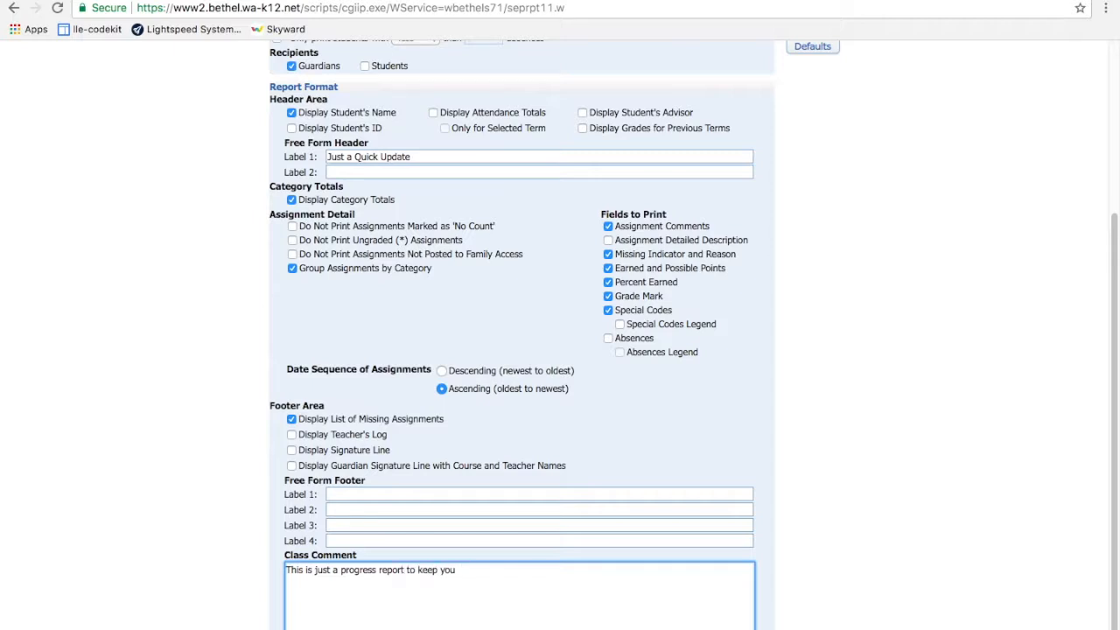
pyautogui.write("updated on our student's")
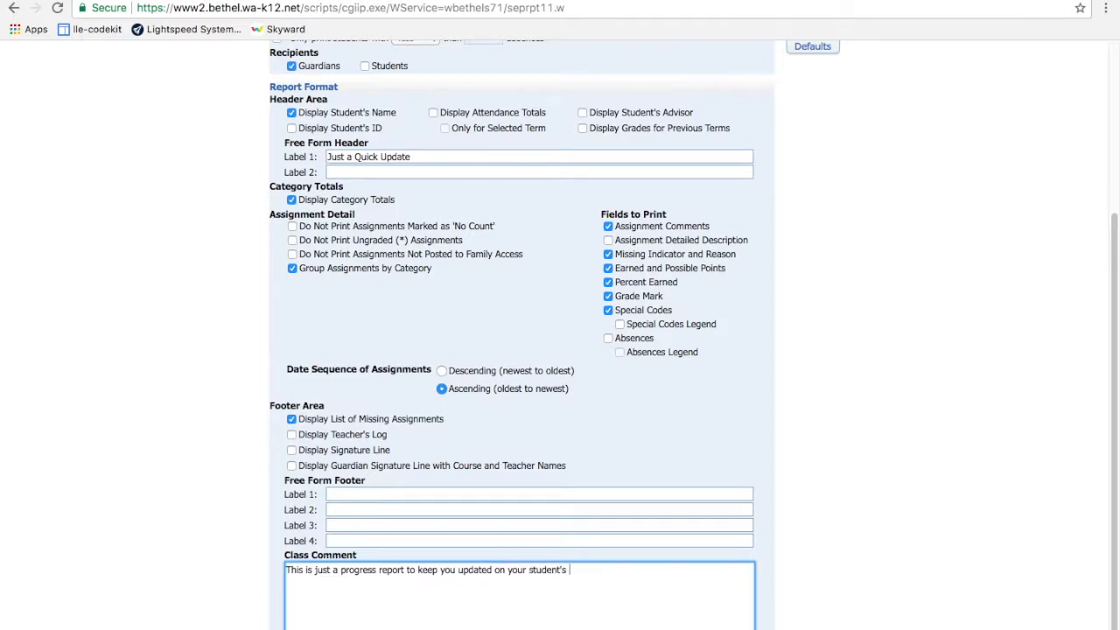
pyautogui.write('progress.')
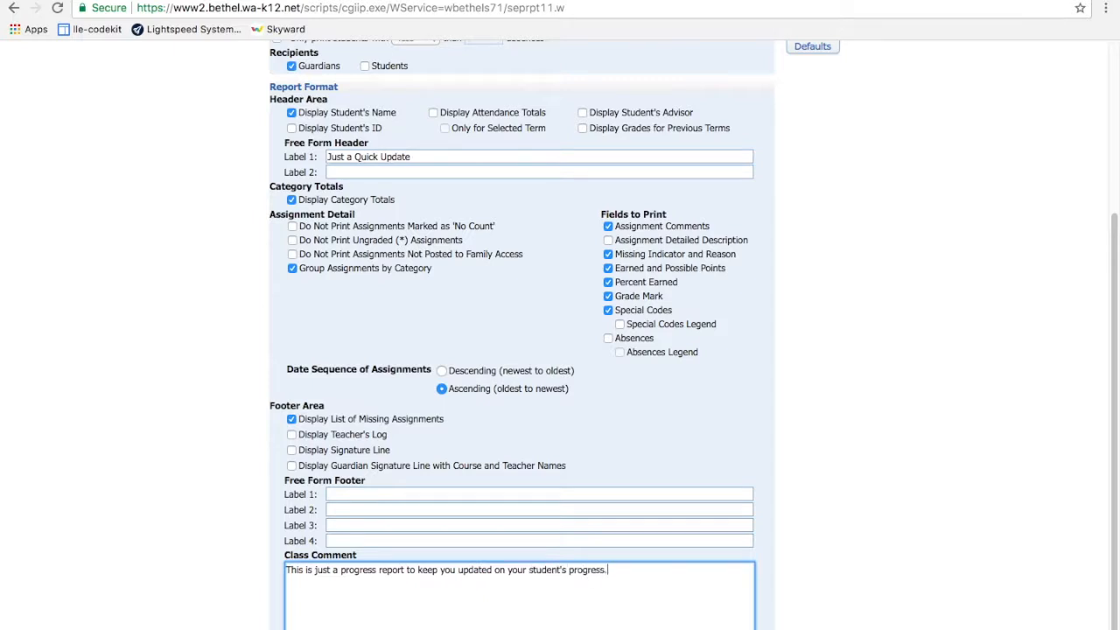
pyautogui.scroll(3)
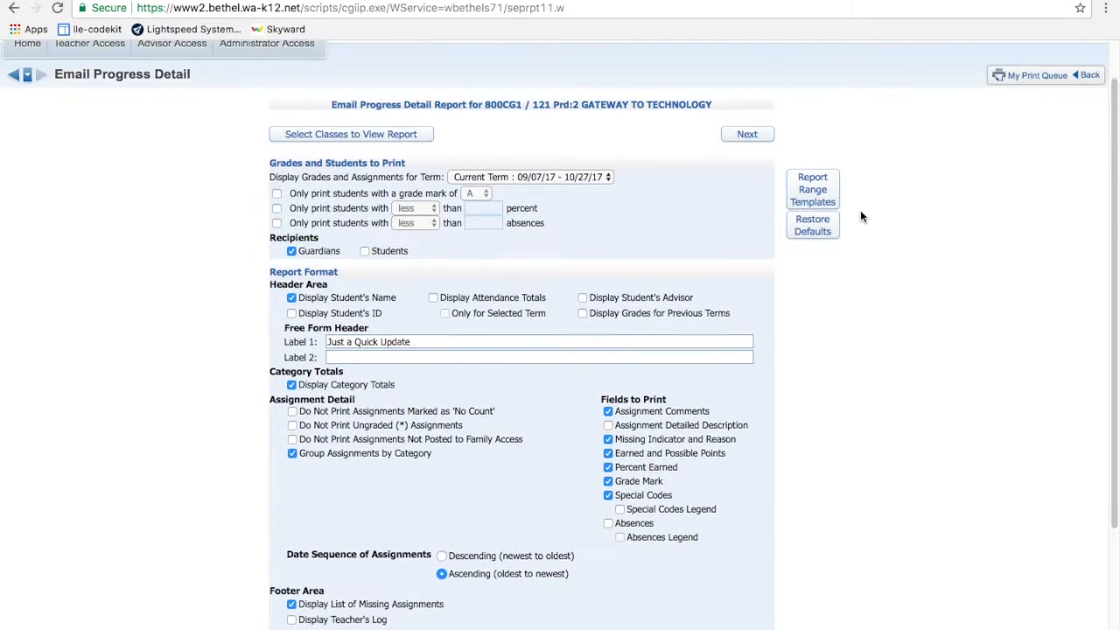
pyautogui.click(746, 133)
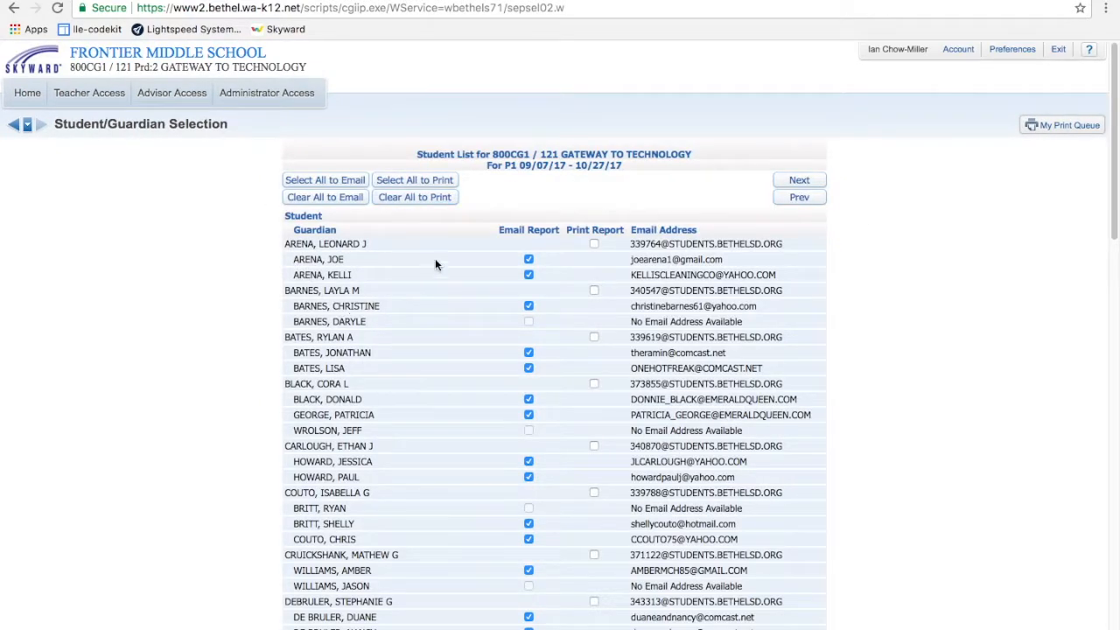
pyautogui.moveTo(658, 262)
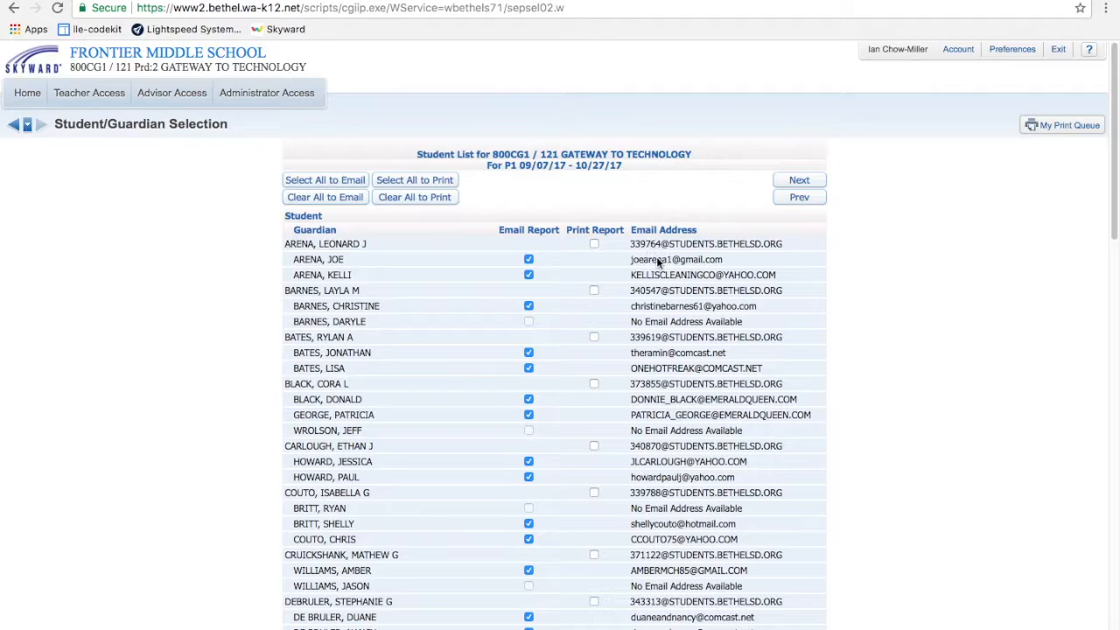
# Step: Scroll through the Student/Guardian Selection list reviewing Email Report recipients
pyautogui.scroll(-3)
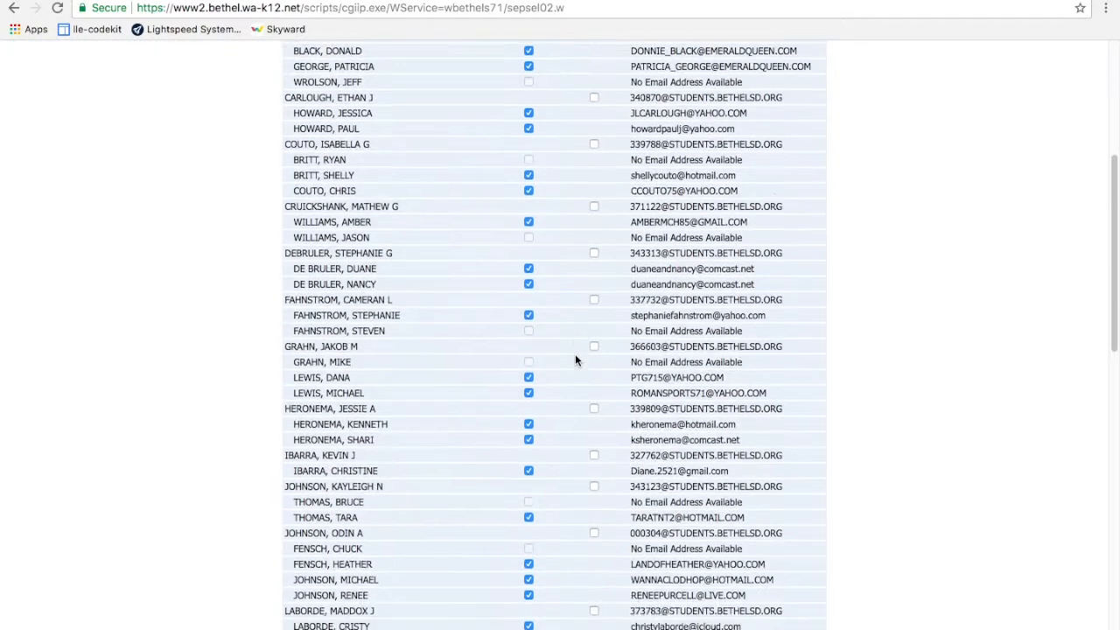
pyautogui.scroll(-3)
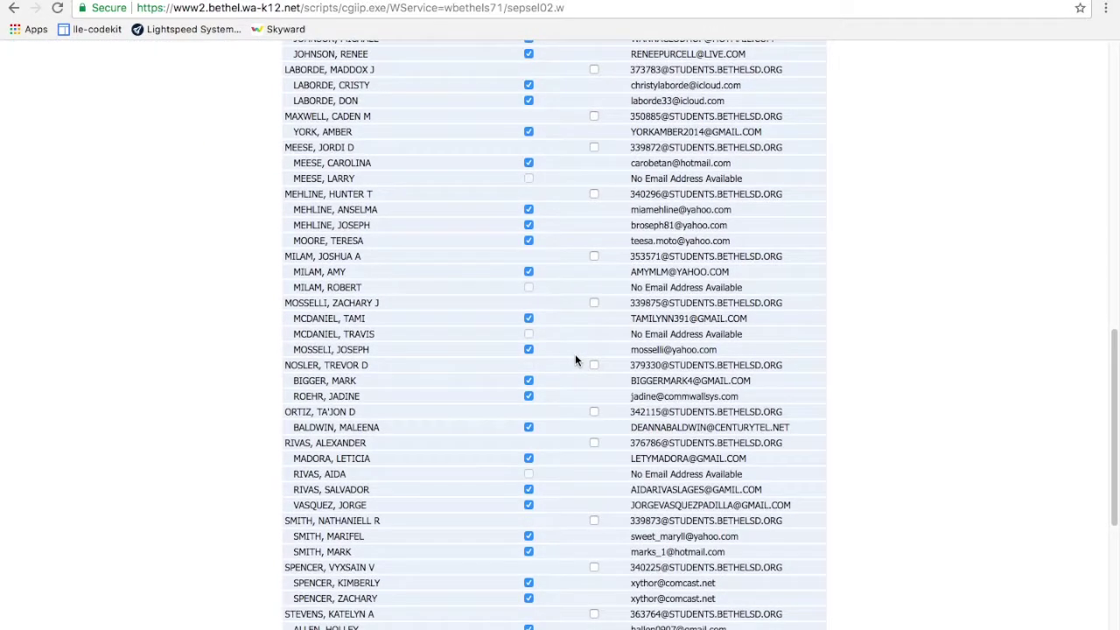
pyautogui.scroll(-3)
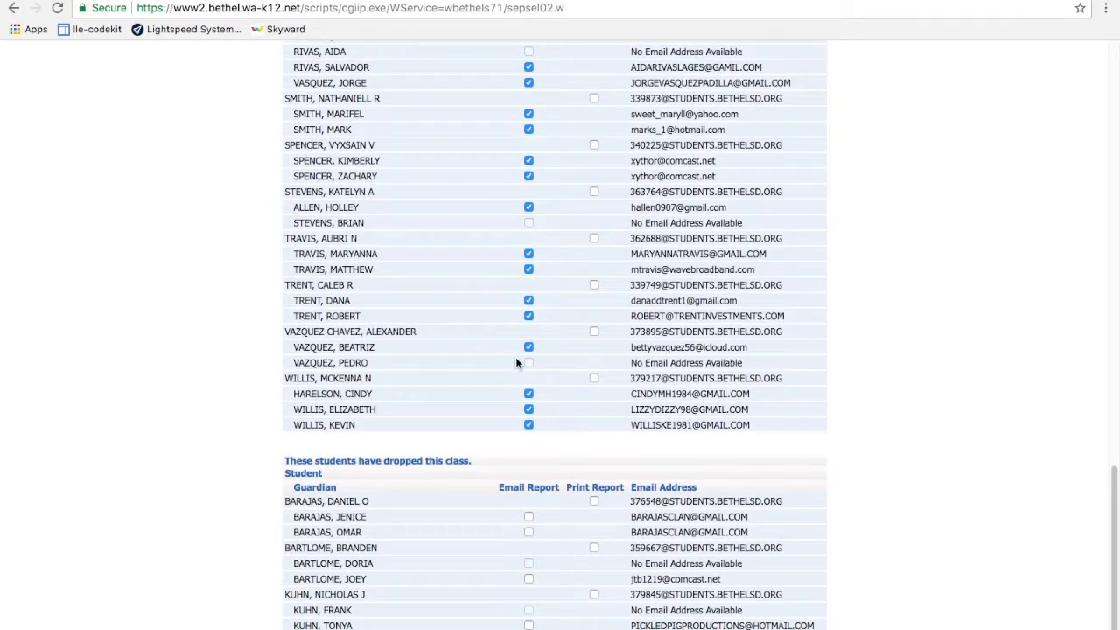
pyautogui.moveTo(591, 191)
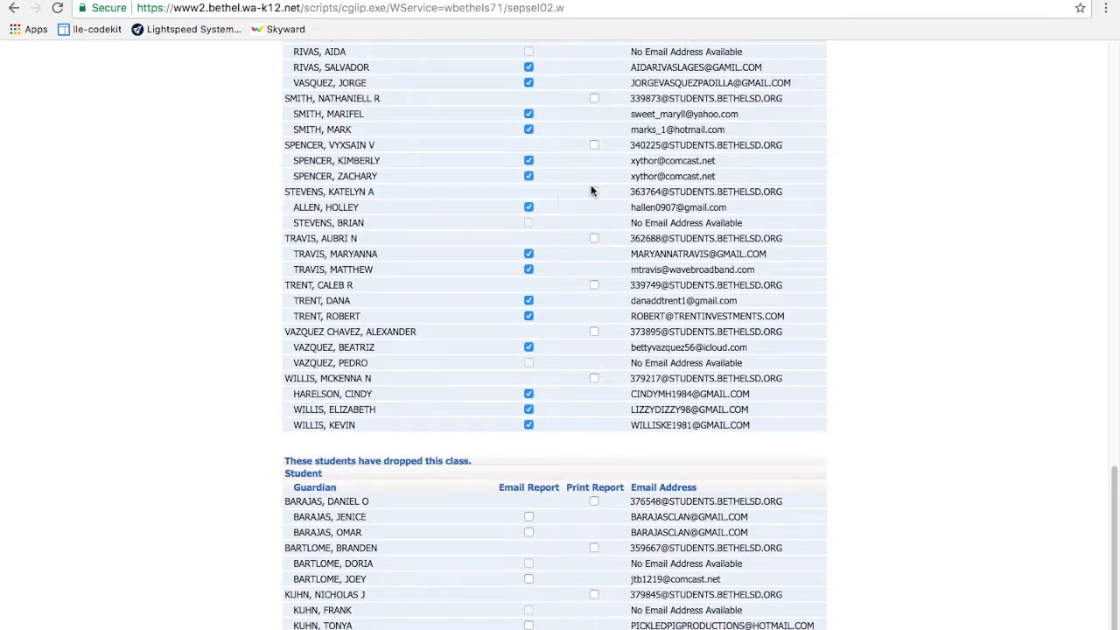
pyautogui.scroll(3)
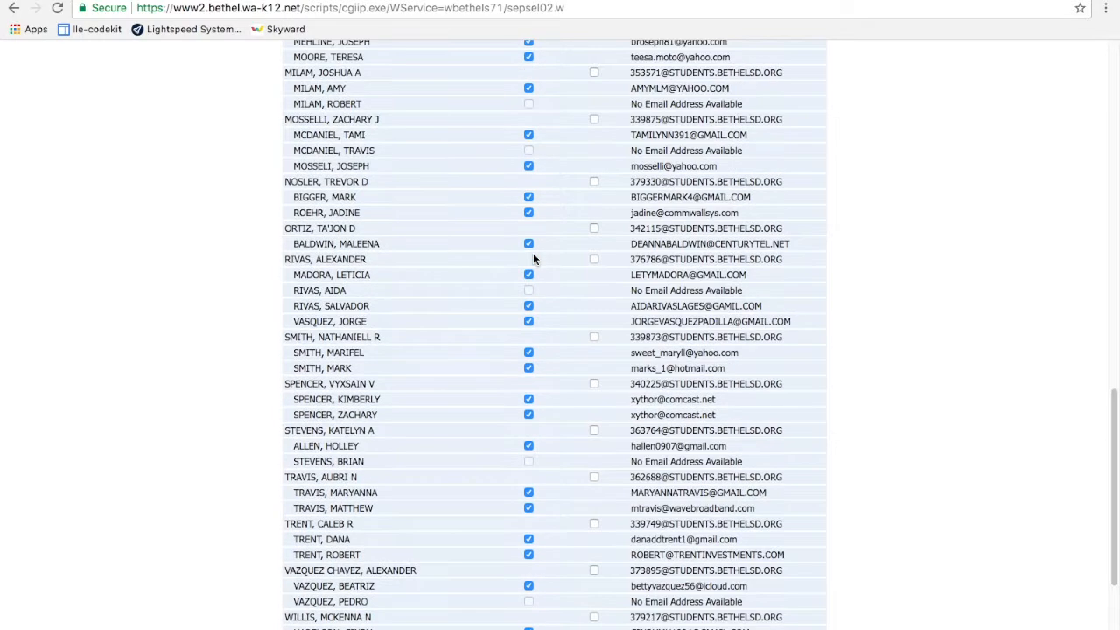
pyautogui.scroll(3)
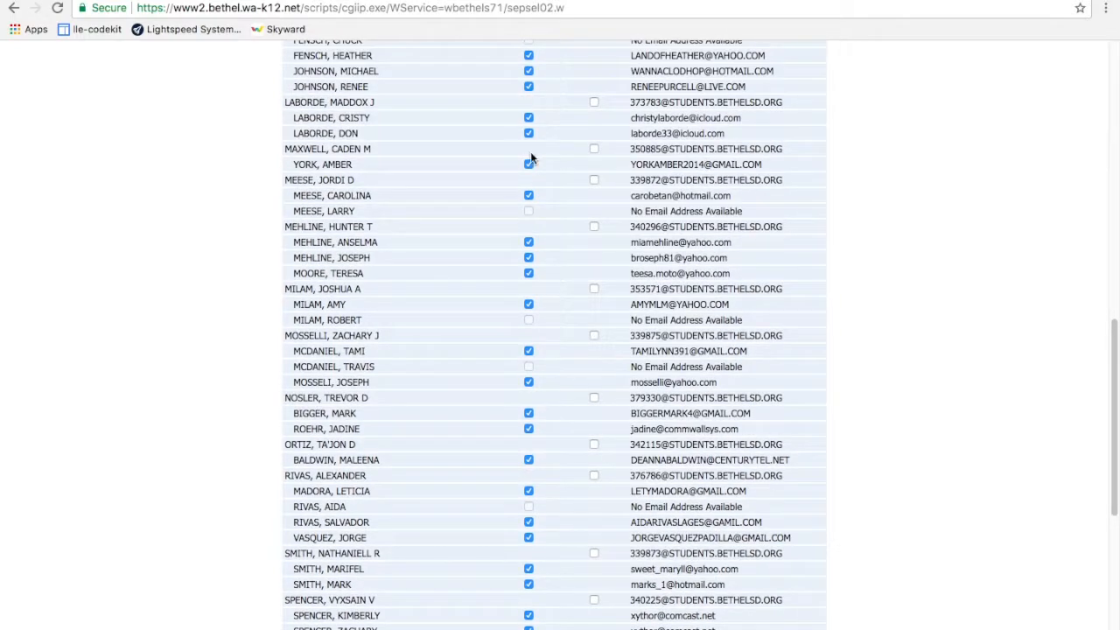
pyautogui.scroll(3)
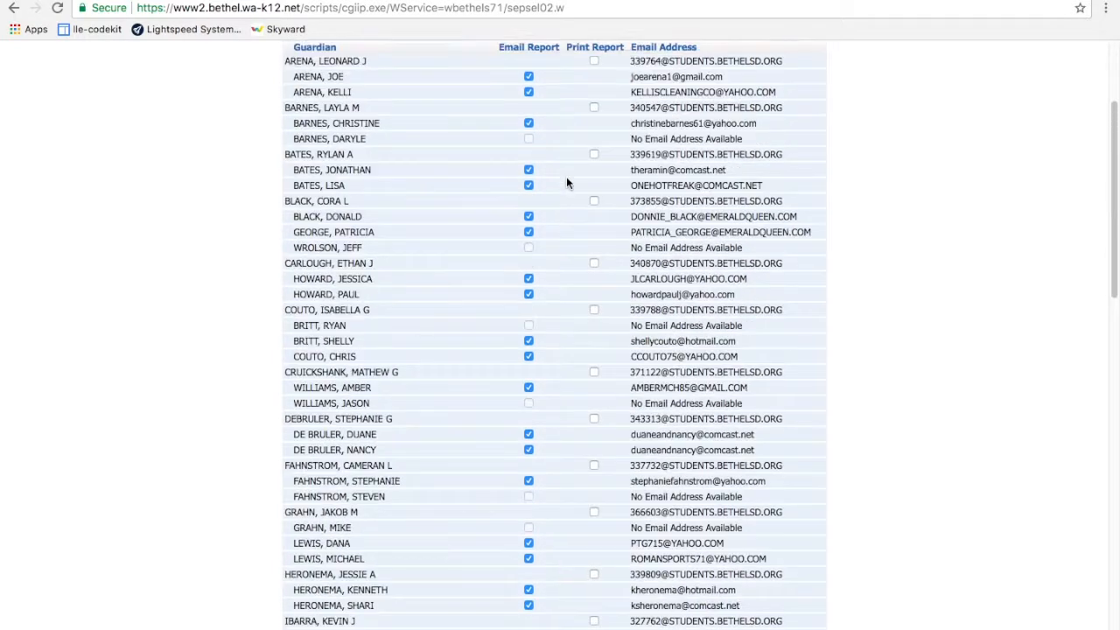
pyautogui.scroll(3)
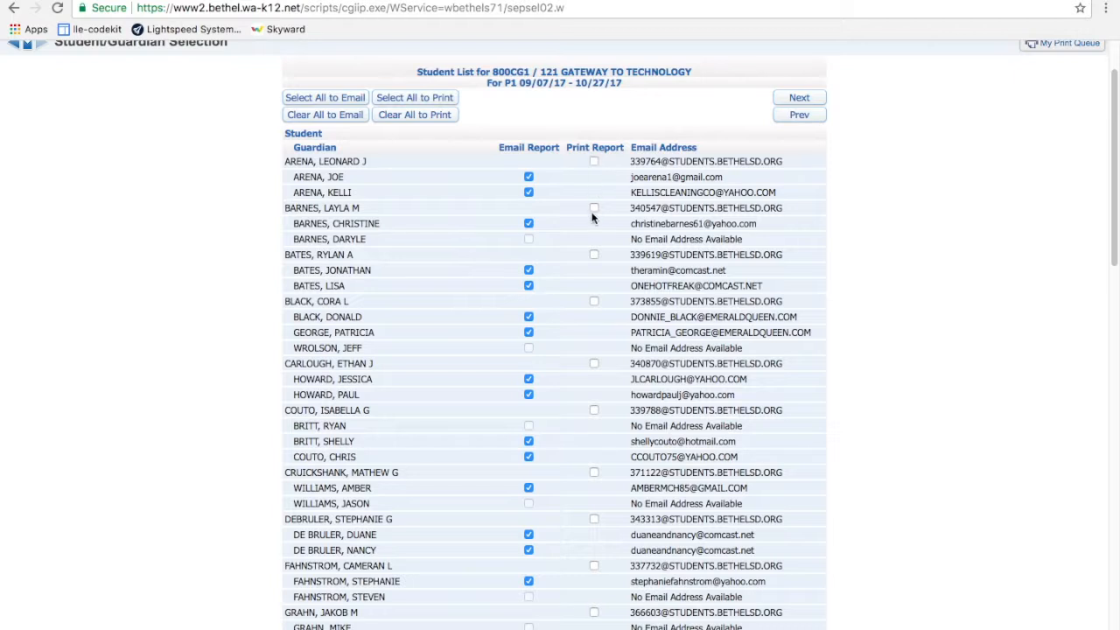
pyautogui.moveTo(942, 249)
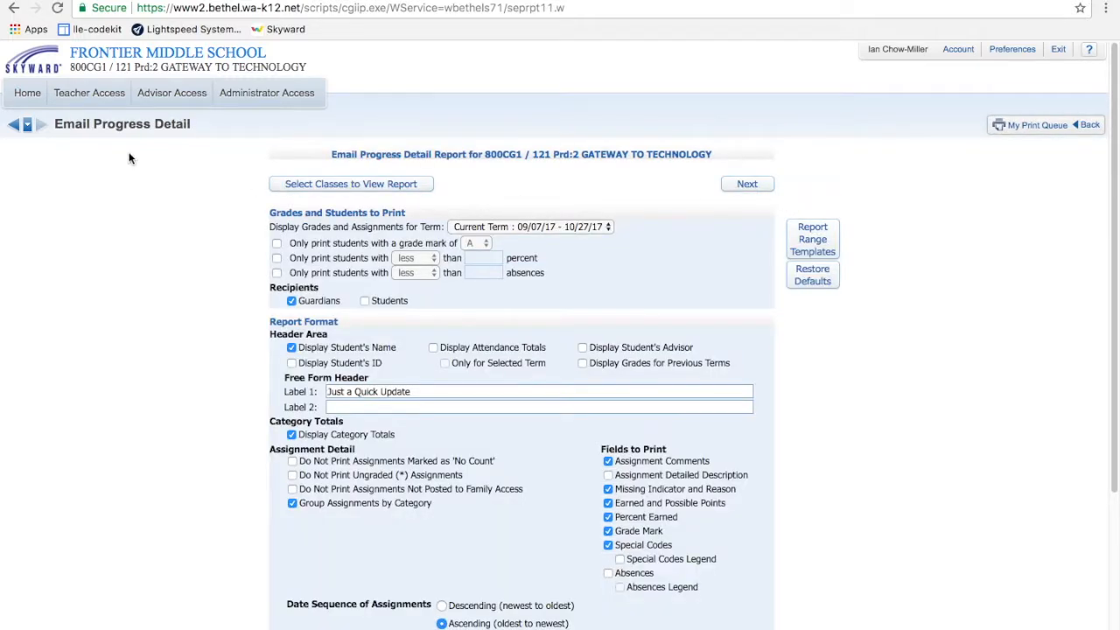
pyautogui.moveTo(88, 93)
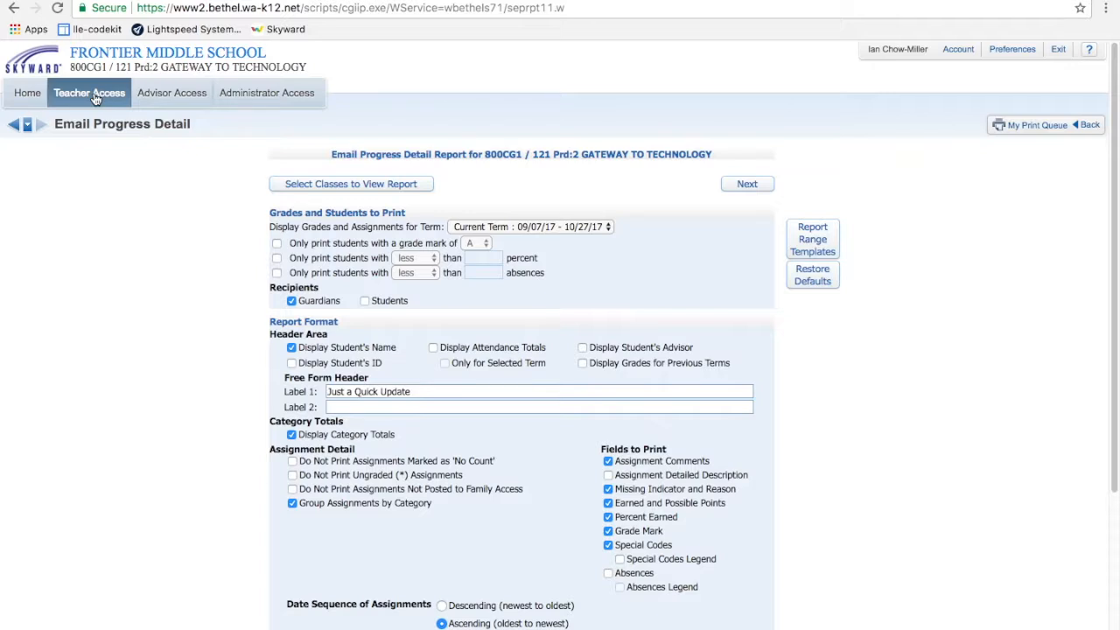
# Step: Return to Gateway to Technology Class Options and open the Message Center
pyautogui.click(88, 93)
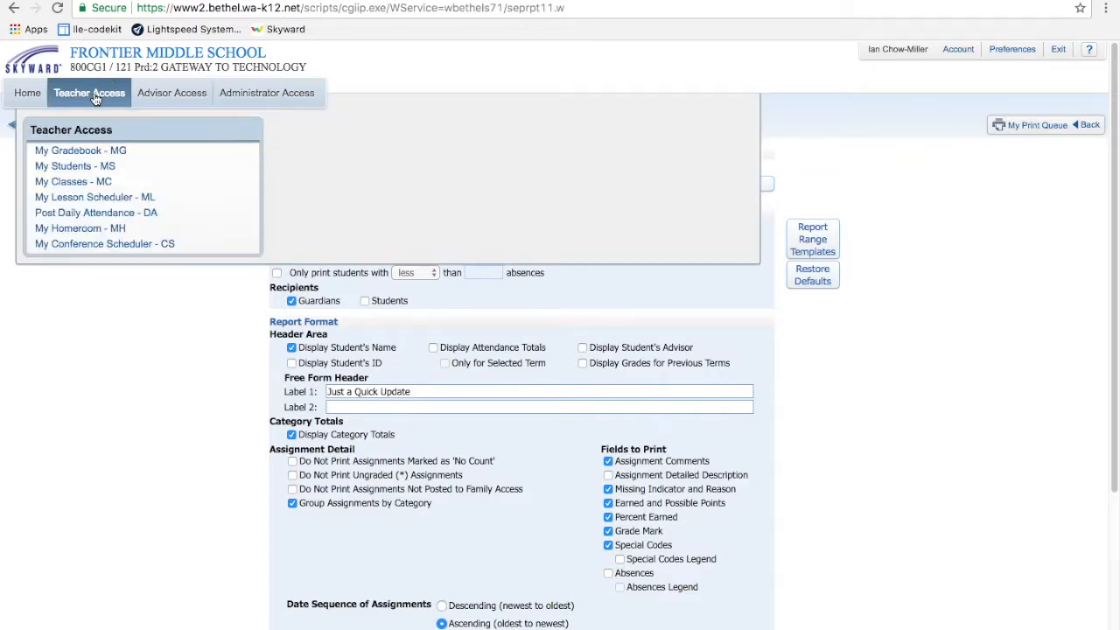
pyautogui.click(73, 181)
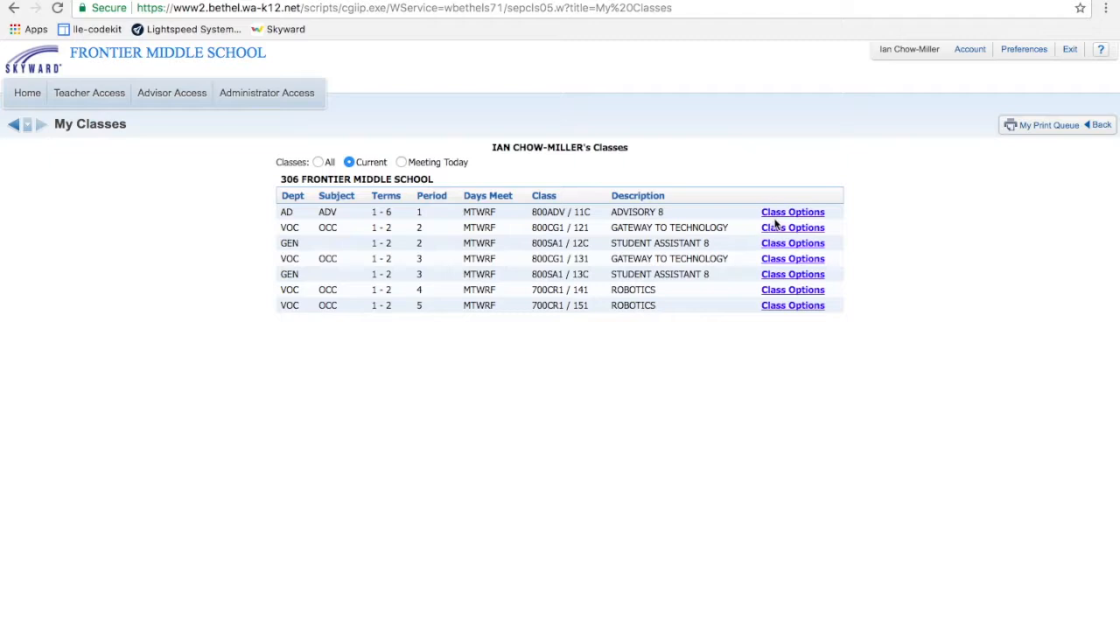
pyautogui.click(791, 228)
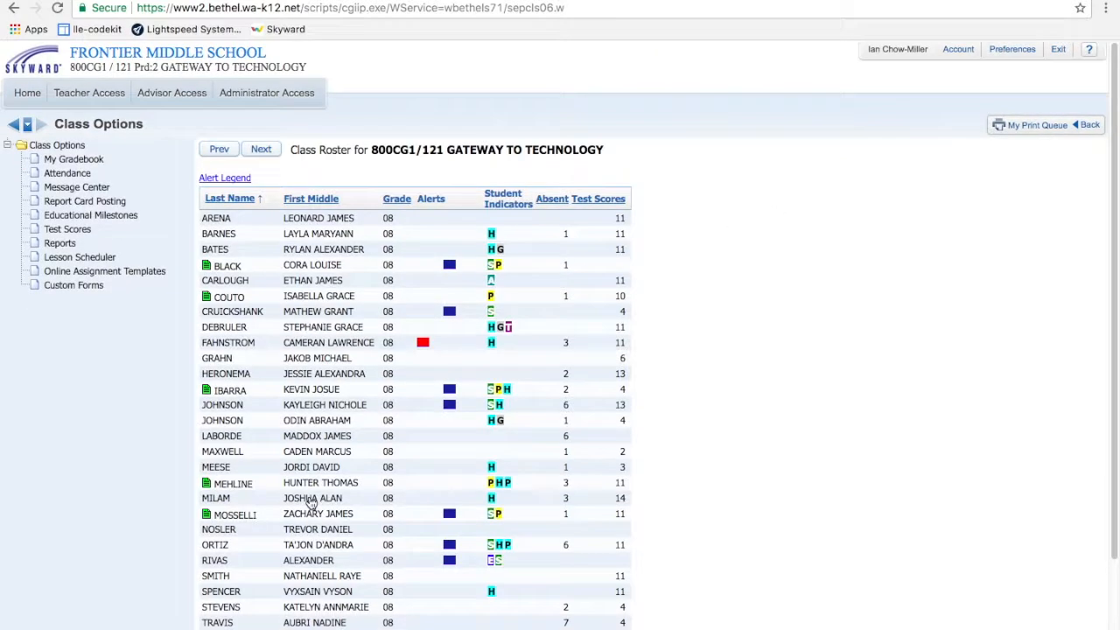
pyautogui.moveTo(57, 201)
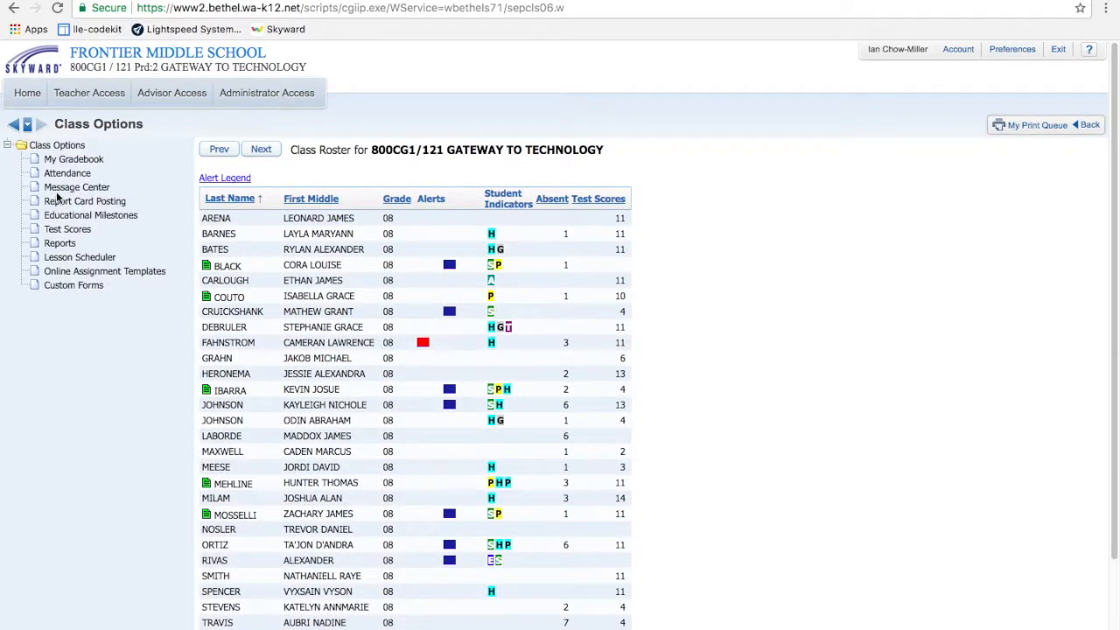
pyautogui.click(77, 186)
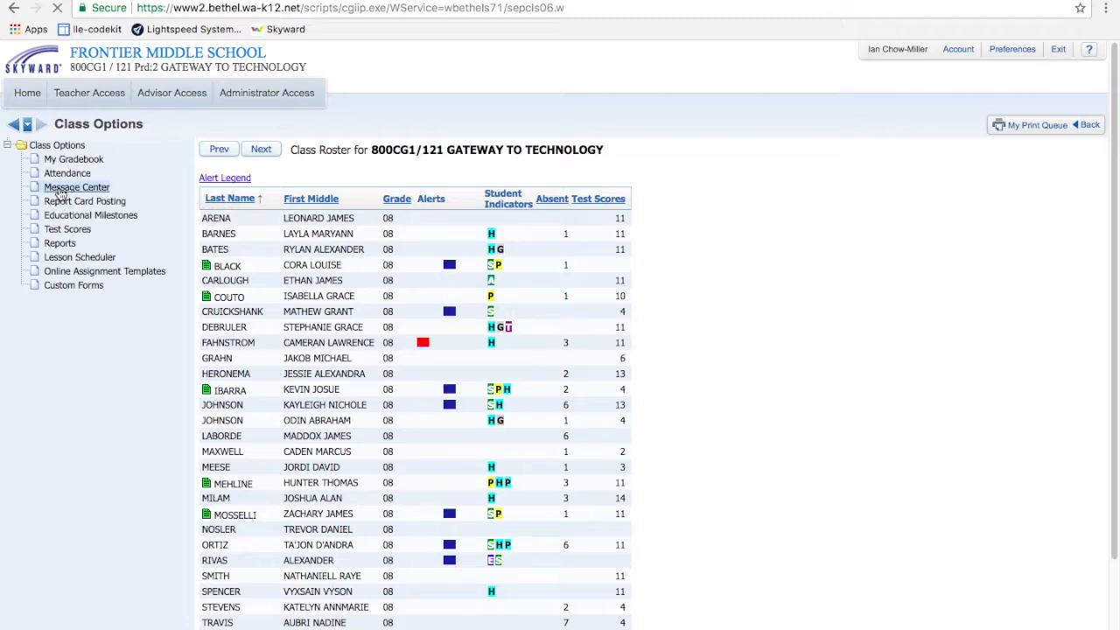
pyautogui.click(77, 188)
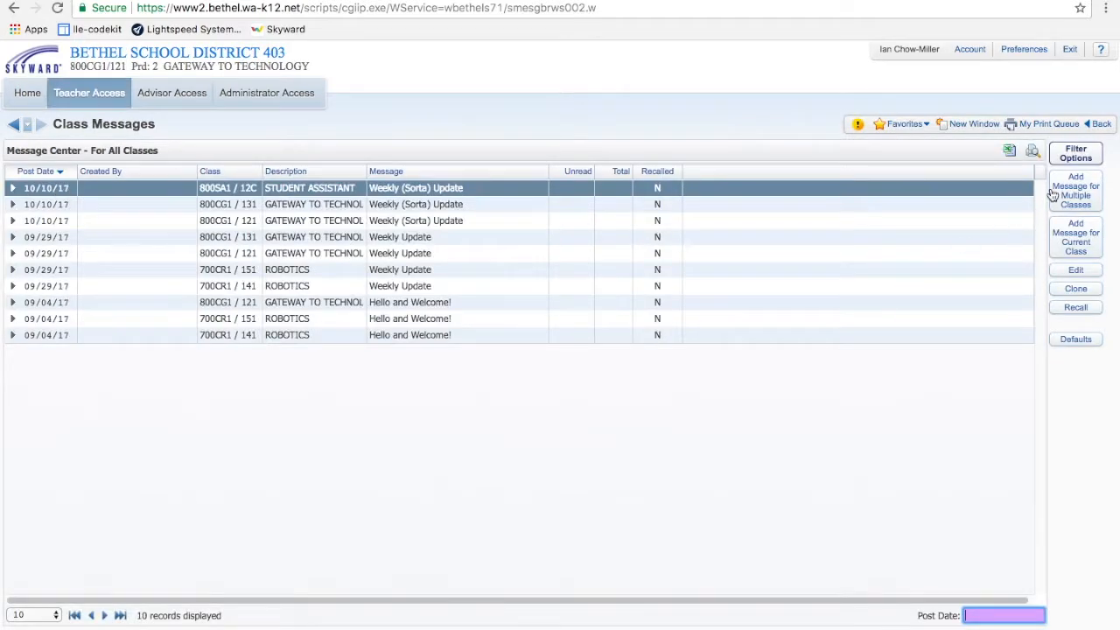
pyautogui.moveTo(1084, 224)
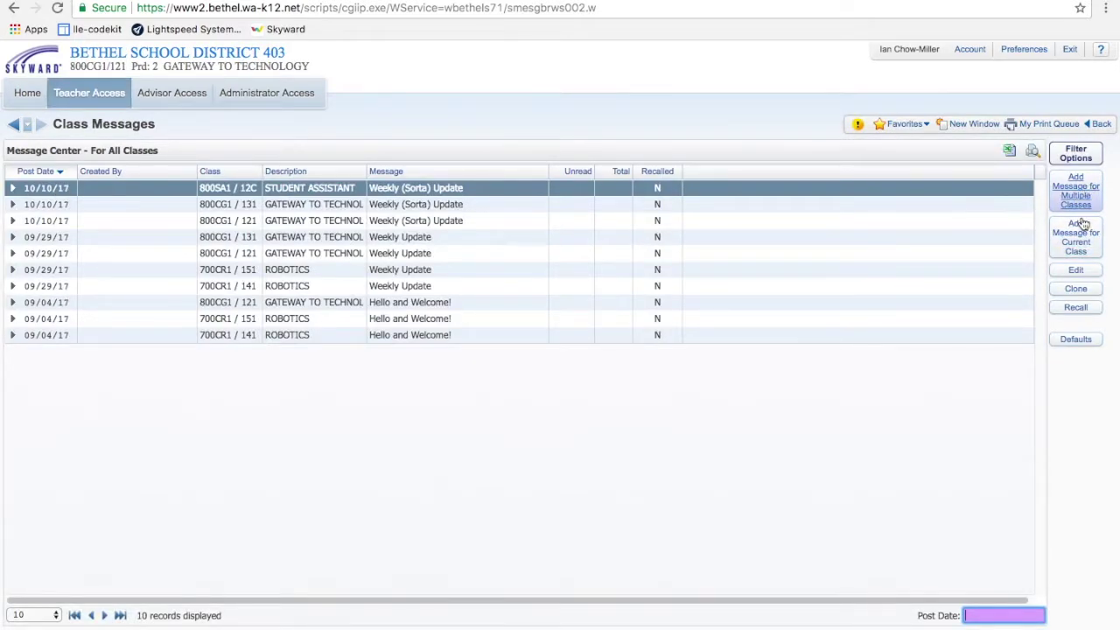
pyautogui.moveTo(1075, 189)
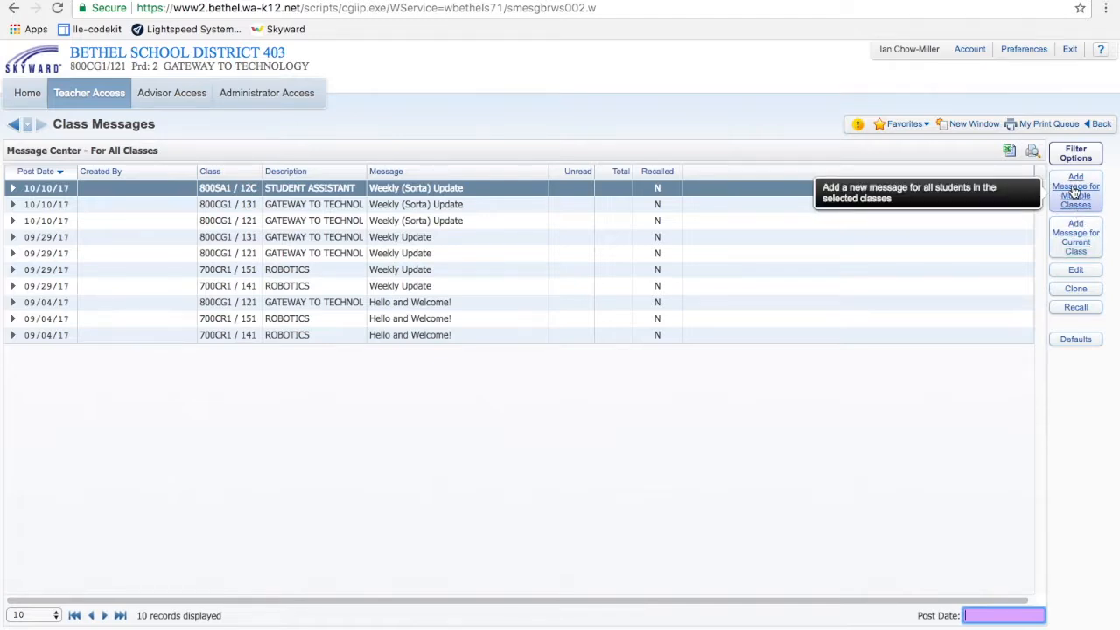
pyautogui.moveTo(1075, 236)
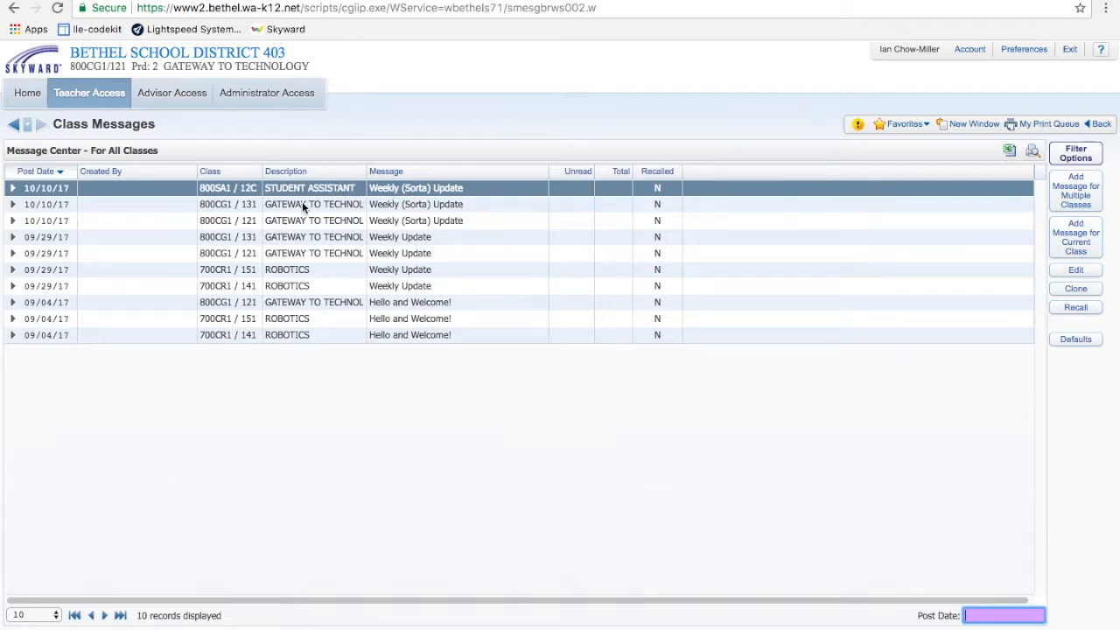
pyautogui.moveTo(259, 366)
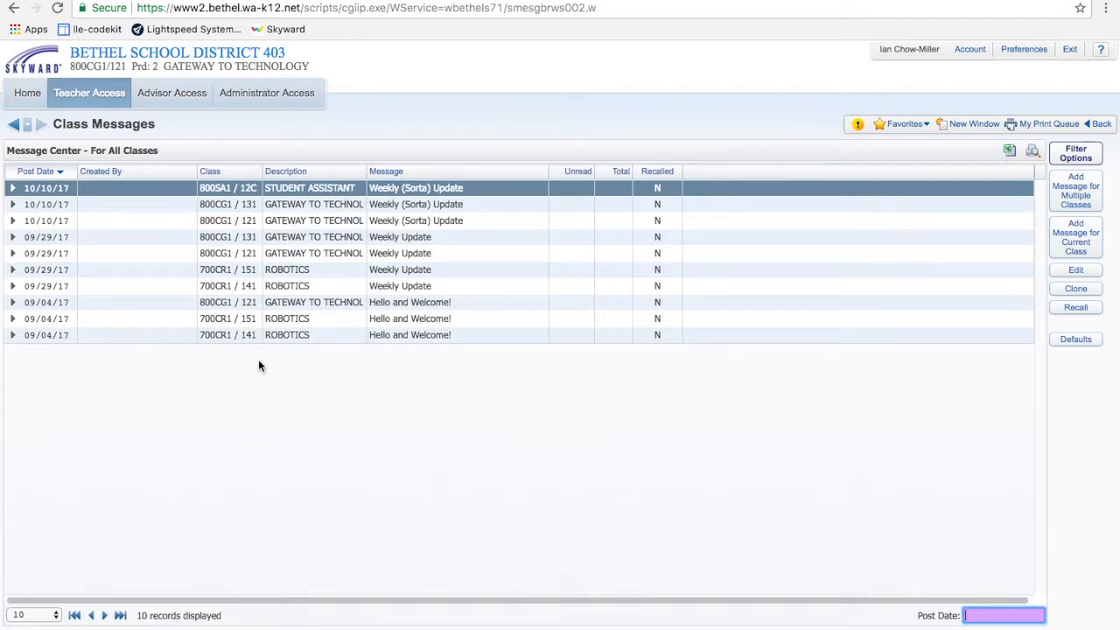
pyautogui.moveTo(952, 256)
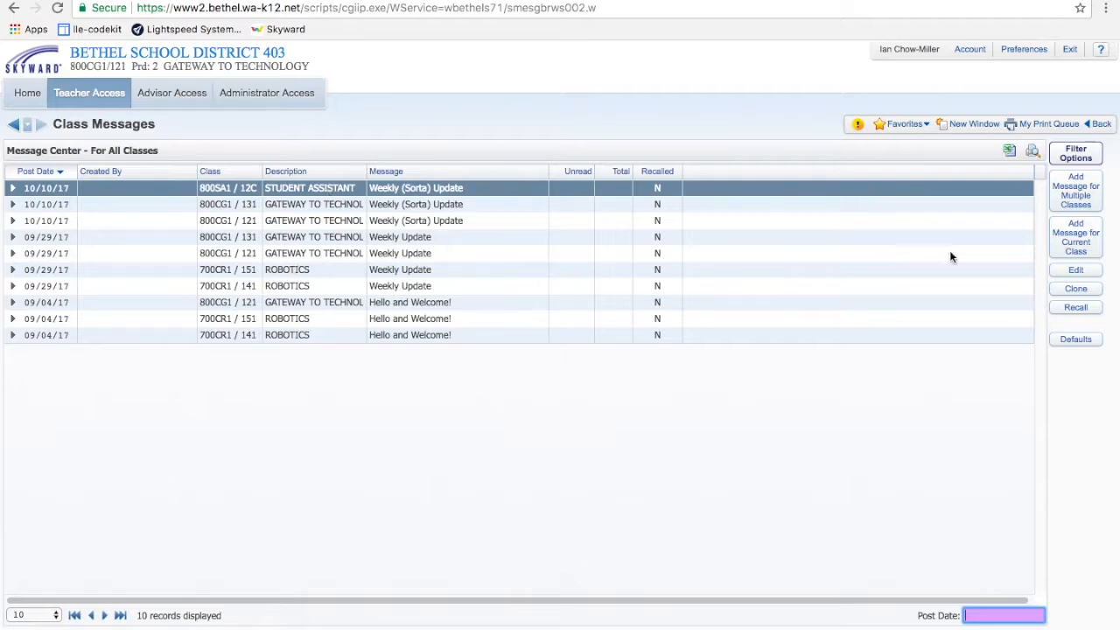
pyautogui.moveTo(1075, 236)
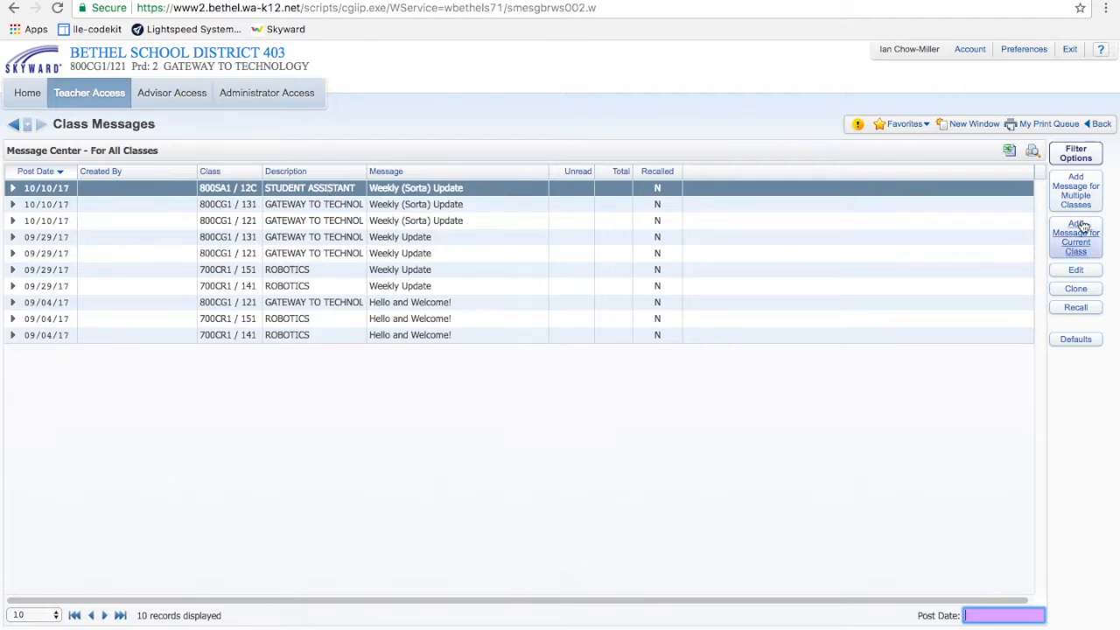
# Step: Start a new message for multiple classes
pyautogui.click(1075, 191)
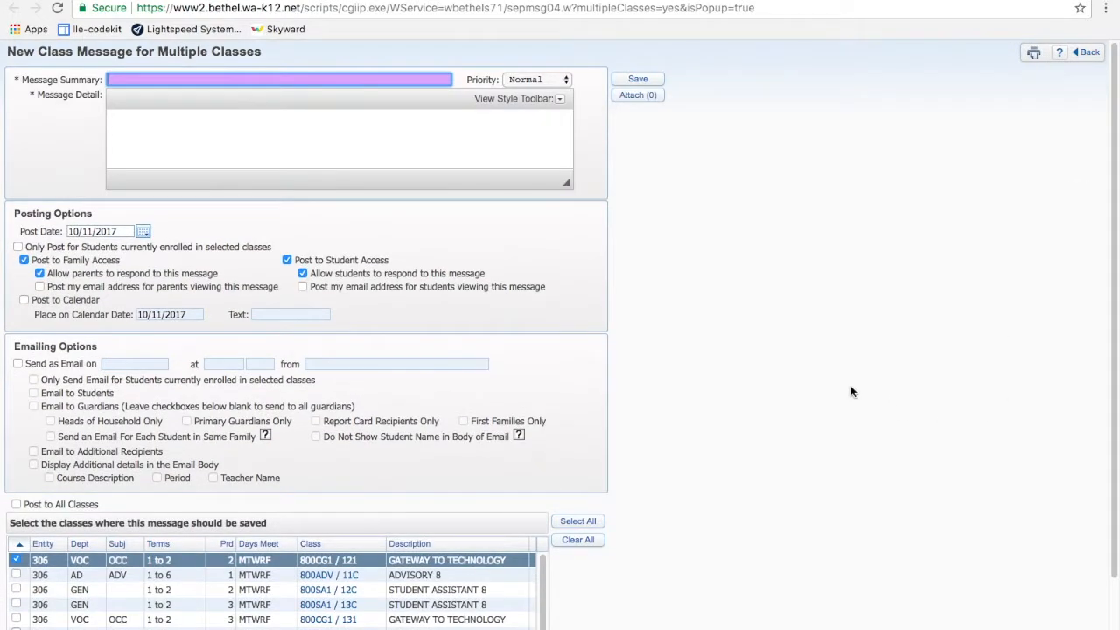
pyautogui.moveTo(760, 291)
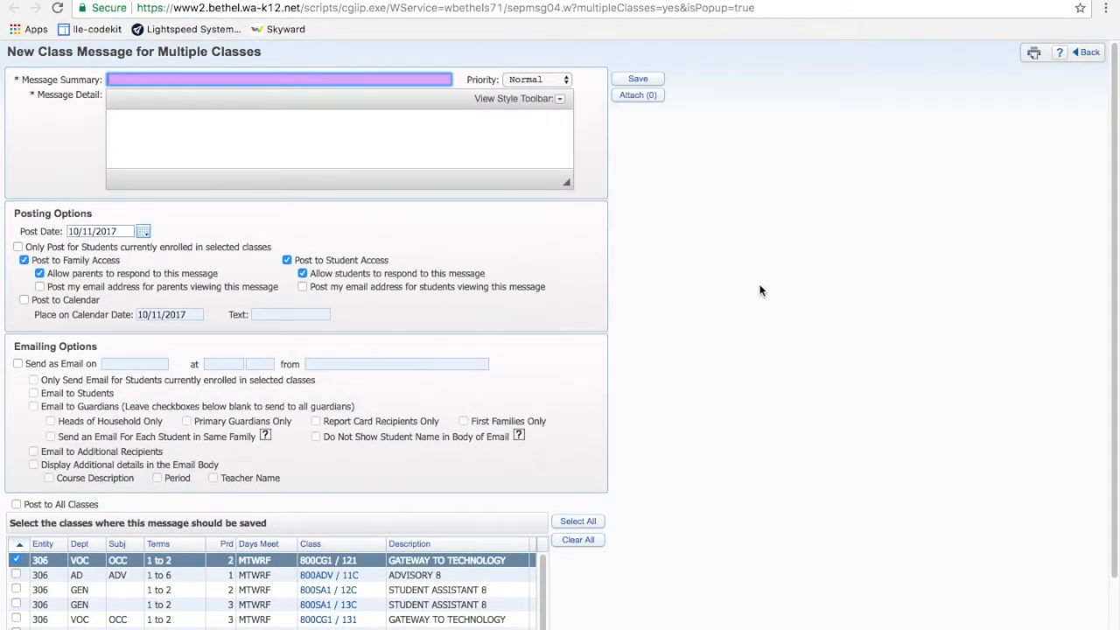
# Step: Tick 800CG1 / 131 GATEWAY TO TECHNOLOGY as a receiving class alongside 800CG1 / 121
pyautogui.scroll(-3)
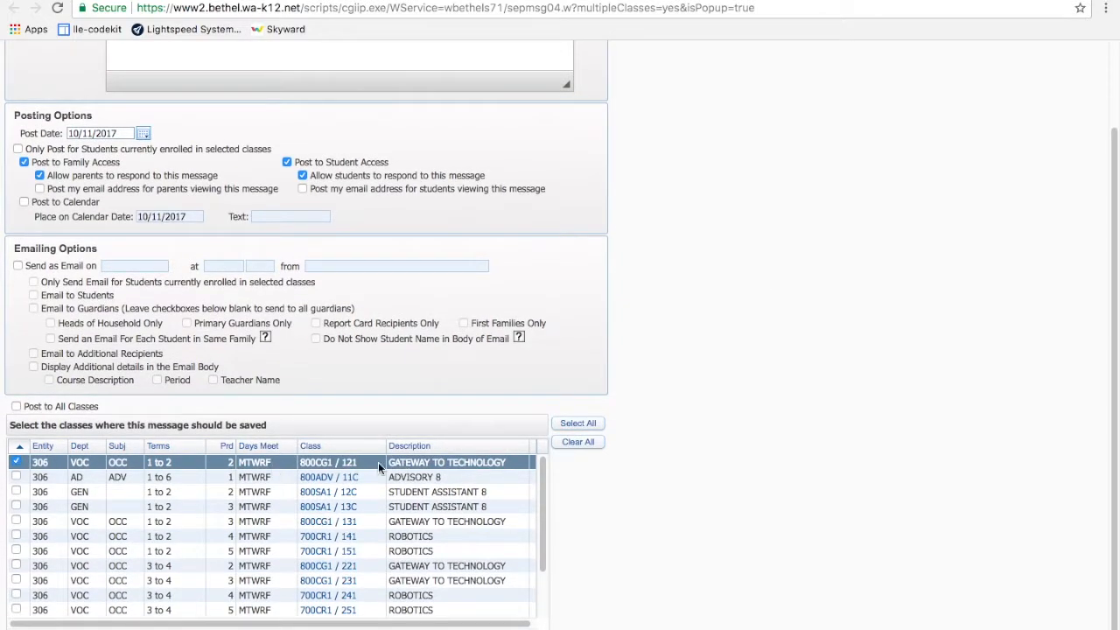
pyautogui.moveTo(353, 472)
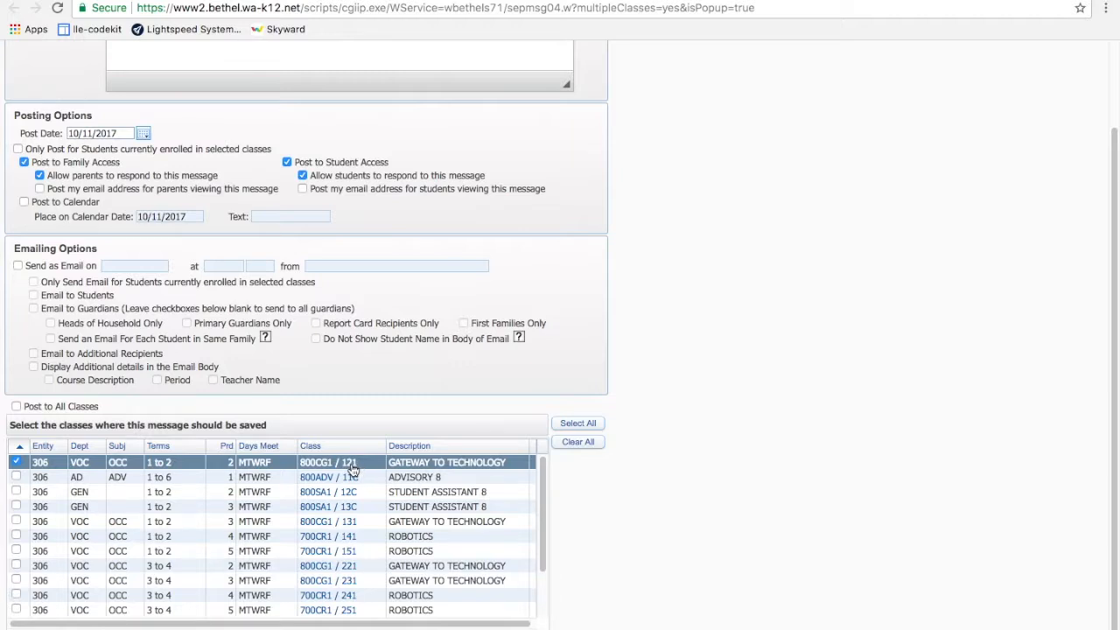
pyautogui.scroll(3)
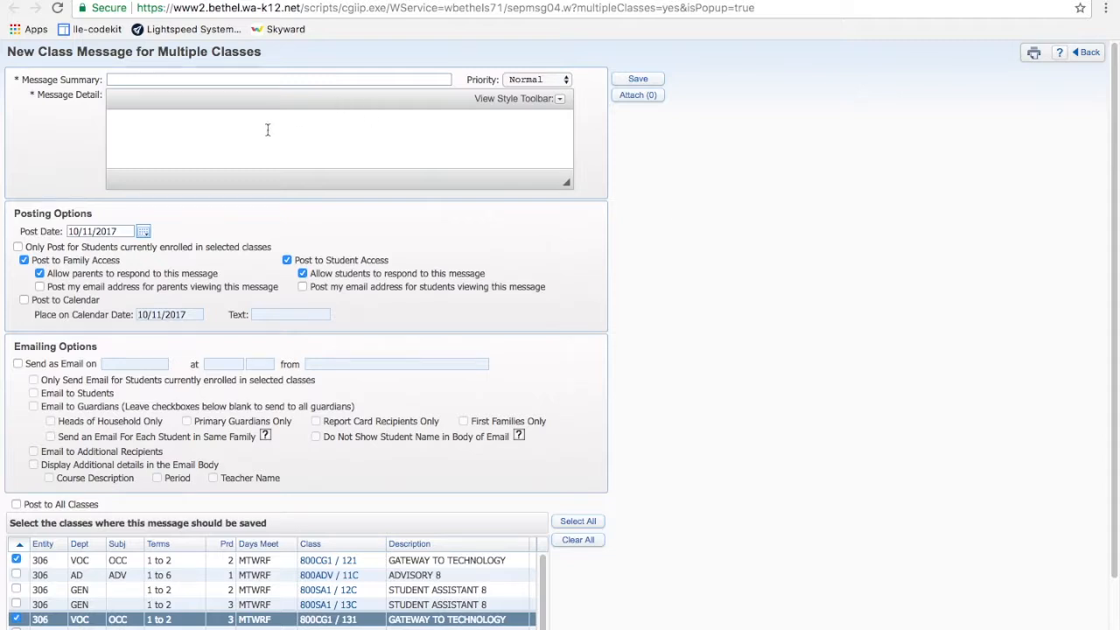
pyautogui.moveTo(283, 108)
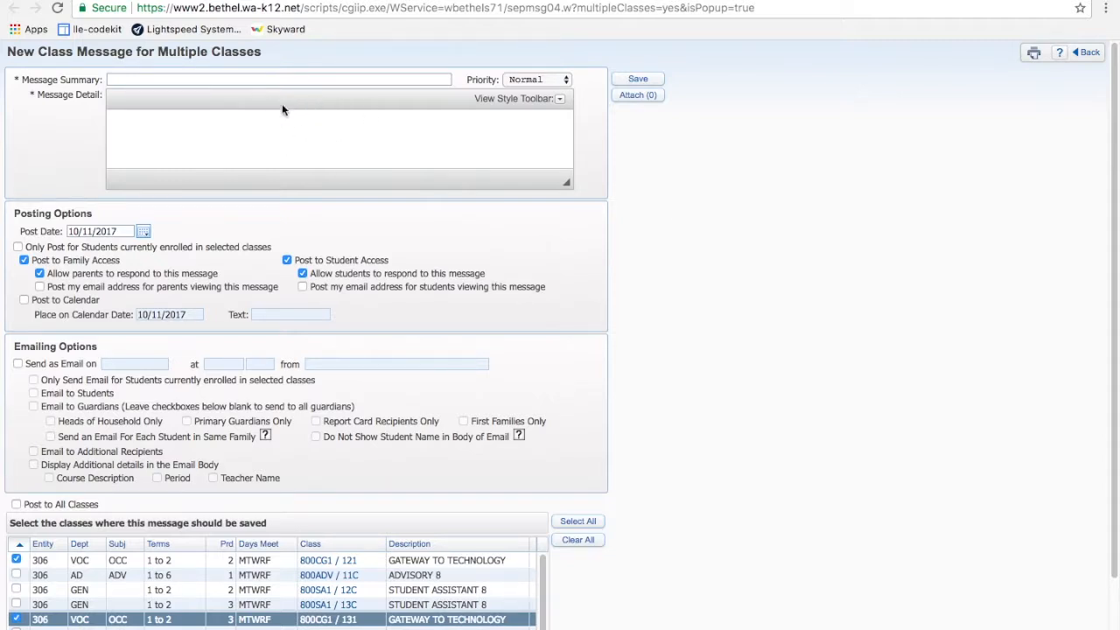
# Step: Post only for enrolled students, disallow student responses, and go to additional recipients
pyautogui.scroll(-3)
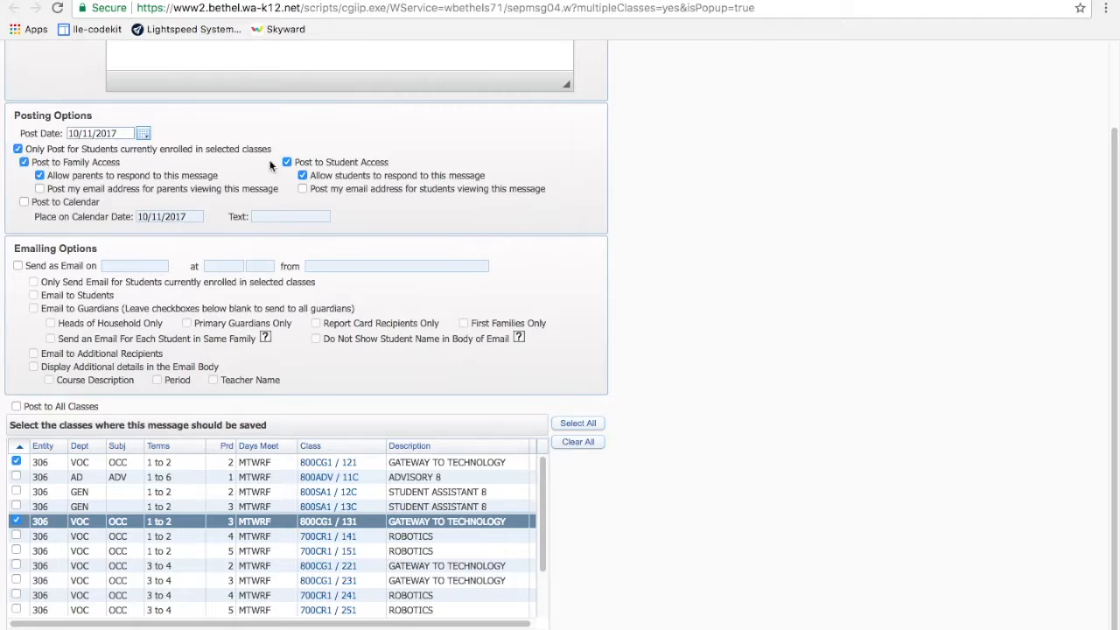
pyautogui.moveTo(252, 200)
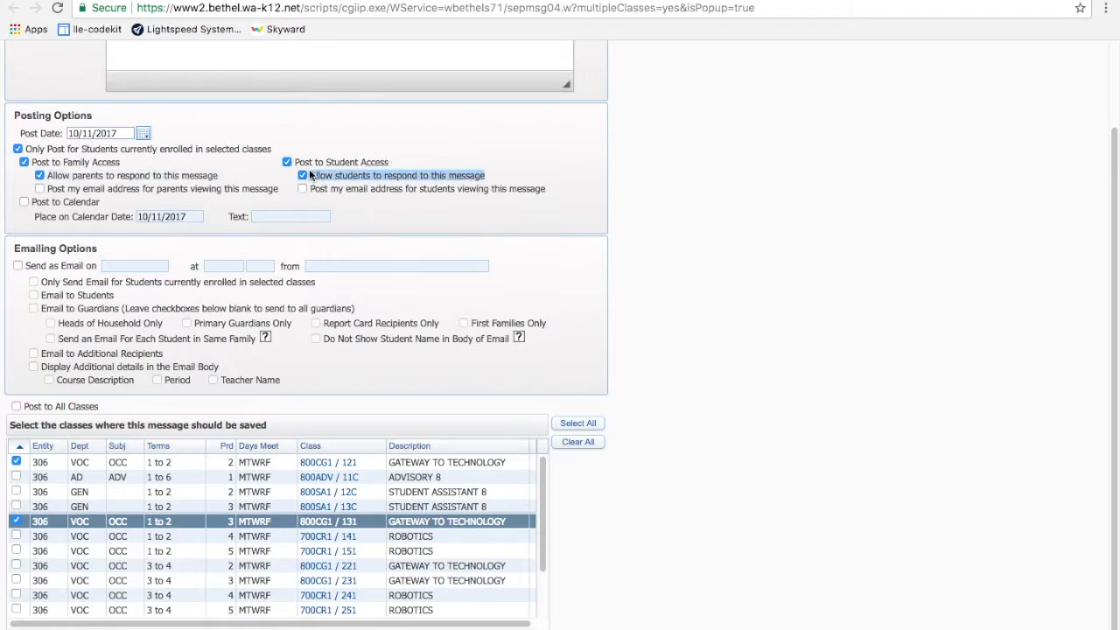
pyautogui.click(303, 175)
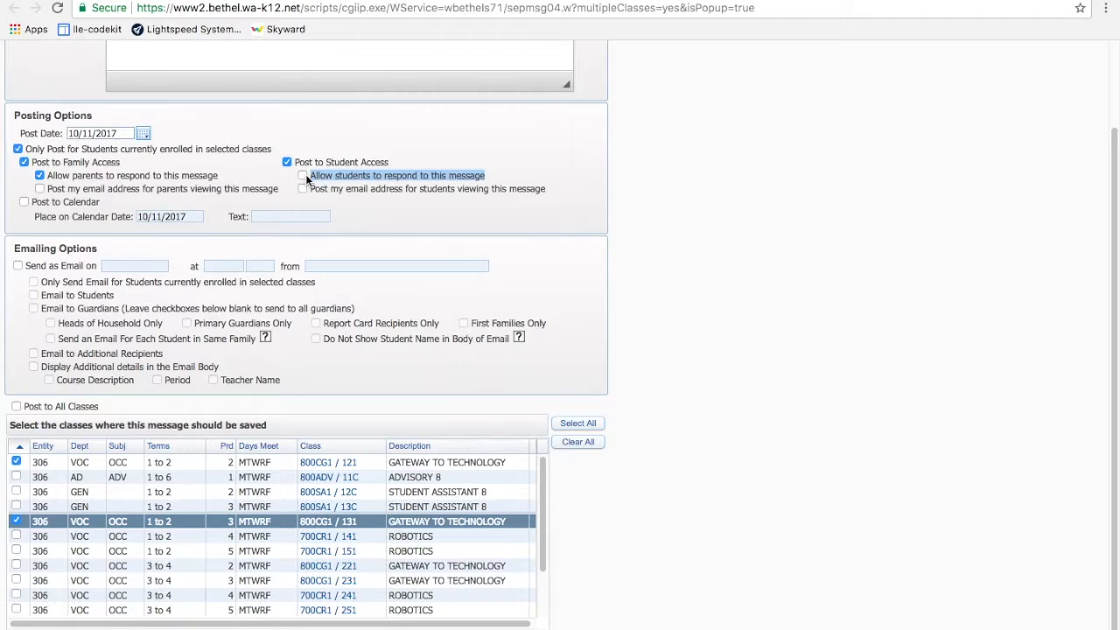
pyautogui.click(38, 189)
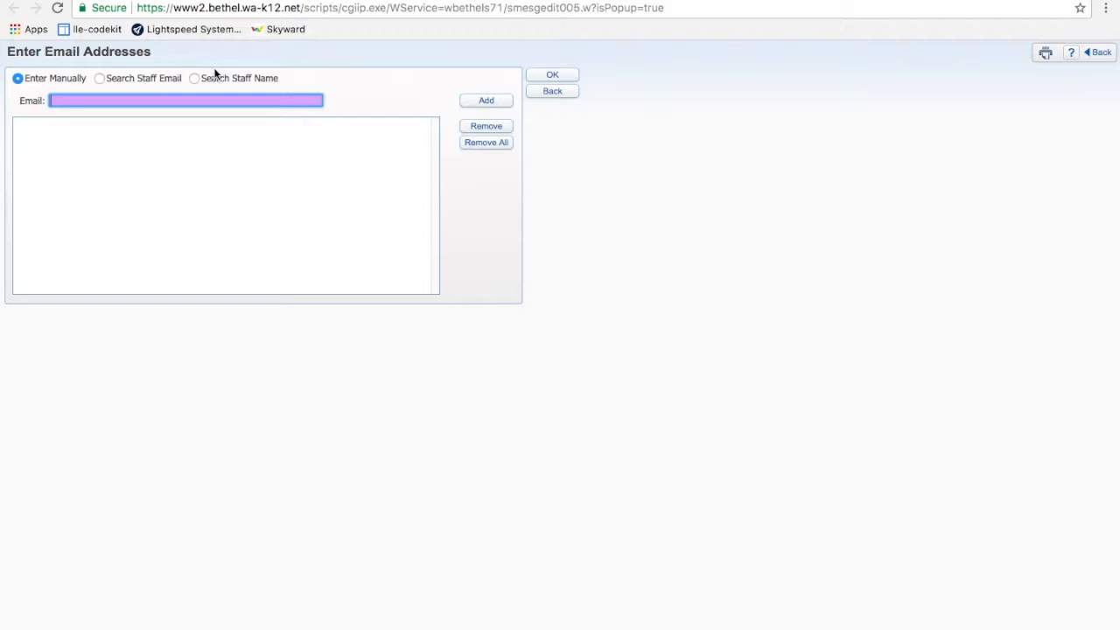
# Step: Search staff by name for 'bar' and add Barnes as an additional email recipient
pyautogui.click(195, 77)
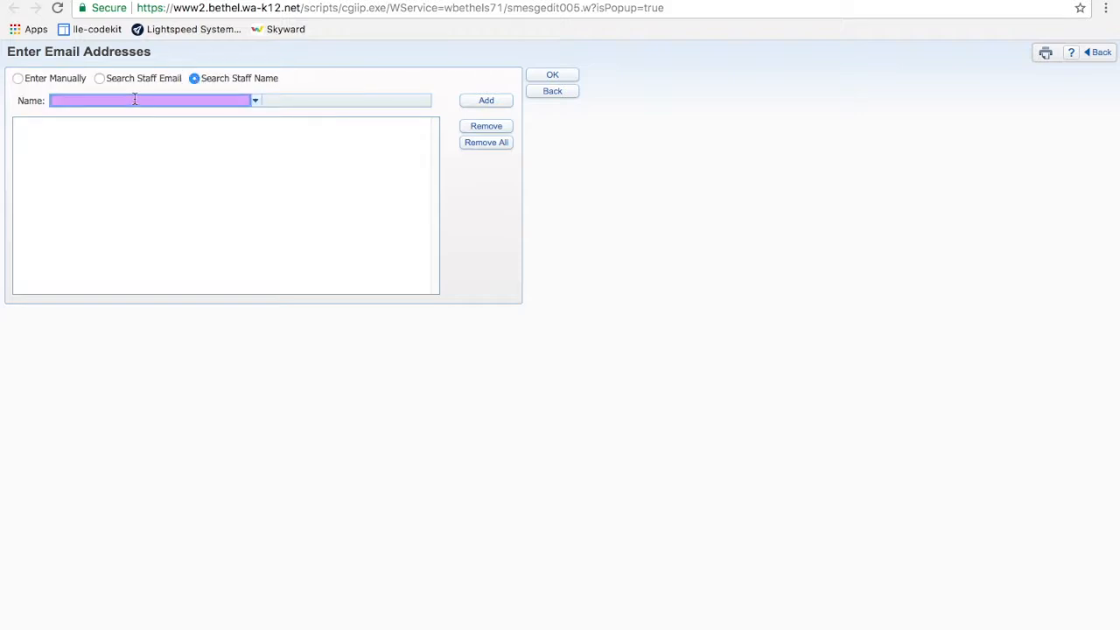
pyautogui.write('barnes')
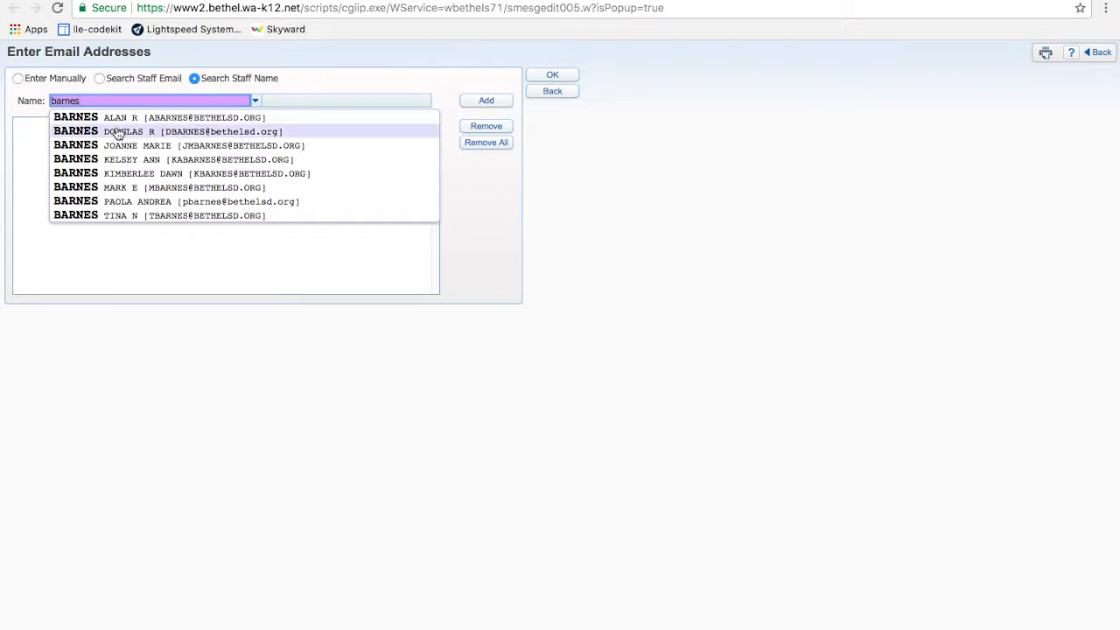
pyautogui.click(186, 188)
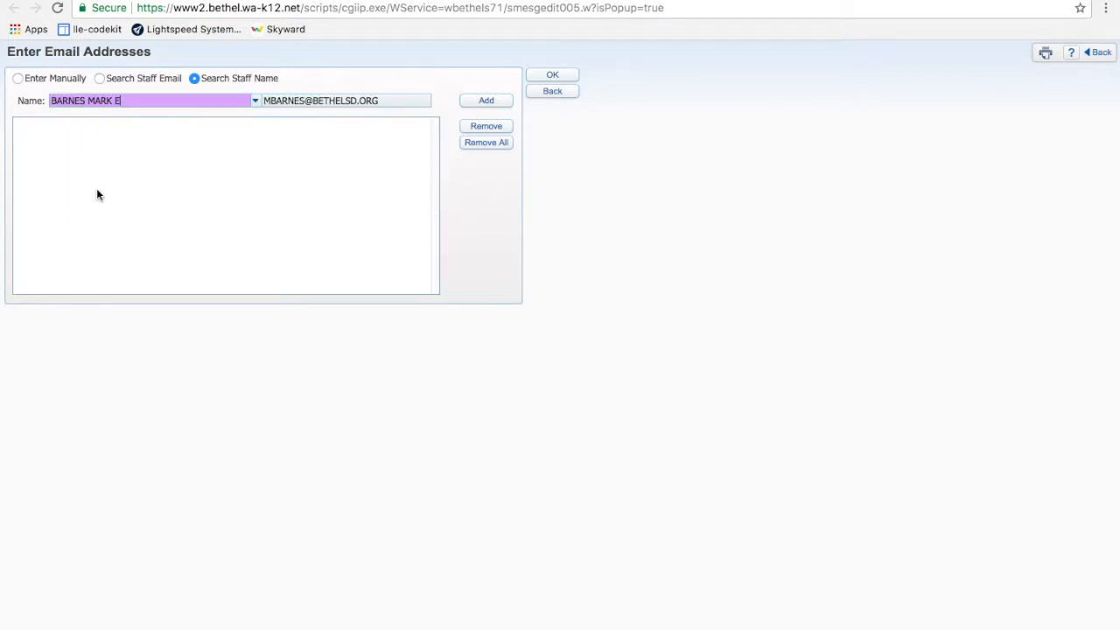
pyautogui.click(486, 100)
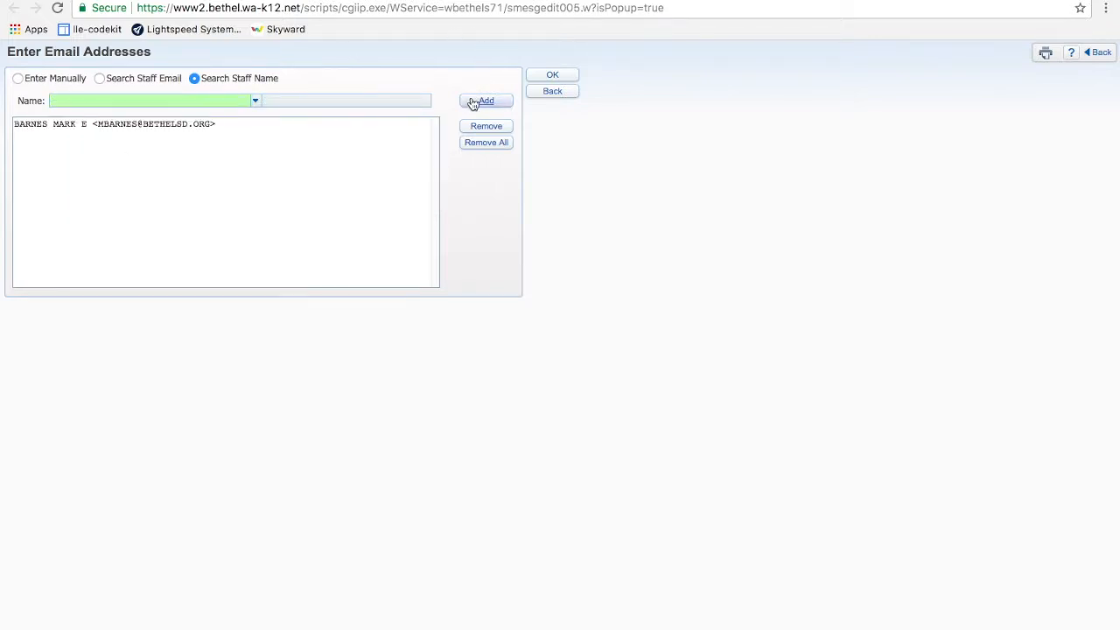
# Step: Search 'mayb', add Mayberry as a second recipient, and confirm both back to the form
pyautogui.click(149, 100)
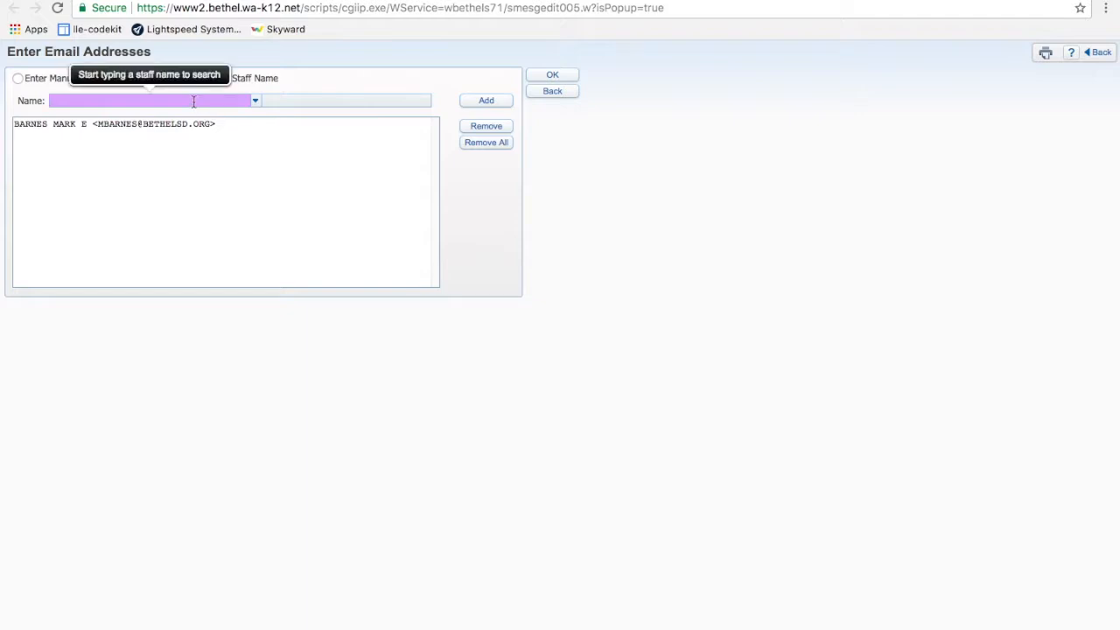
pyautogui.write('mayberr')
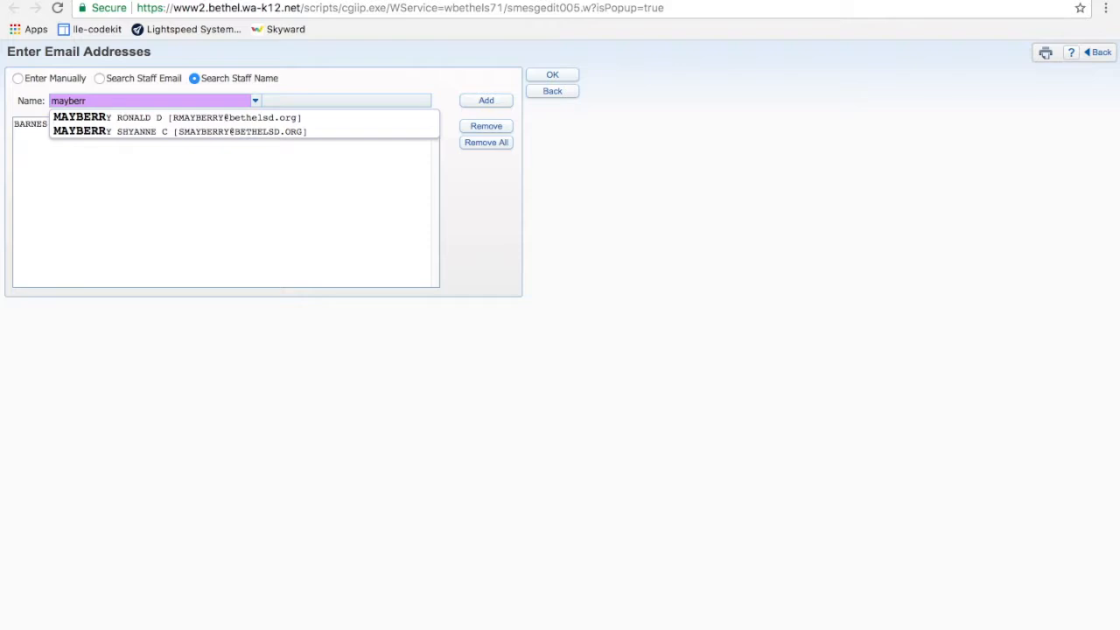
pyautogui.click(175, 118)
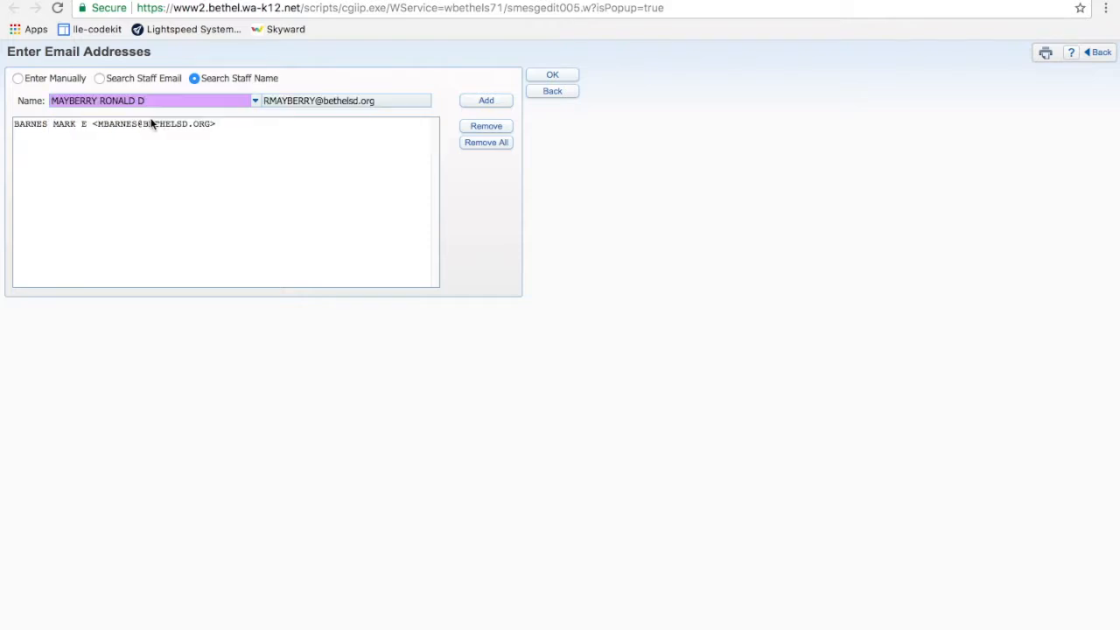
pyautogui.click(487, 100)
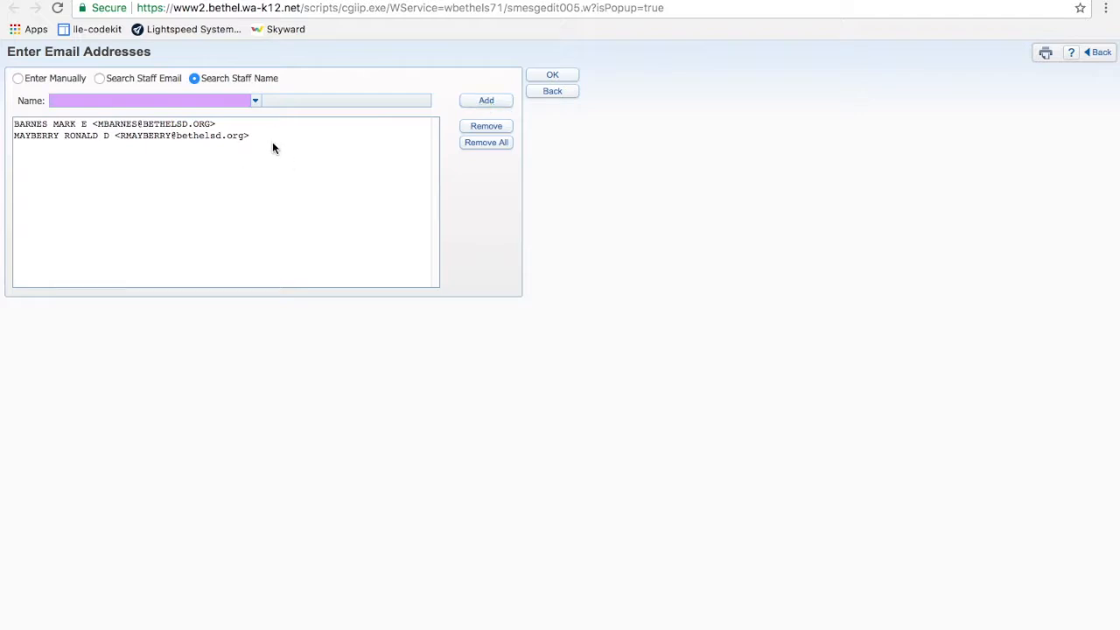
pyautogui.click(553, 73)
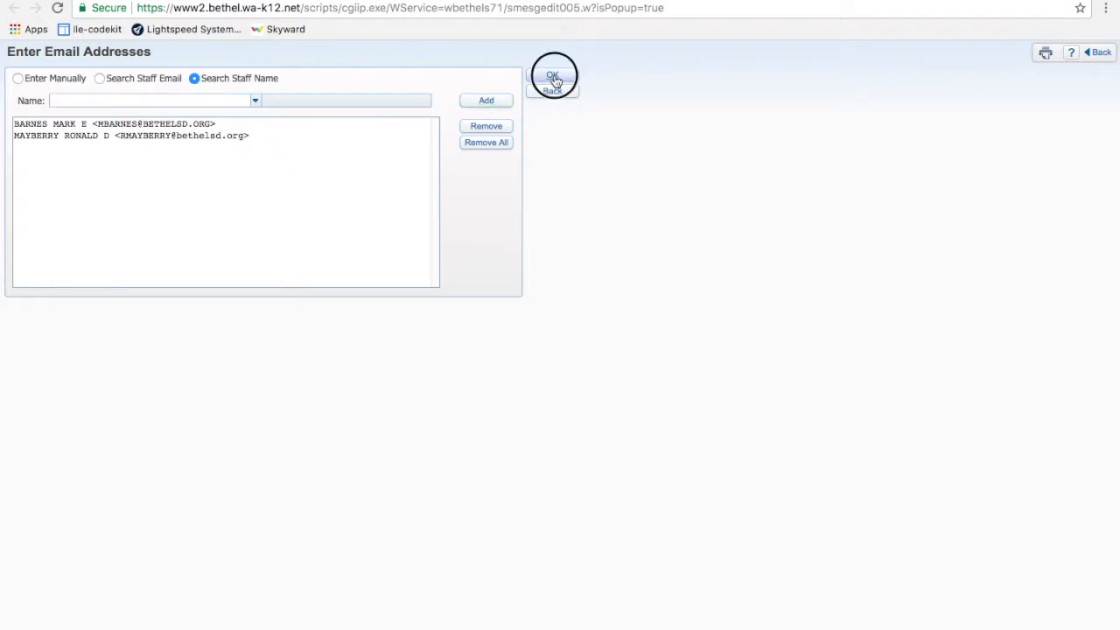
pyautogui.click(553, 75)
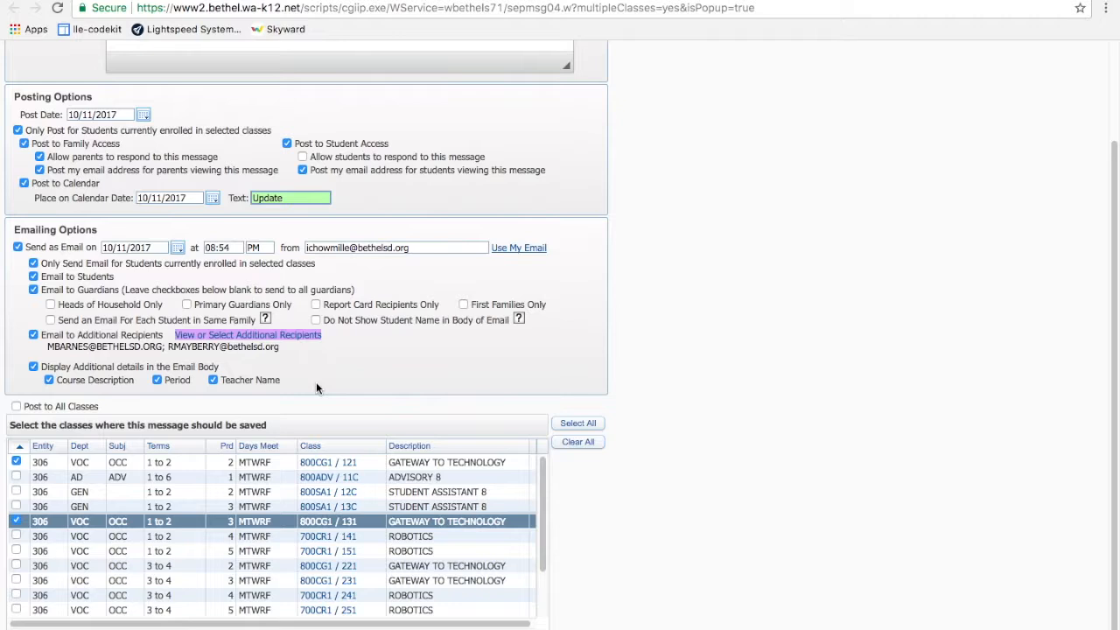
# Step: Drop Course Description from the email body details and return to the top of the form
pyautogui.scroll(3)
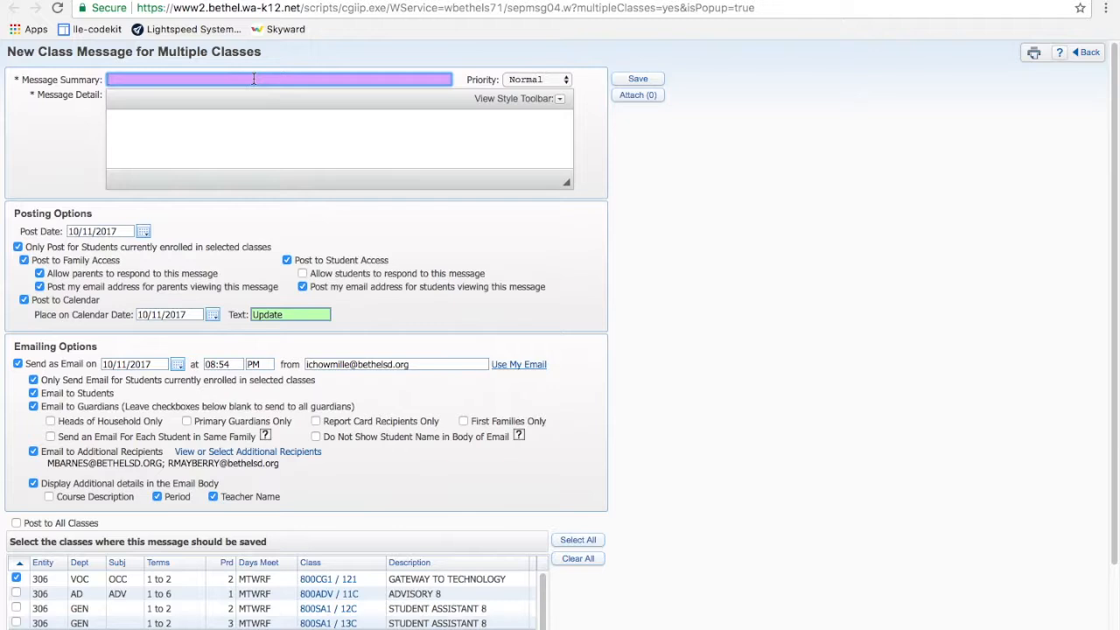
# Step: Set summary 'Weekly Update', enter 'Looks kinda bland.' in the body and make it bold
pyautogui.write('Weekly Update')
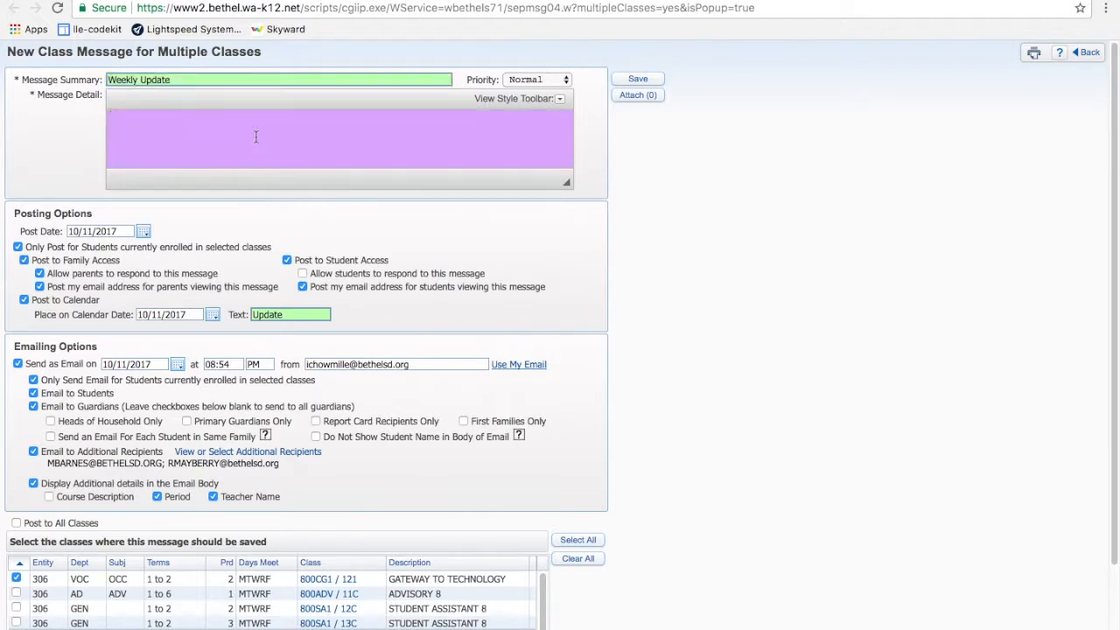
pyautogui.write('Looks ind')
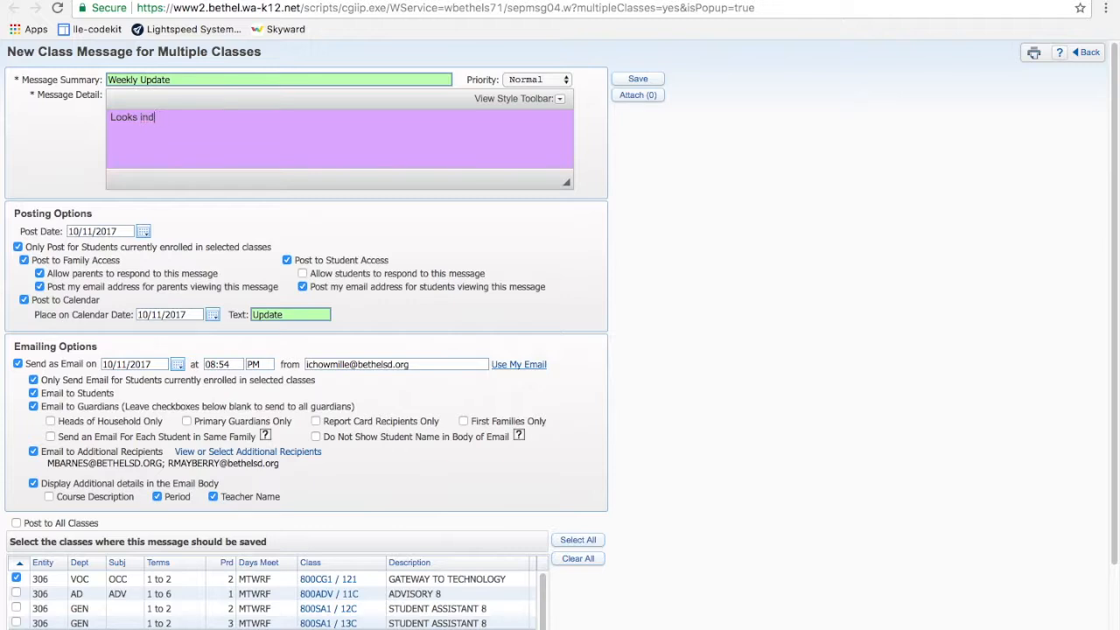
pyautogui.write('kinda blan')
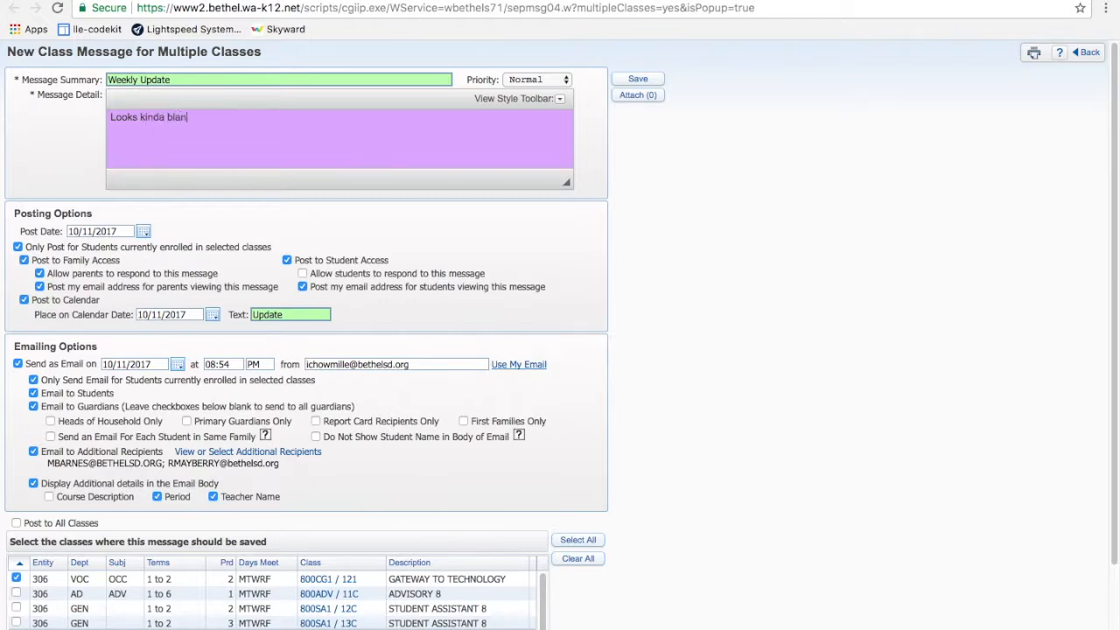
pyautogui.write('d.')
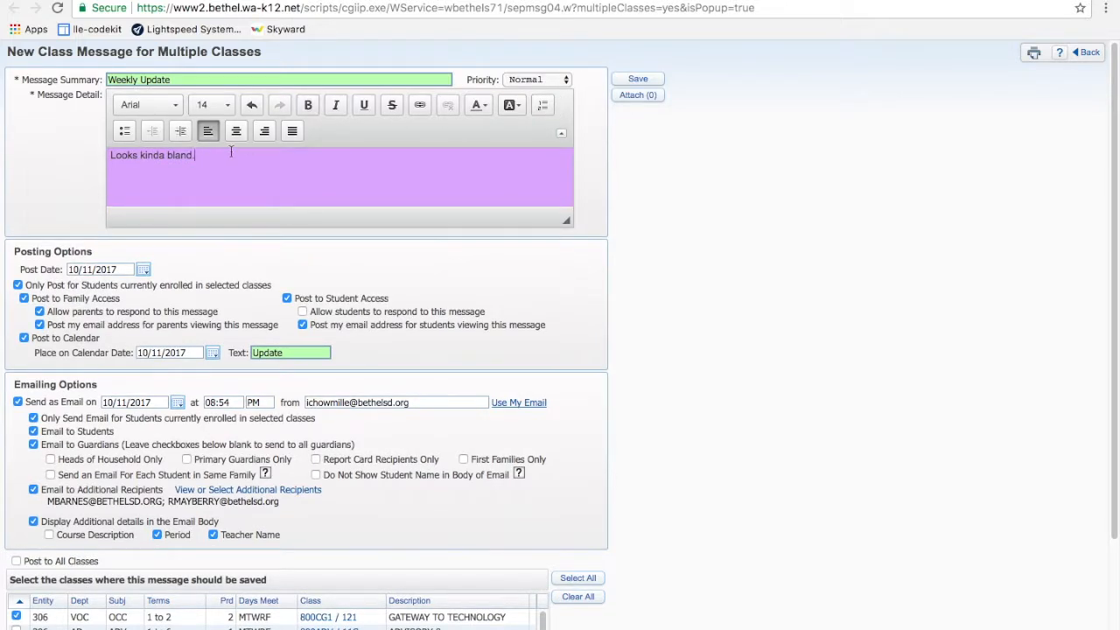
pyautogui.click(308, 105)
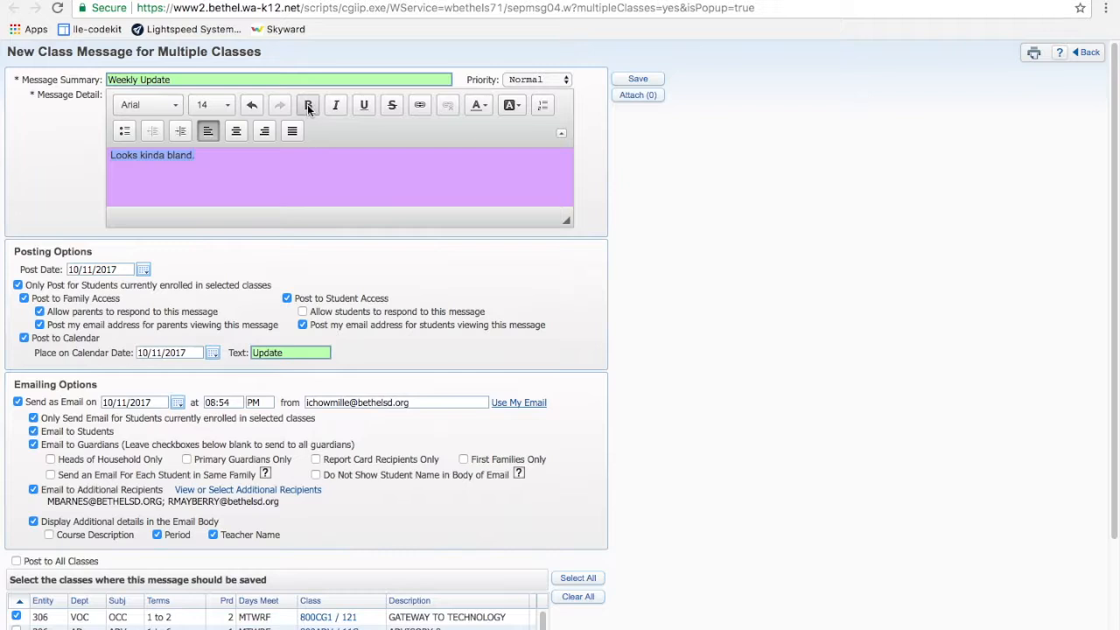
pyautogui.click(308, 105)
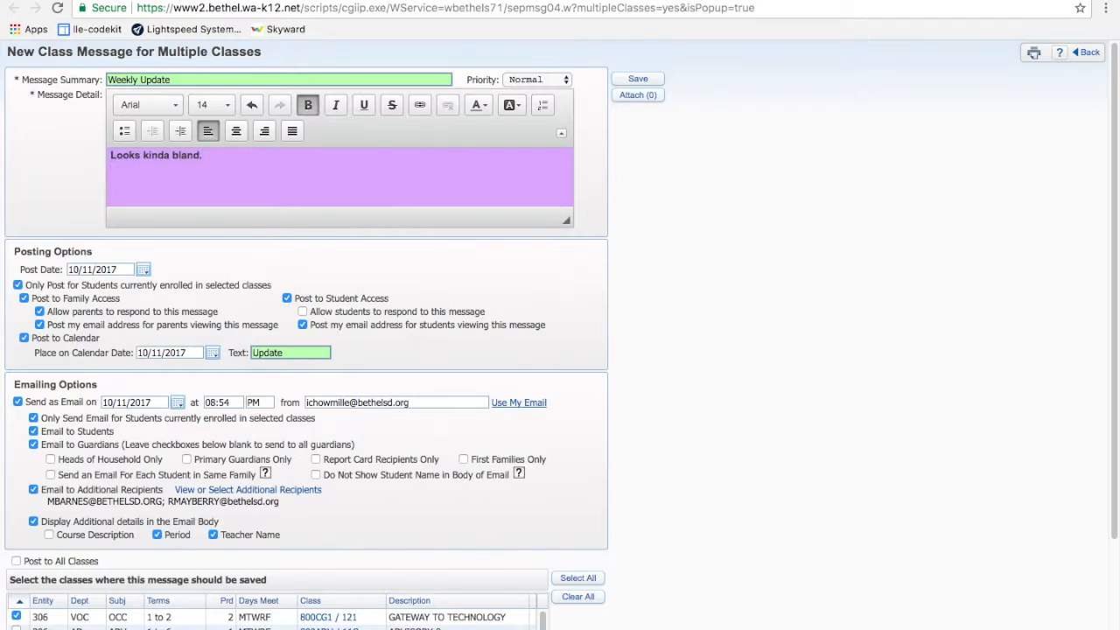
# Step: Add 'Hello Parents,' and 'This is just a message to let you know what's been going on.'
pyautogui.write('Hello Parents,')
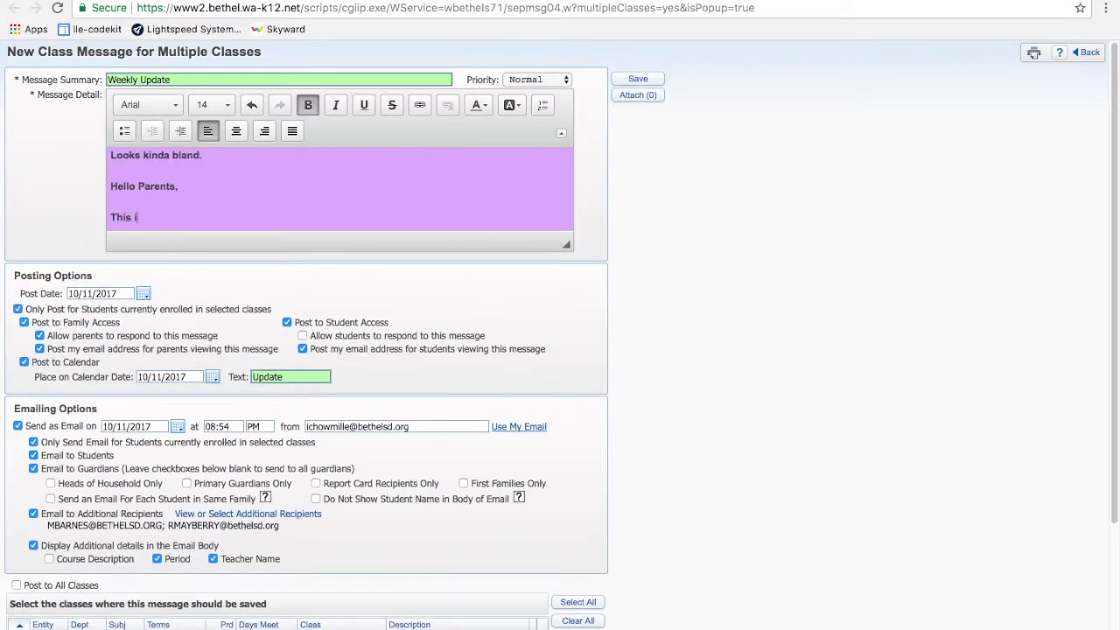
pyautogui.write('s just a essage to')
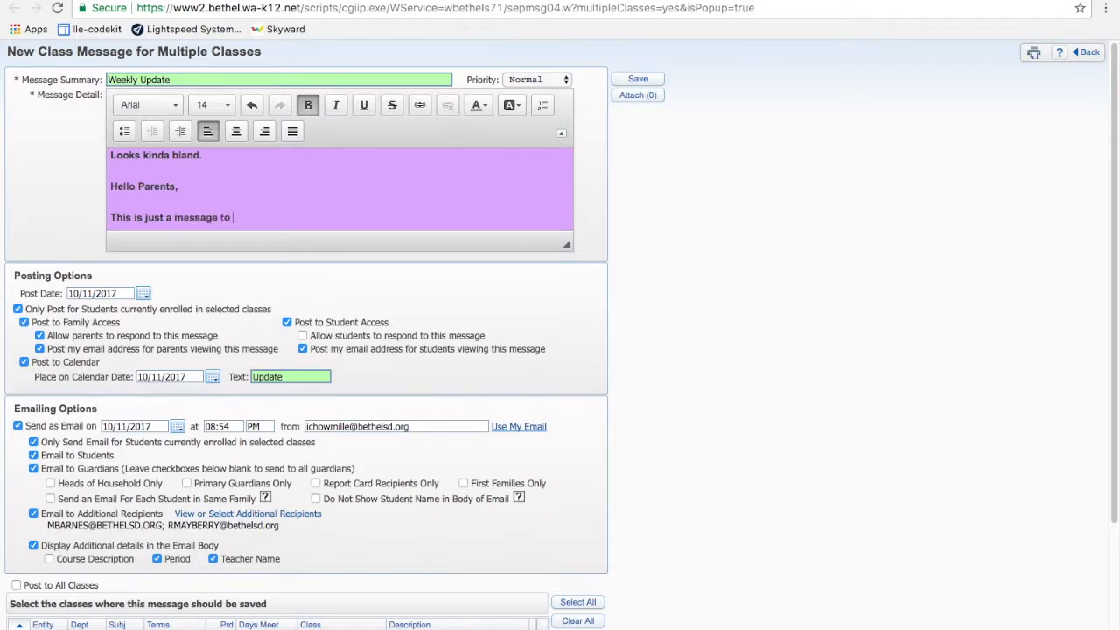
pyautogui.write('let you now')
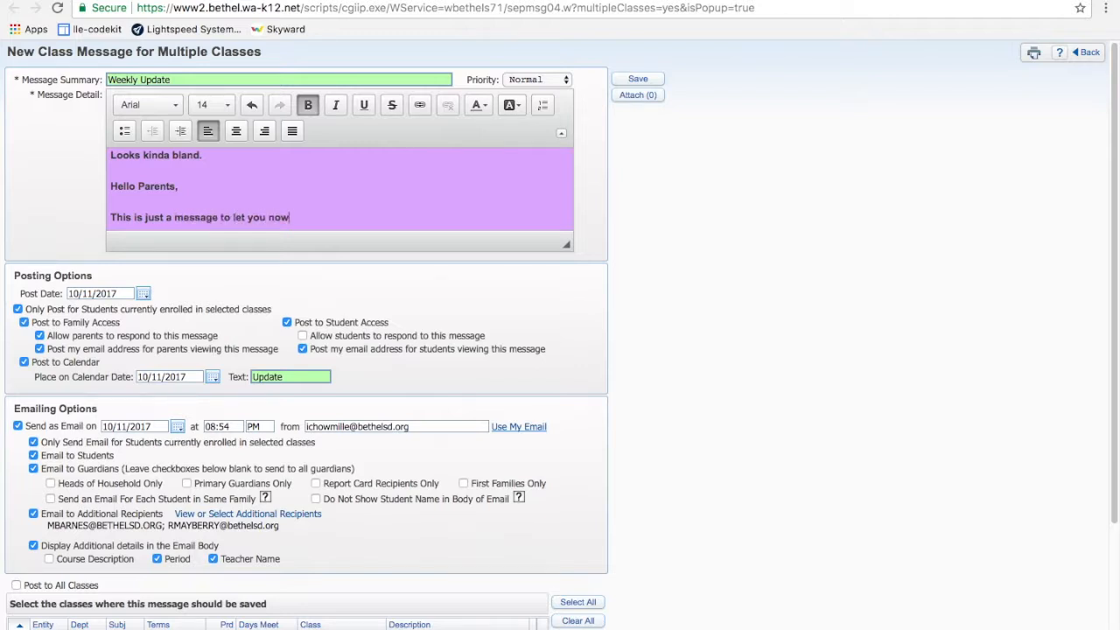
pyautogui.write("know what's b")
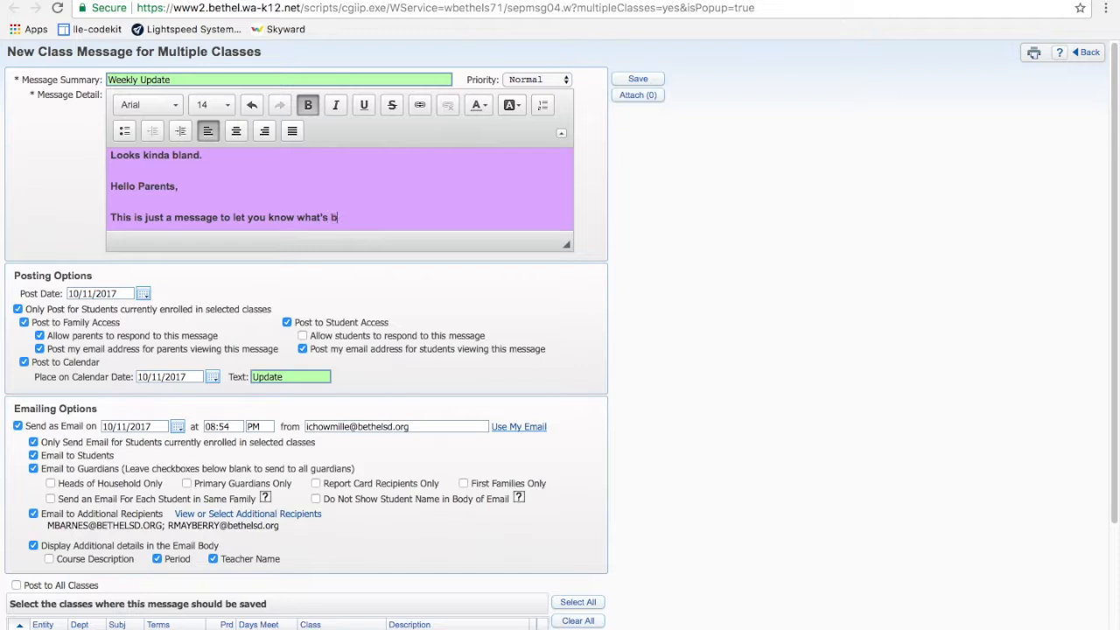
pyautogui.write('een g')
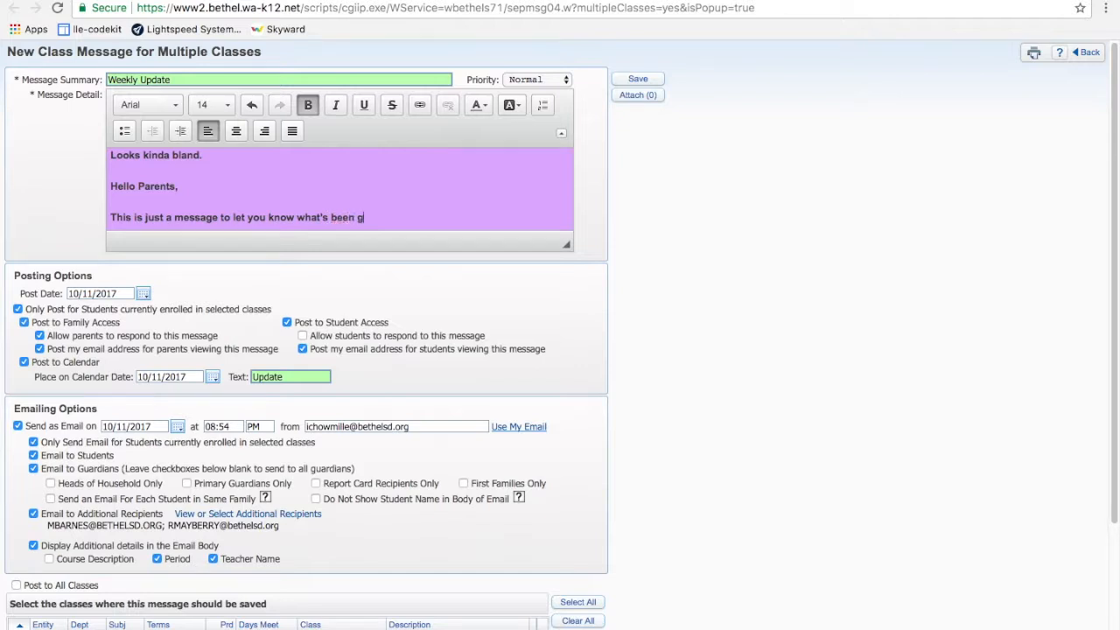
pyautogui.write('oing o')
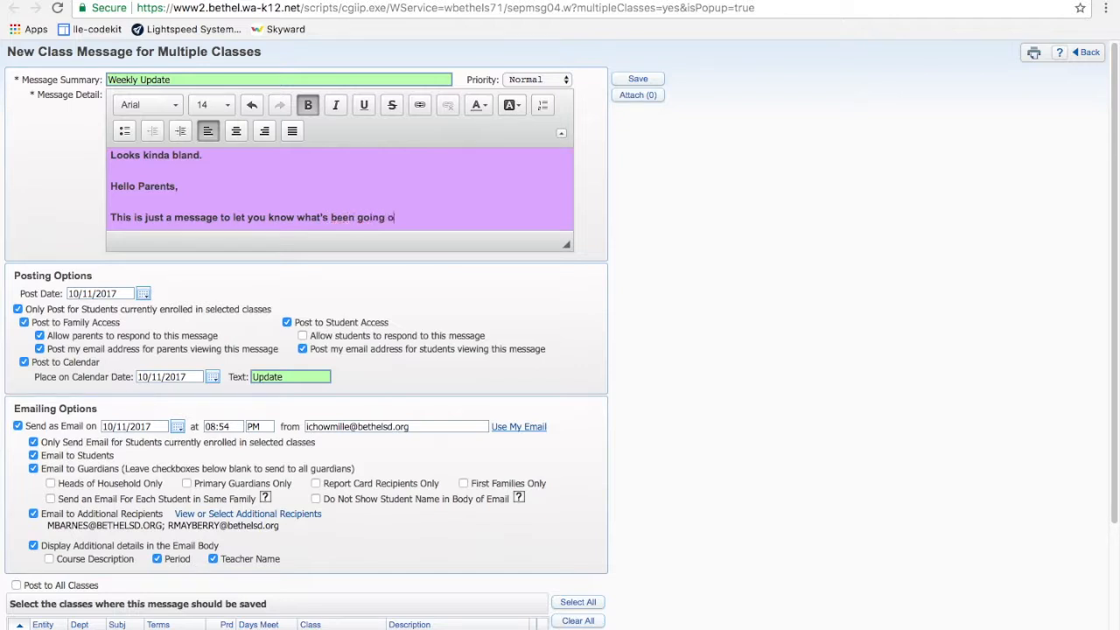
pyautogui.write('n.')
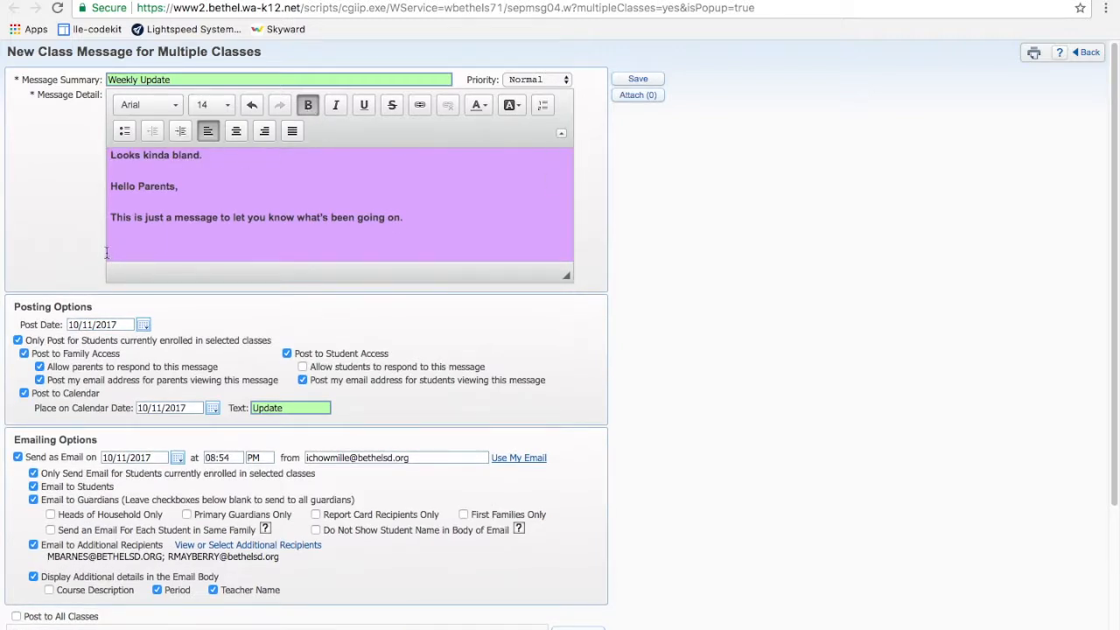
pyautogui.moveTo(133, 268)
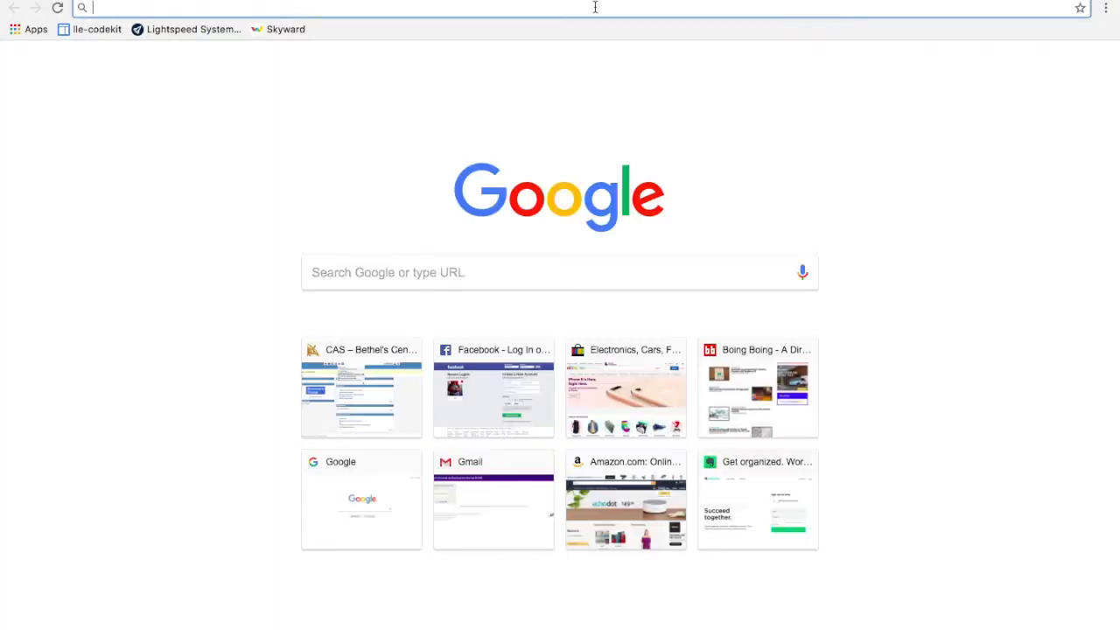
# Step: Go to youtube.com, the teacher's channel, and list its uploaded videos
pyautogui.write('youtube.com')
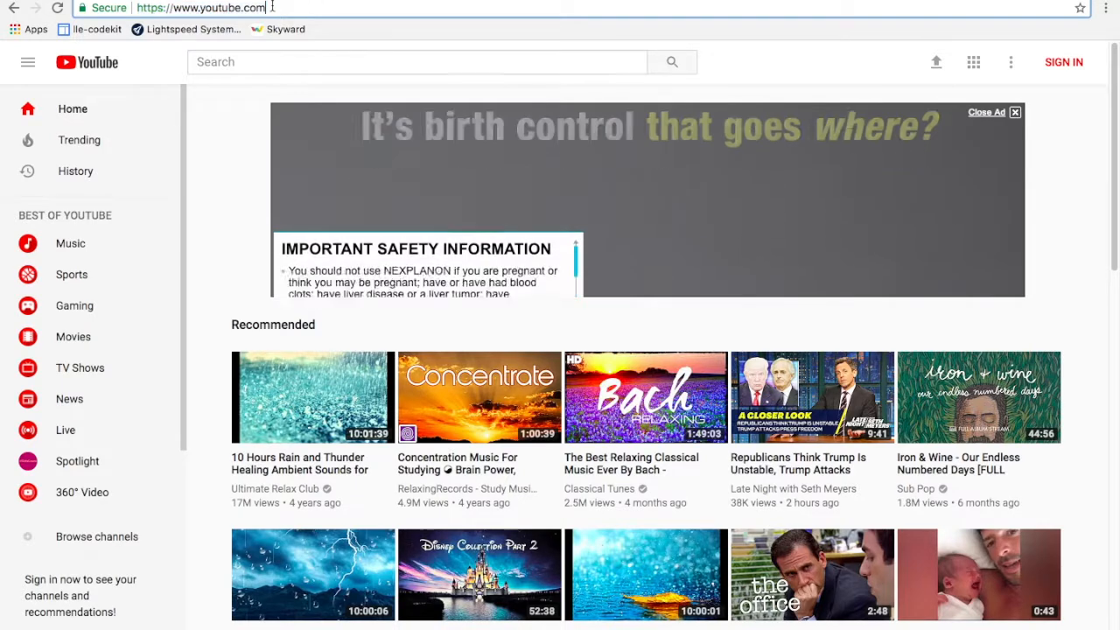
pyautogui.write('/ianc')
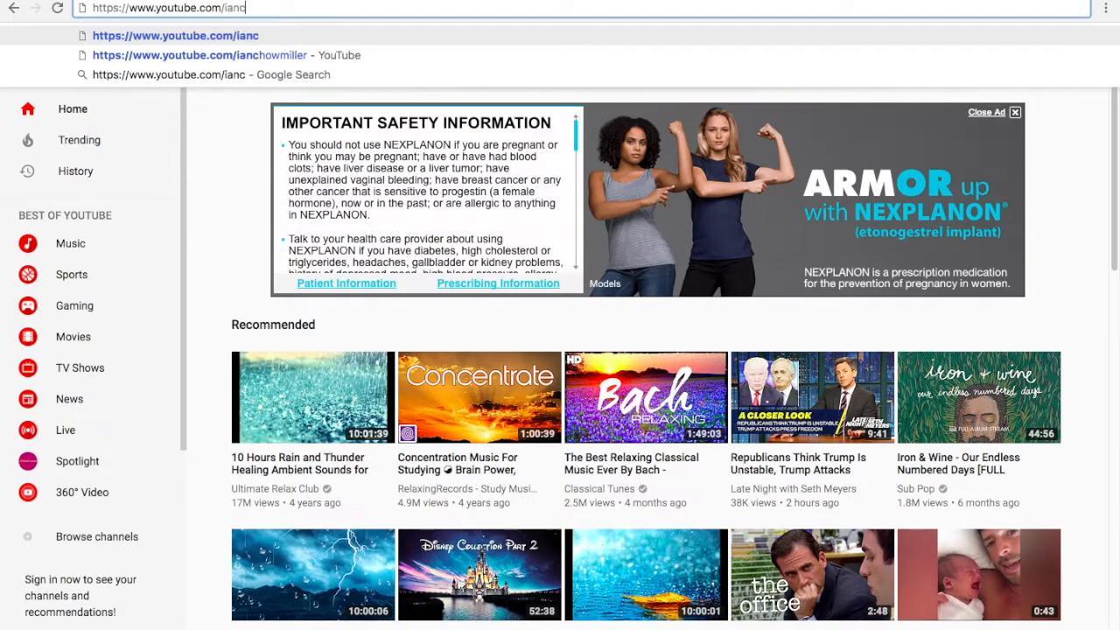
pyautogui.write('howm')
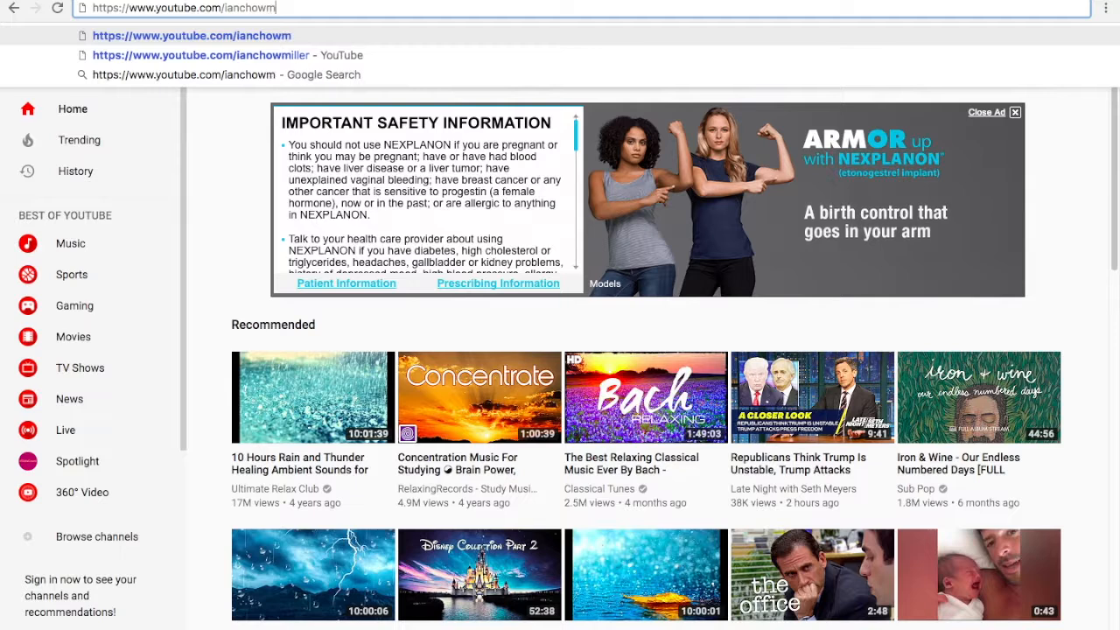
pyautogui.click(200, 55)
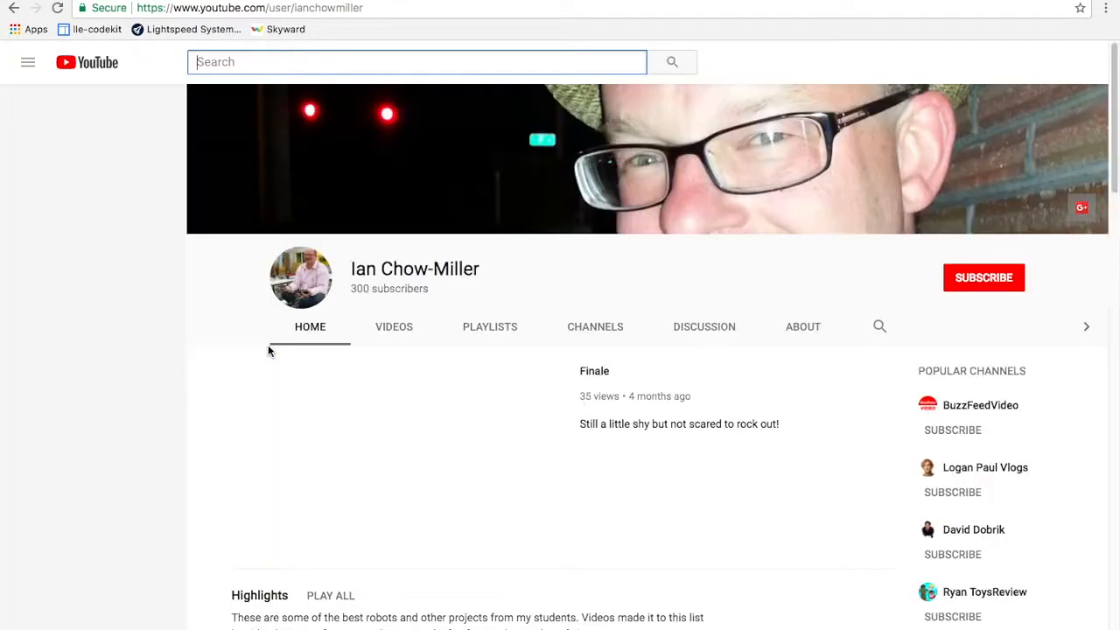
pyautogui.click(28, 61)
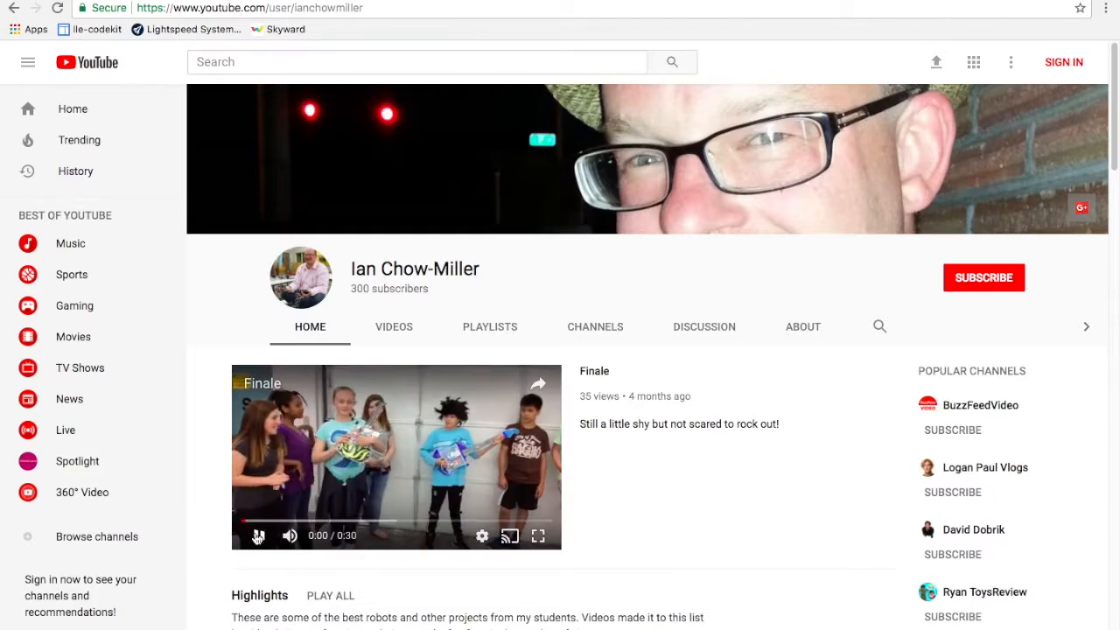
pyautogui.click(394, 328)
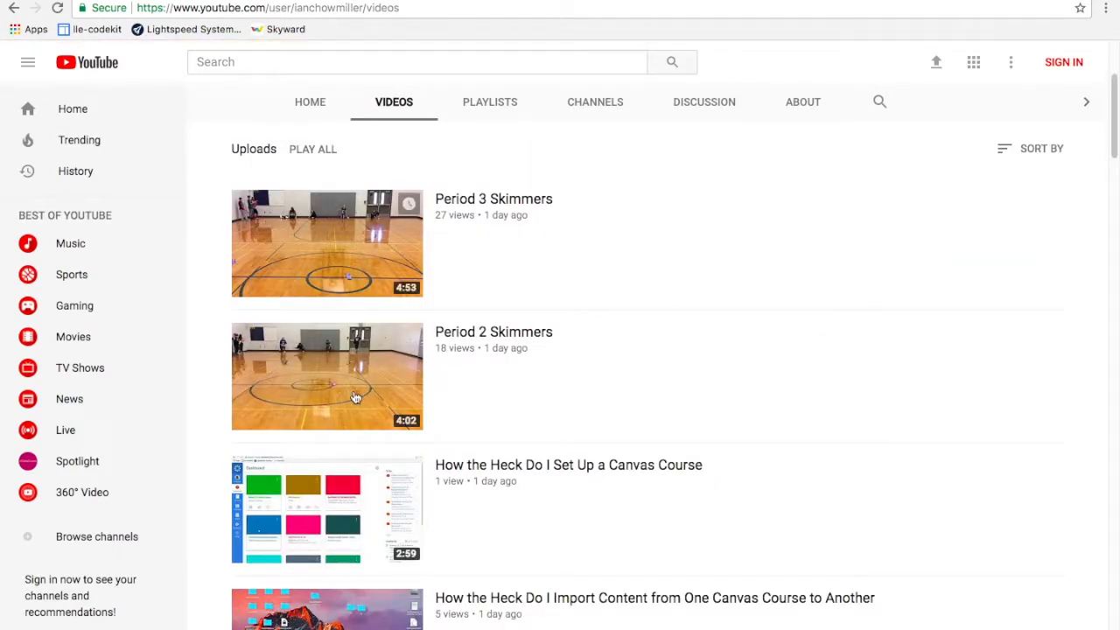
pyautogui.moveTo(340, 245)
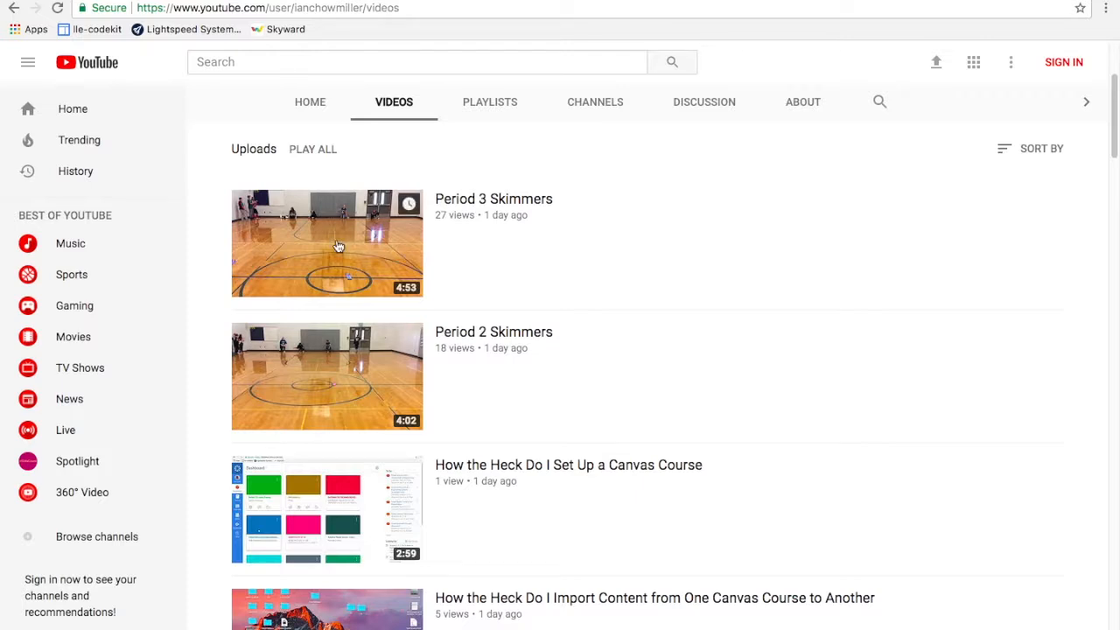
pyautogui.moveTo(469, 203)
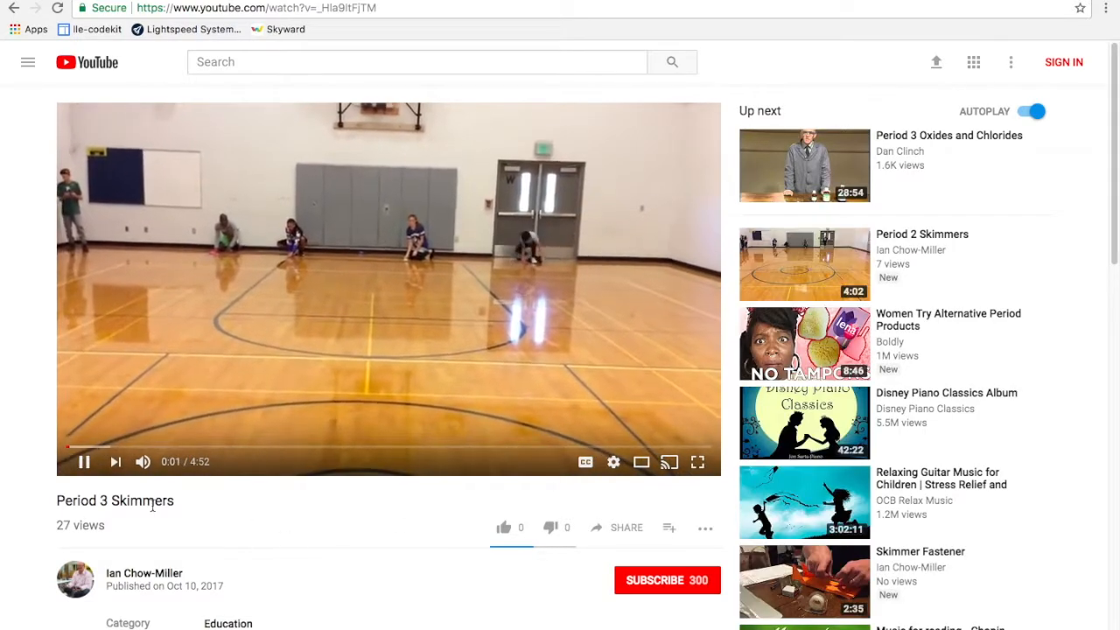
# Step: Bring up Share for the Period 3 Skimmers video and copy its link
pyautogui.click(616, 529)
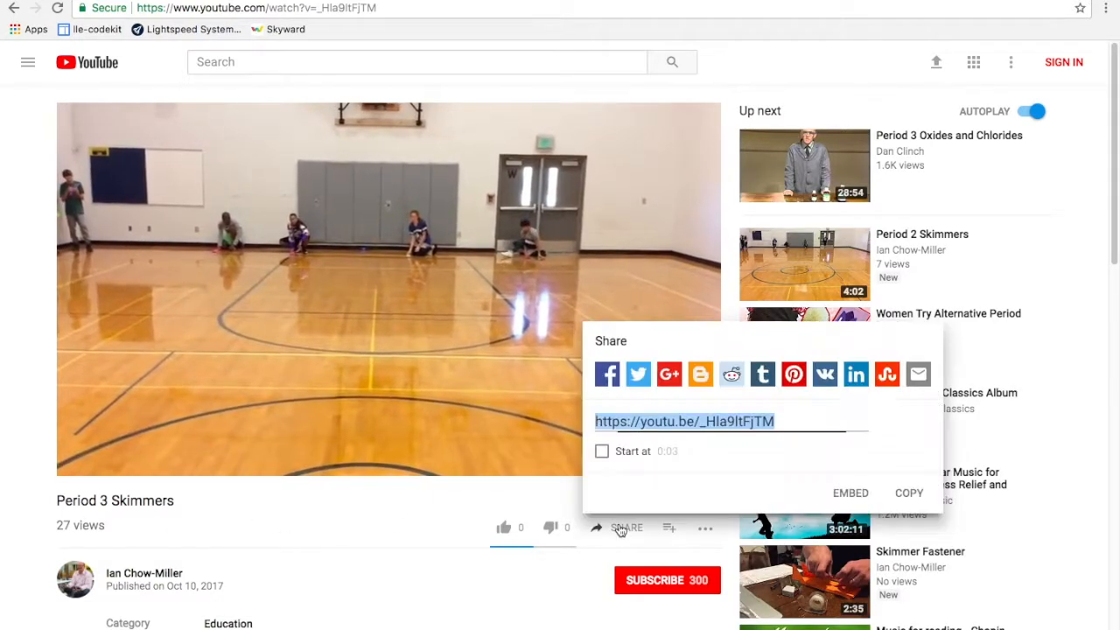
pyautogui.rightClick(684, 420)
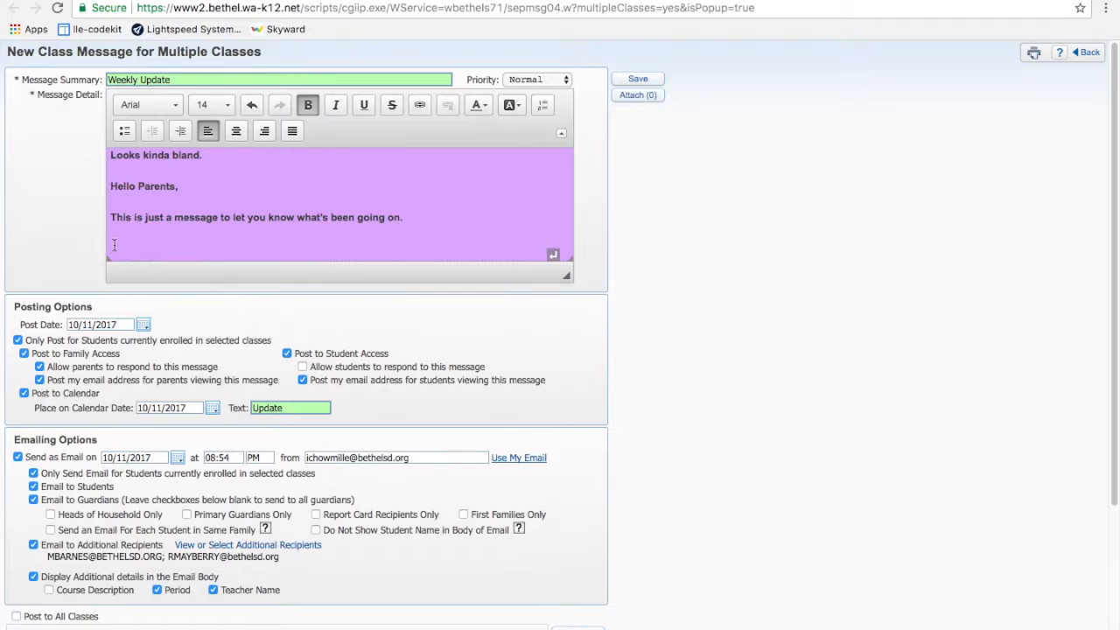
# Step: Enter 'Click here for the latest video of period 3 doing cool stuff.' in the body
pyautogui.write('Click here for the late')
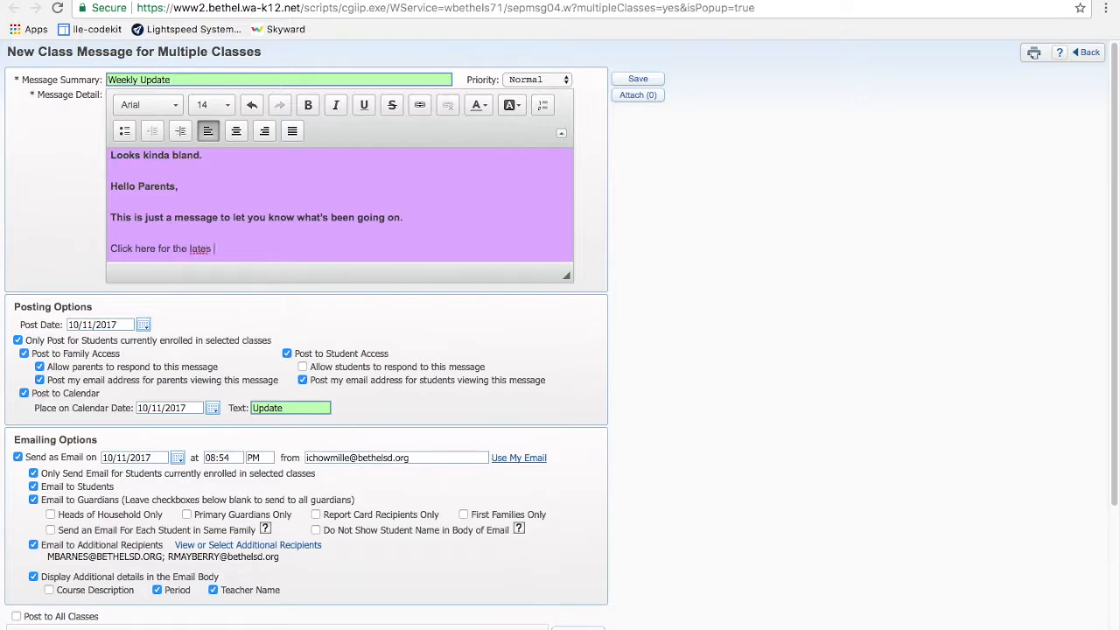
pyautogui.write('st video of')
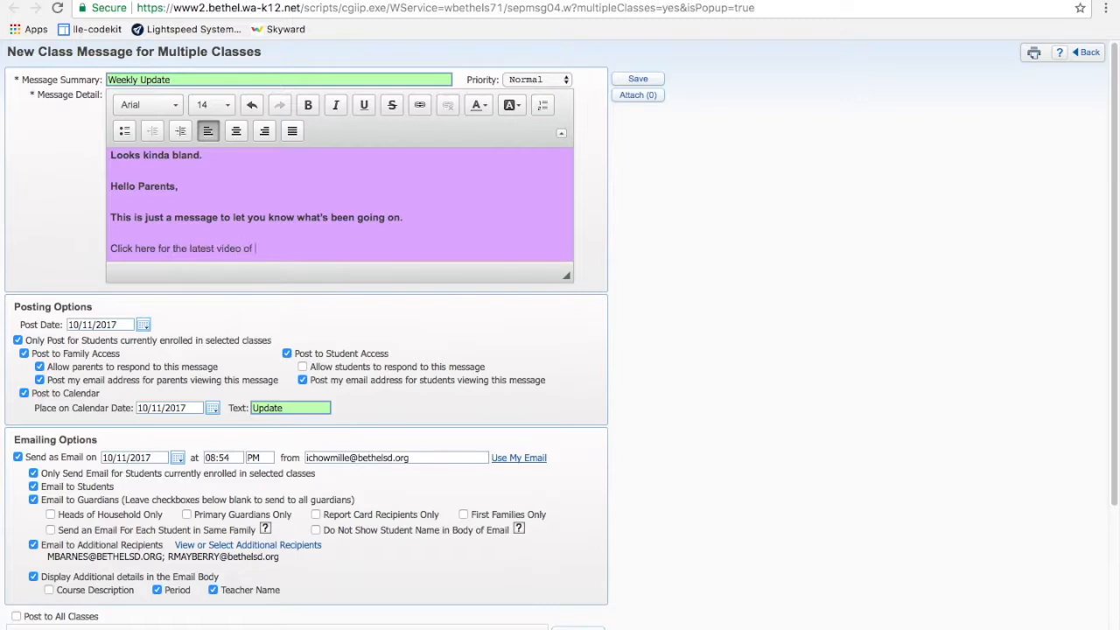
pyautogui.write('period 3 d')
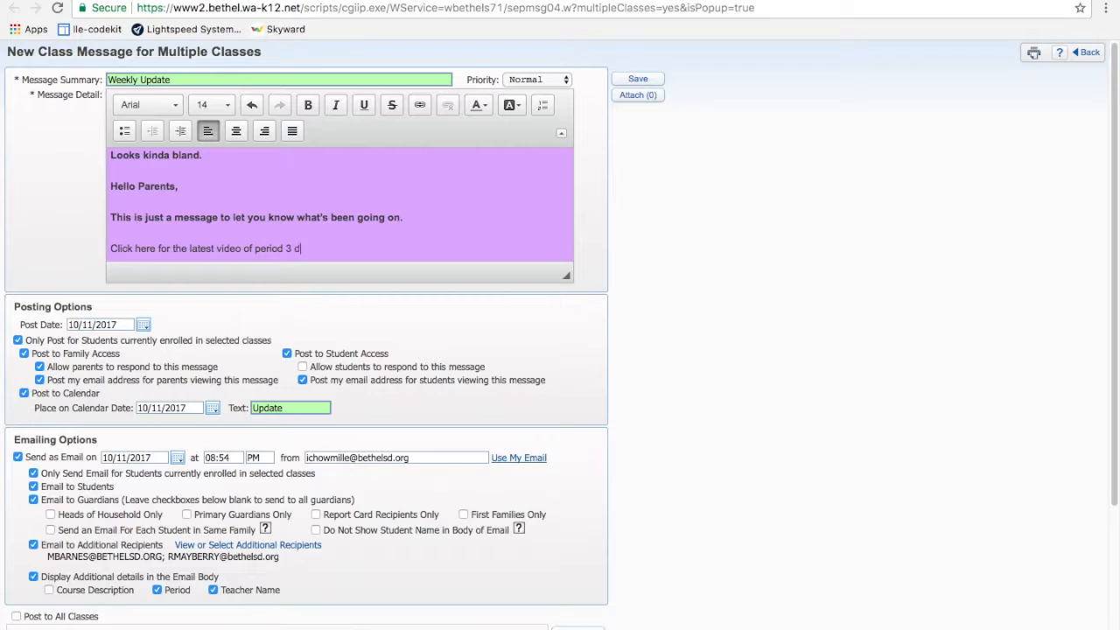
pyautogui.write('oing cool stu')
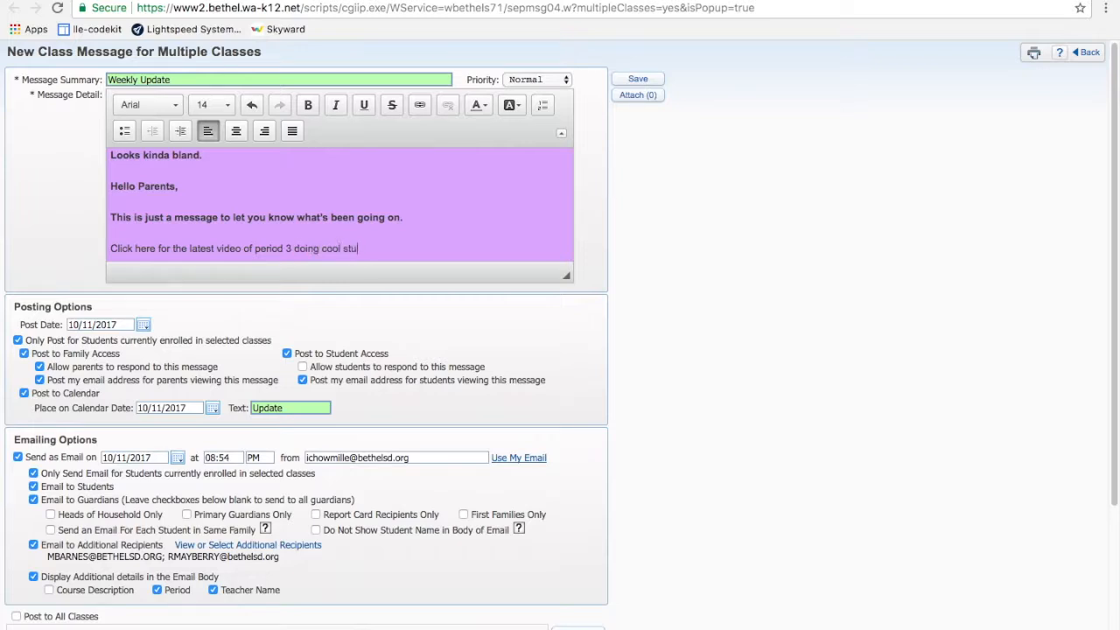
pyautogui.write('ff.')
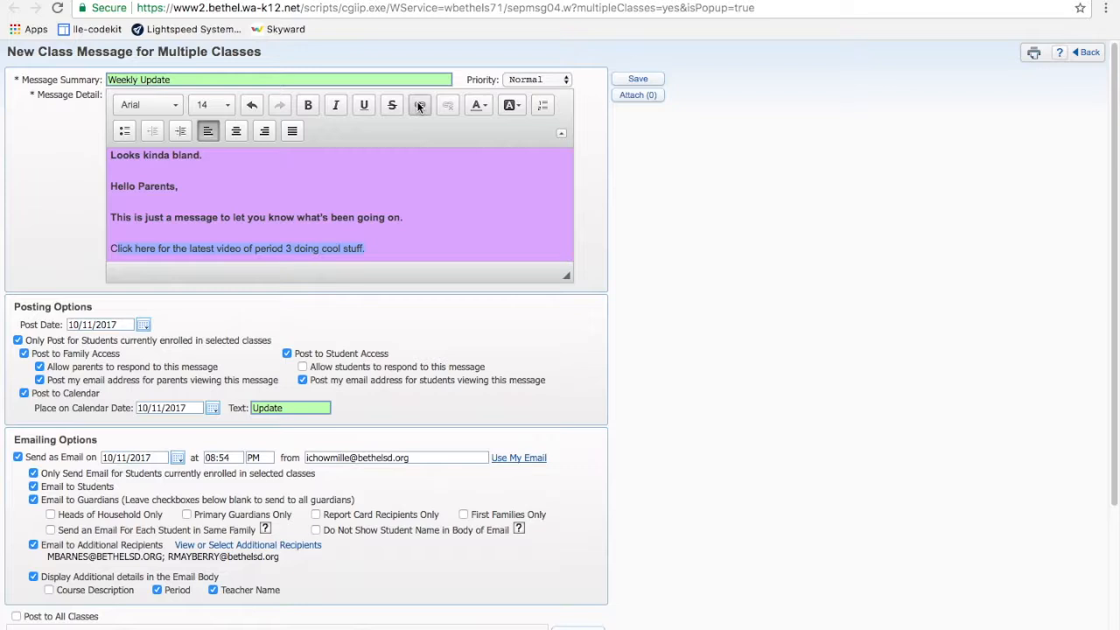
# Step: Turn that sentence into a hyperlink to the copied YouTube video address
pyautogui.click(420, 105)
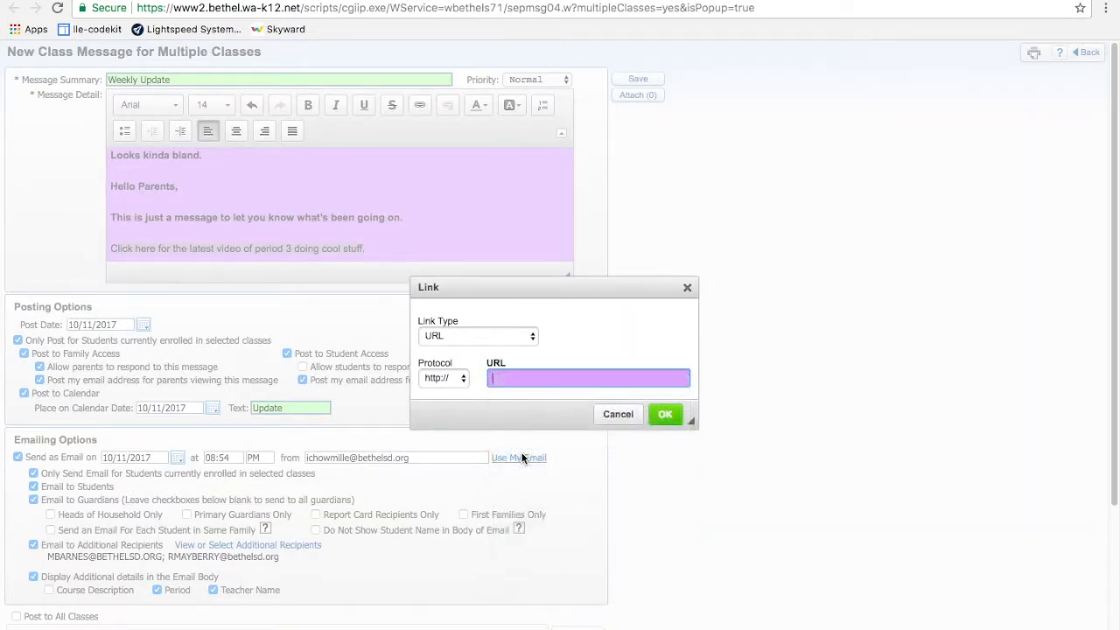
pyautogui.click(666, 413)
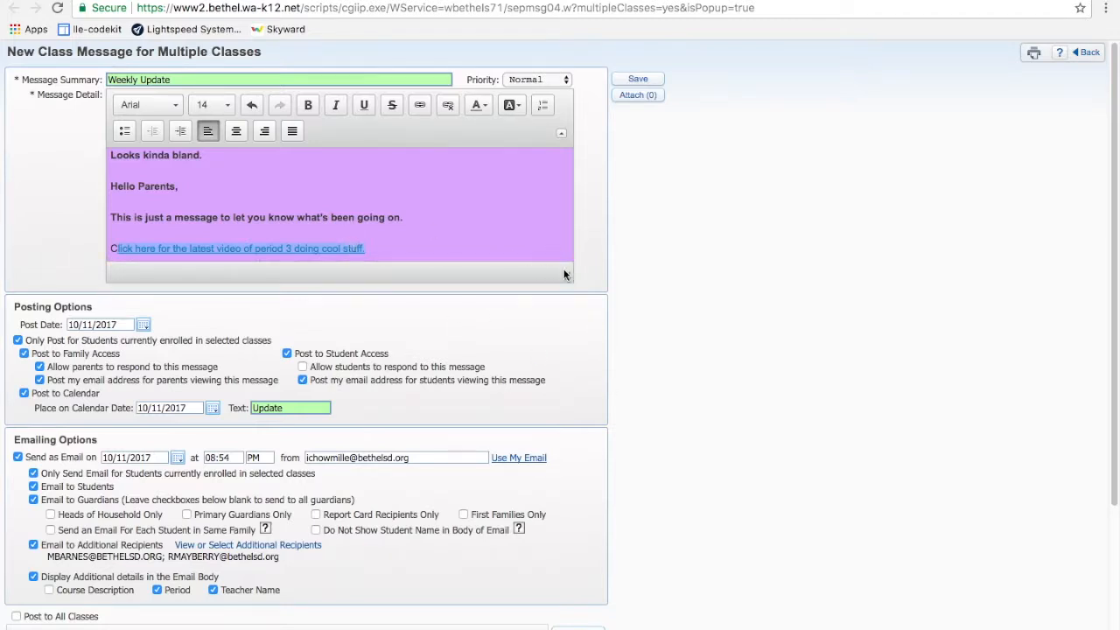
pyautogui.moveTo(658, 392)
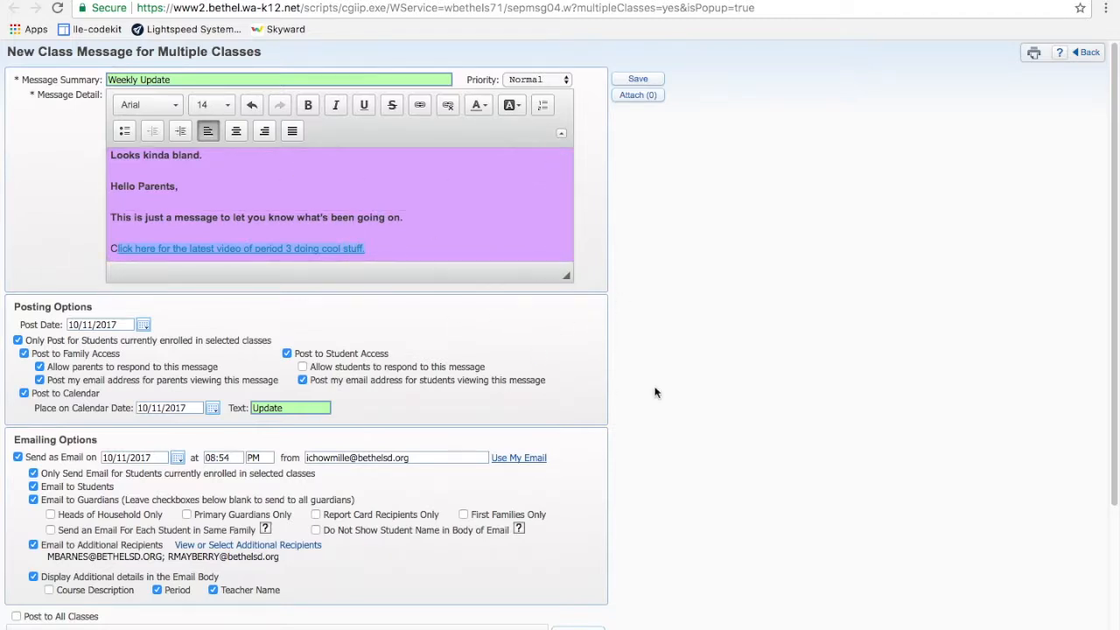
# Step: Leave the Weekly Update form and close without saving, returning to Class Messages
pyautogui.scroll(-3)
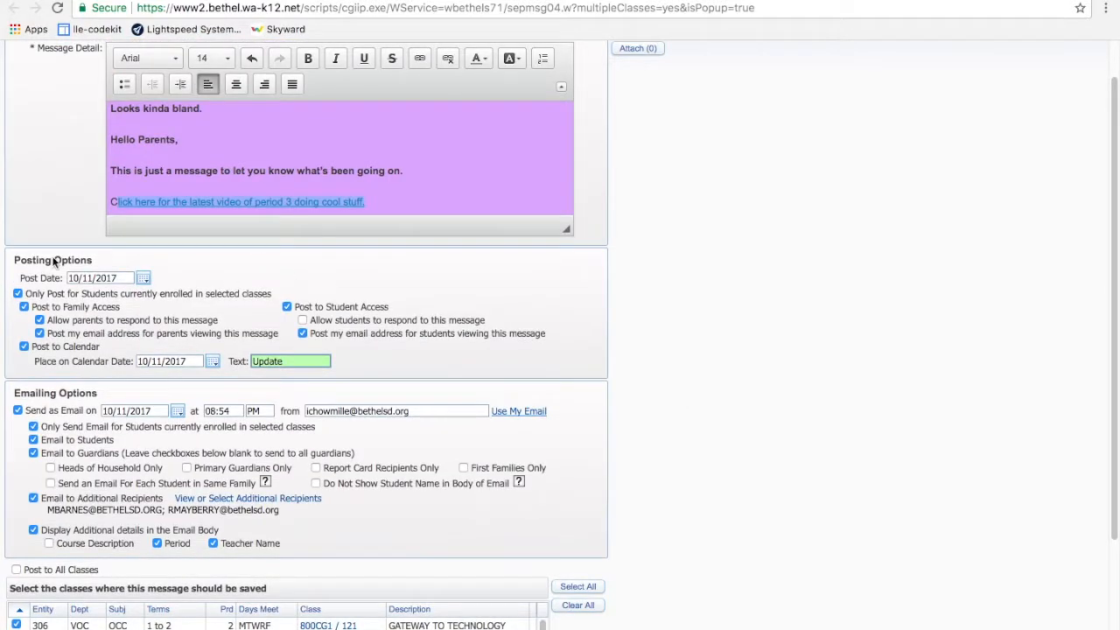
pyautogui.scroll(3)
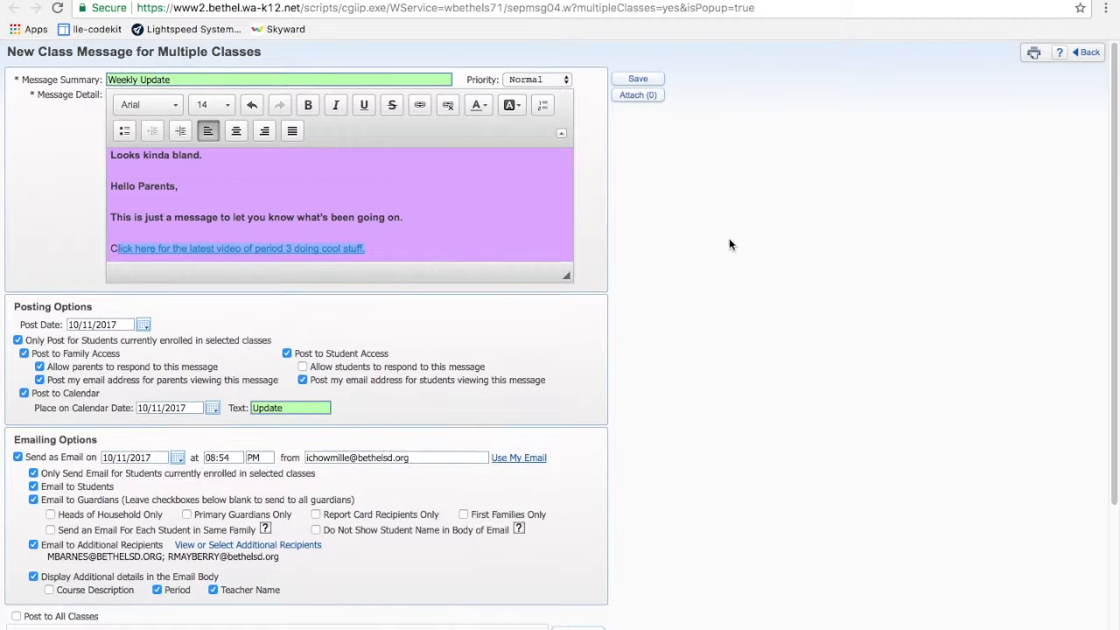
pyautogui.moveTo(896, 187)
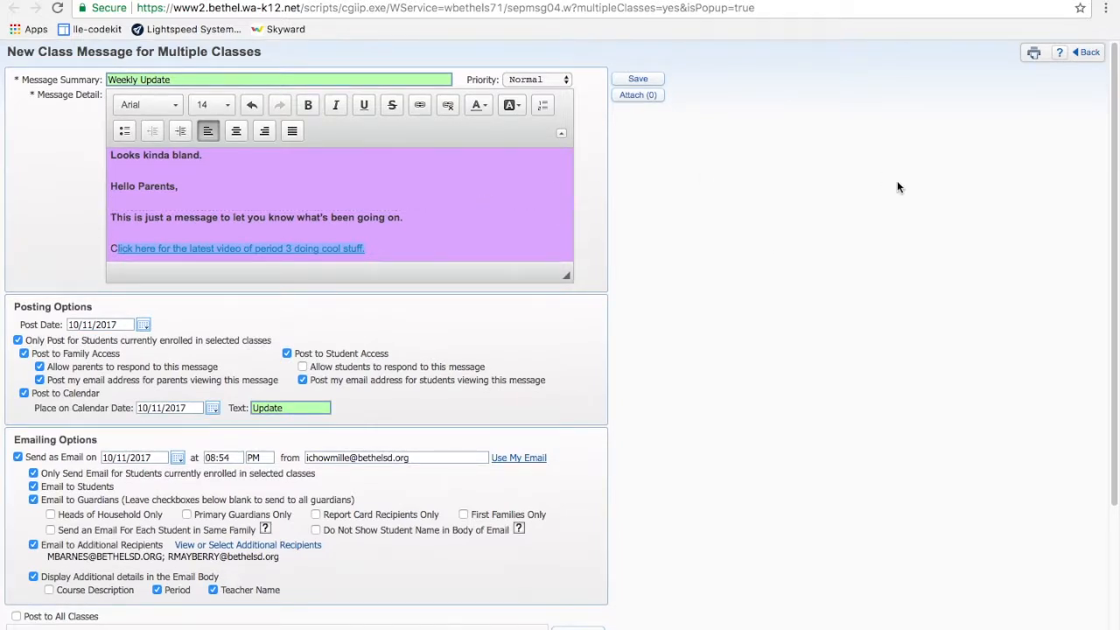
pyautogui.moveTo(1089, 53)
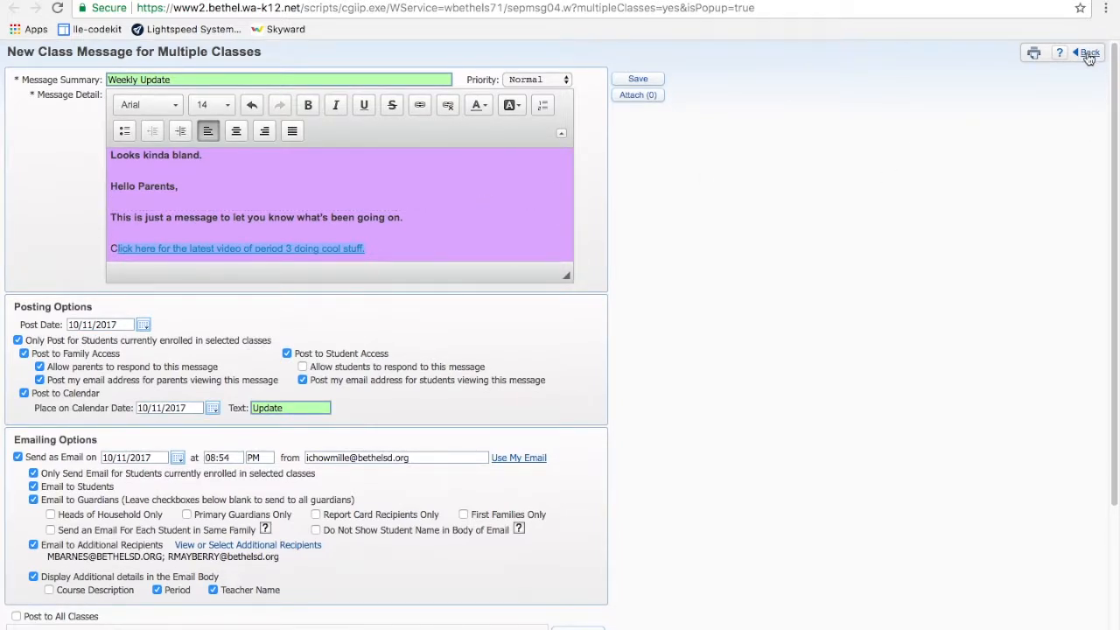
pyautogui.click(1089, 53)
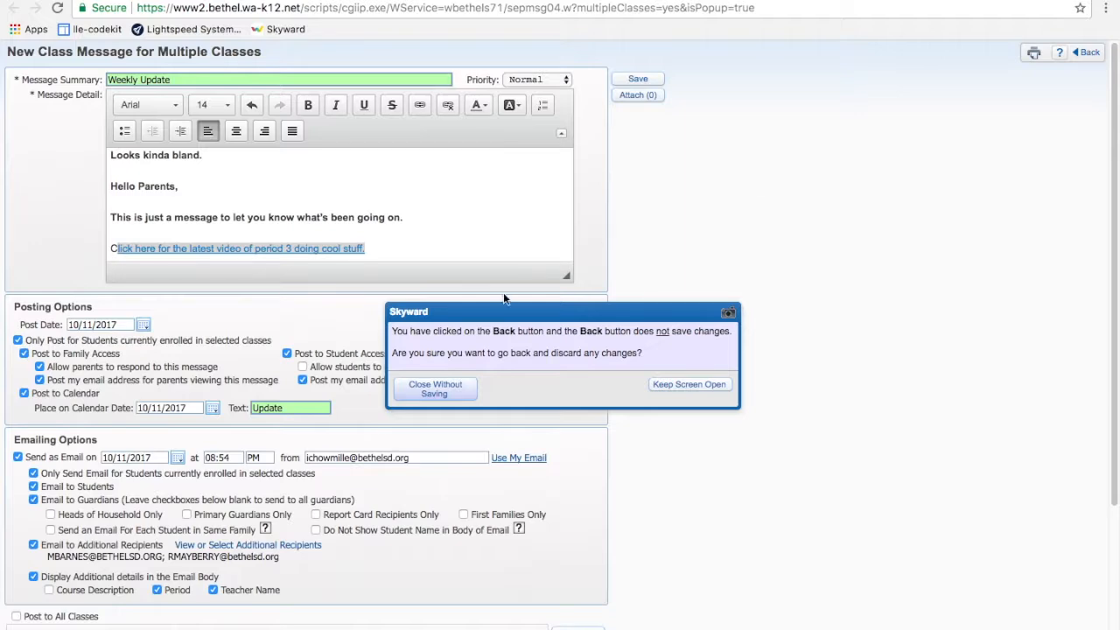
pyautogui.click(434, 389)
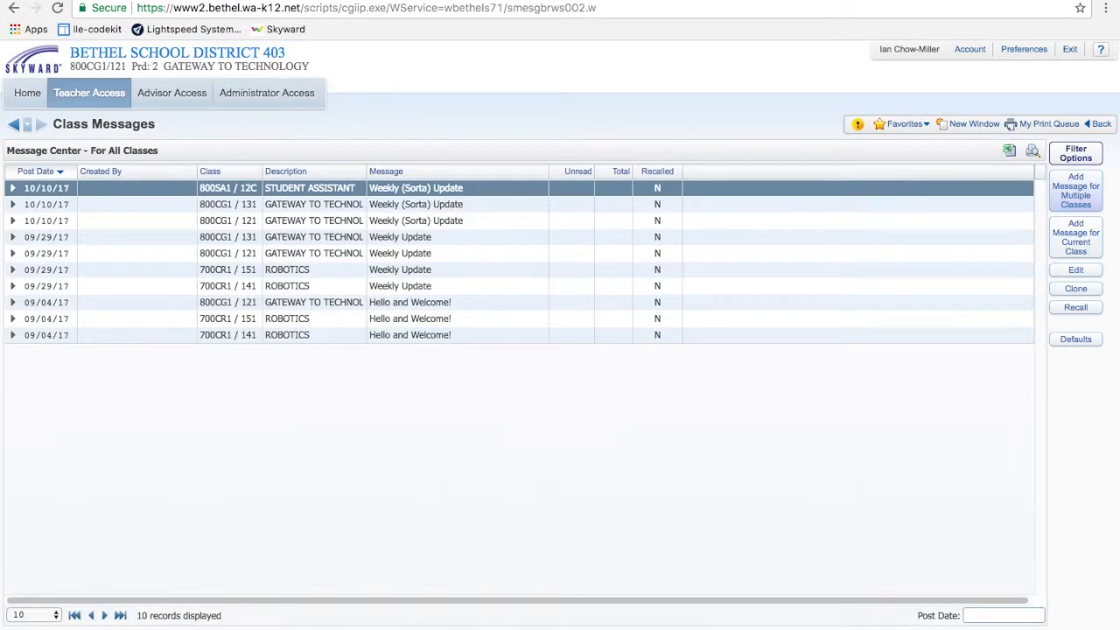